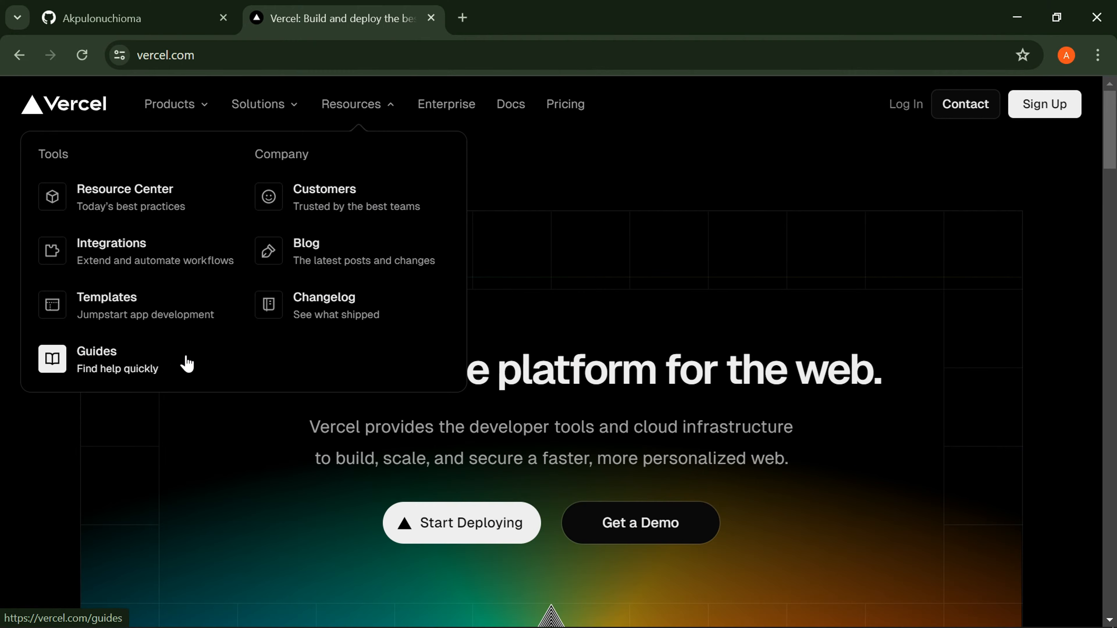
{"action": "mouse_move", "coordinate": [659, 294]}
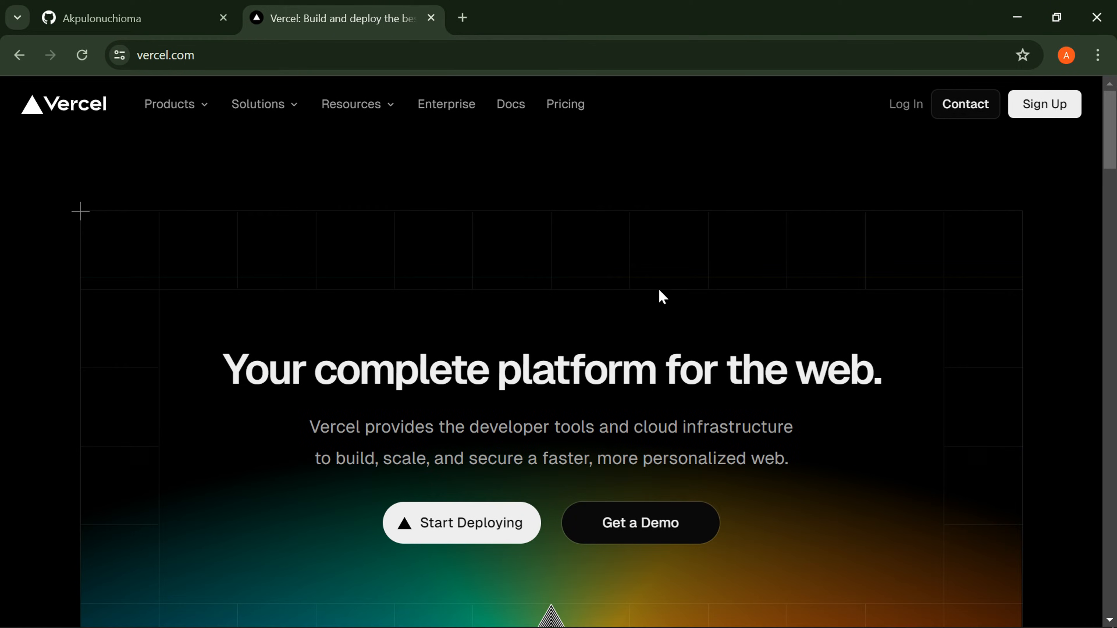
{"action": "mouse_move", "coordinate": [335, 349]}
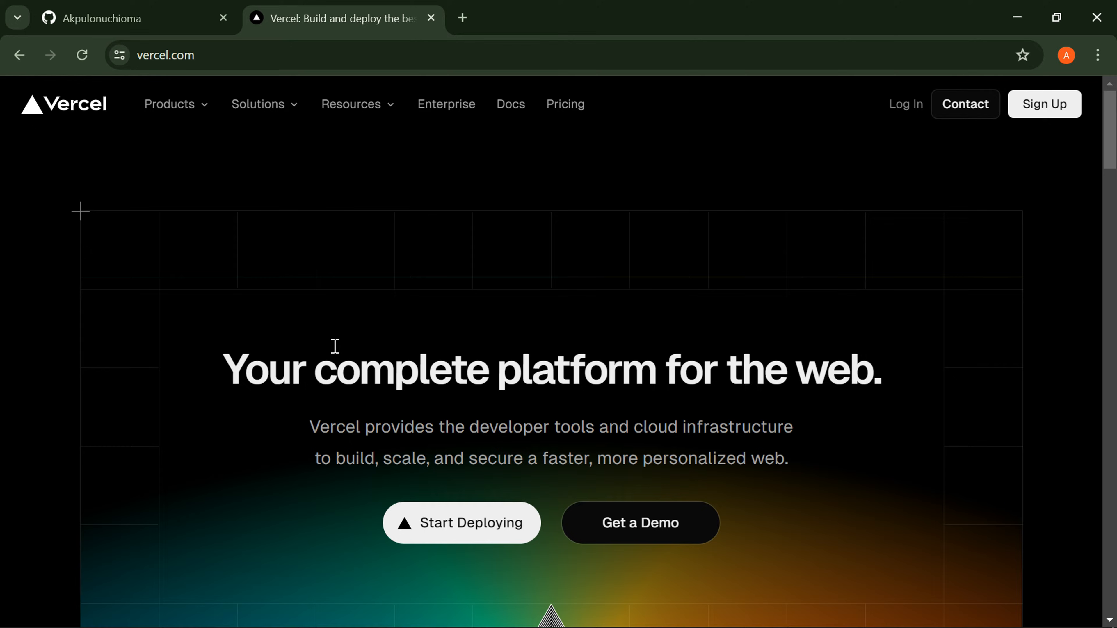
{"action": "mouse_move", "coordinate": [334, 354]}
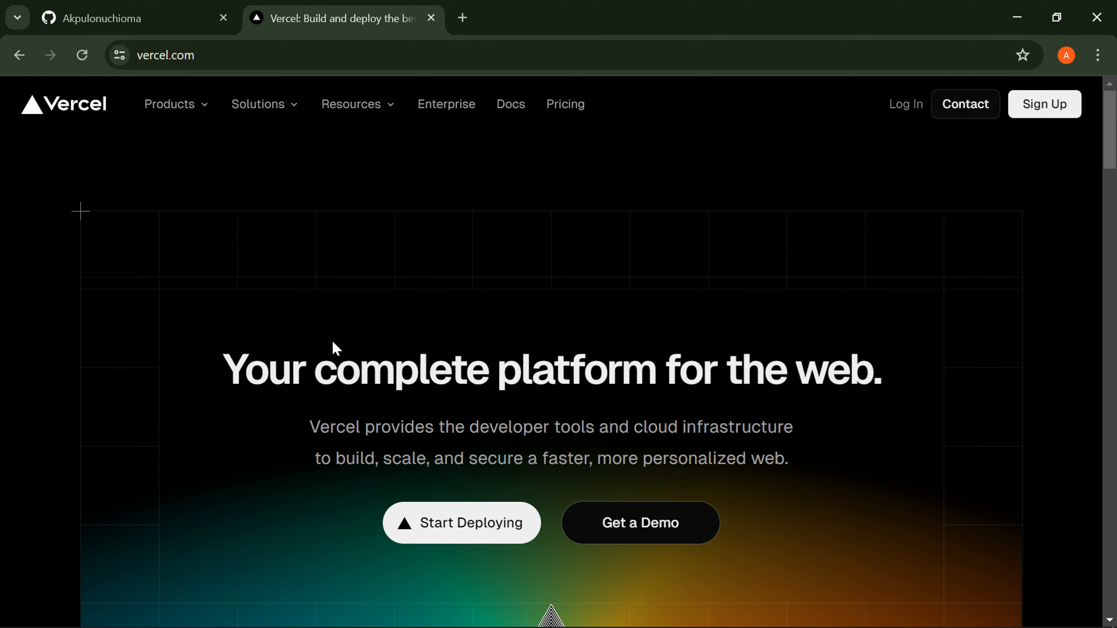
{"action": "mouse_move", "coordinate": [549, 341]}
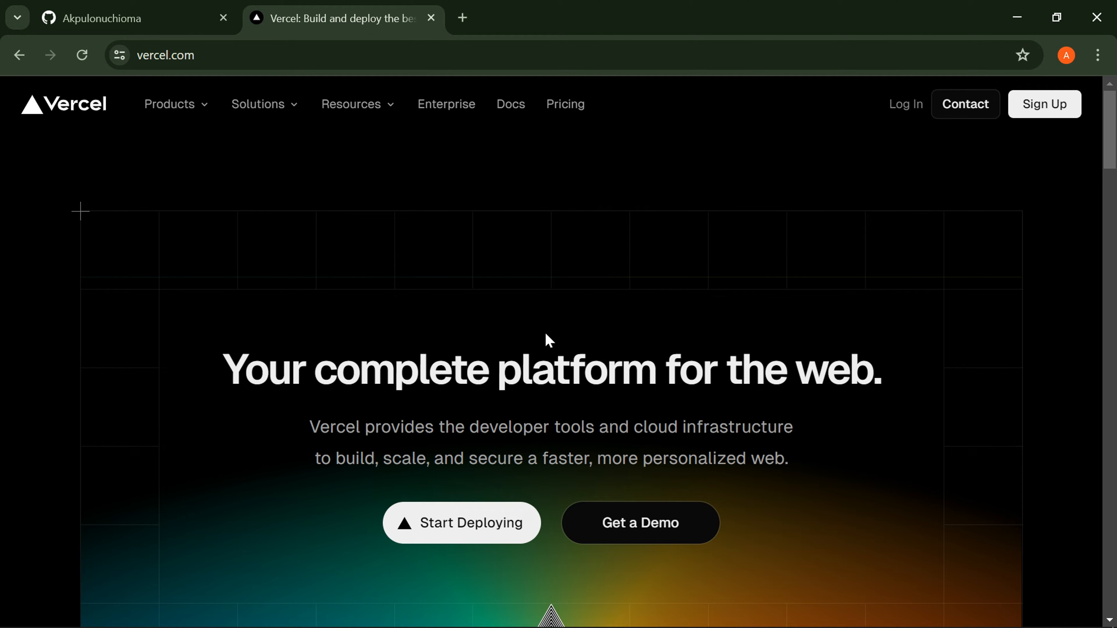
- Start Vercel sign-up on the Hobby plan with the name 'Joshyvibe' and continue to the Git provider step
{"action": "left_click", "coordinate": [1035, 110]}
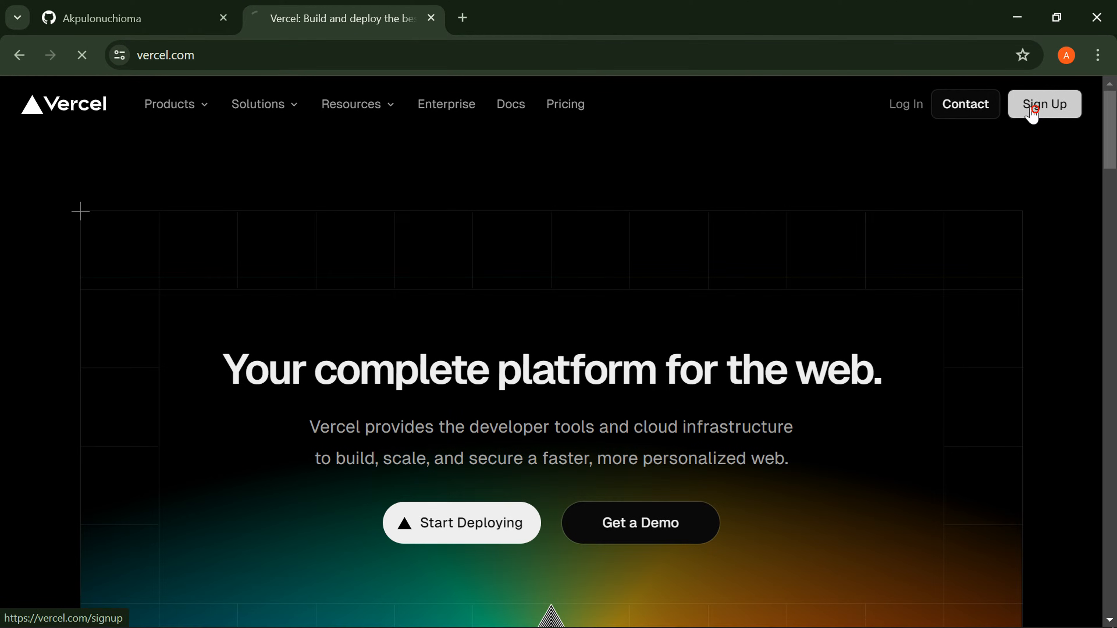
{"action": "left_click", "coordinate": [1044, 105]}
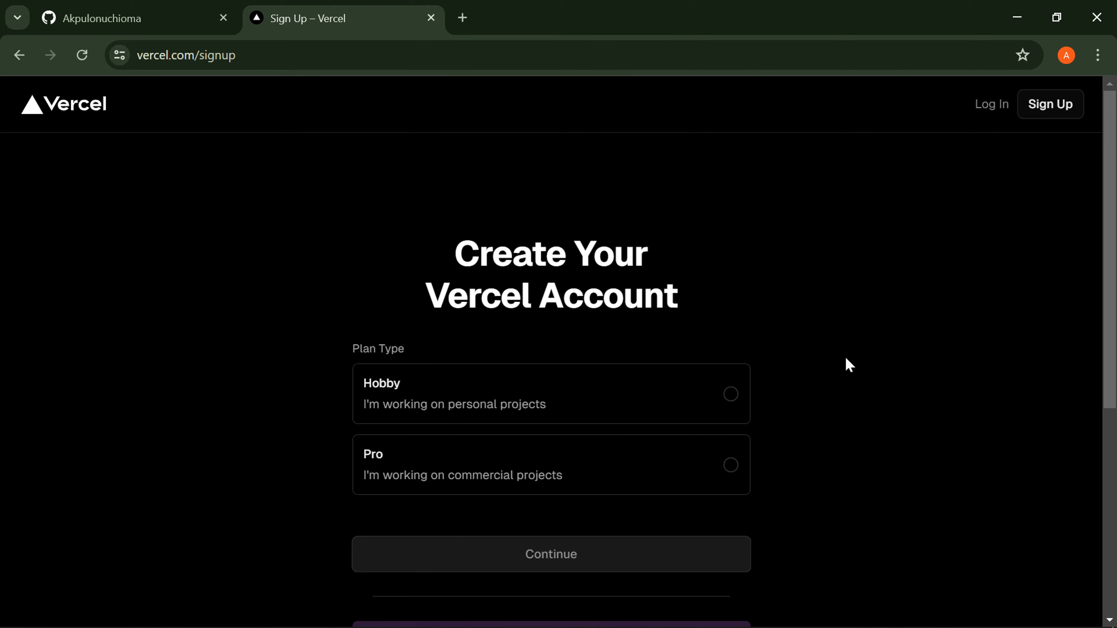
{"action": "mouse_move", "coordinate": [769, 424]}
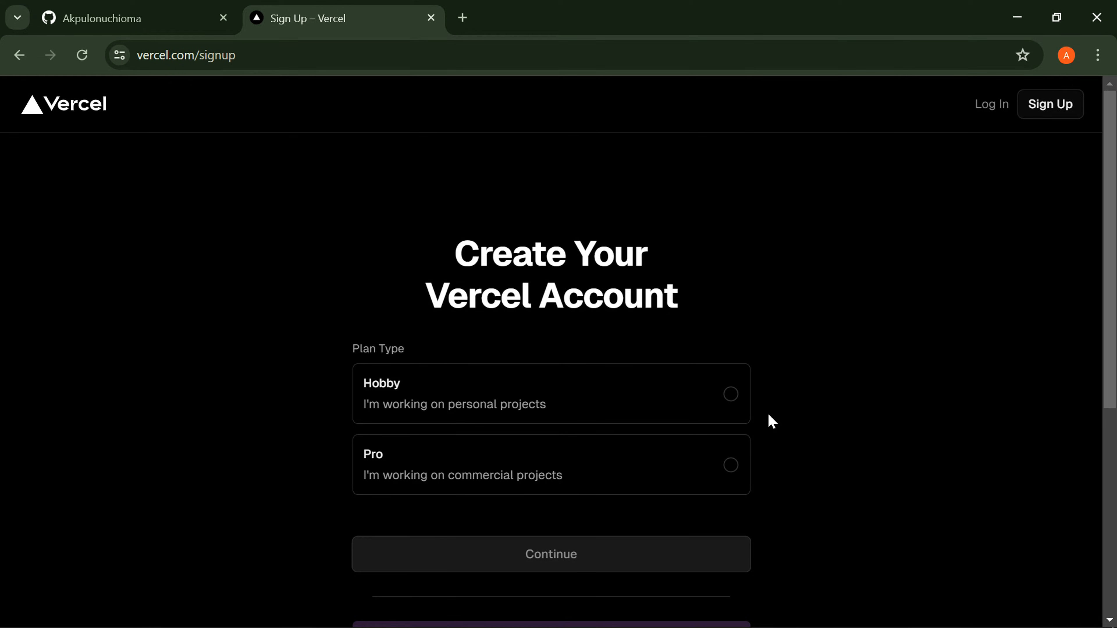
{"action": "scroll", "scroll_direction": "down", "scroll_amount": 3}
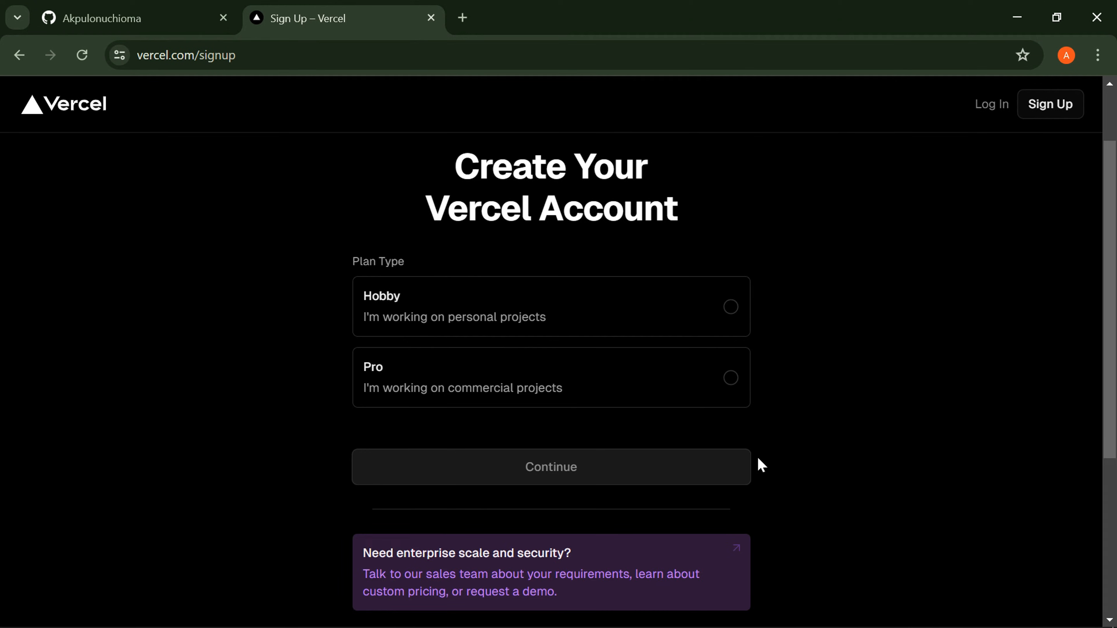
{"action": "left_click", "coordinate": [548, 315]}
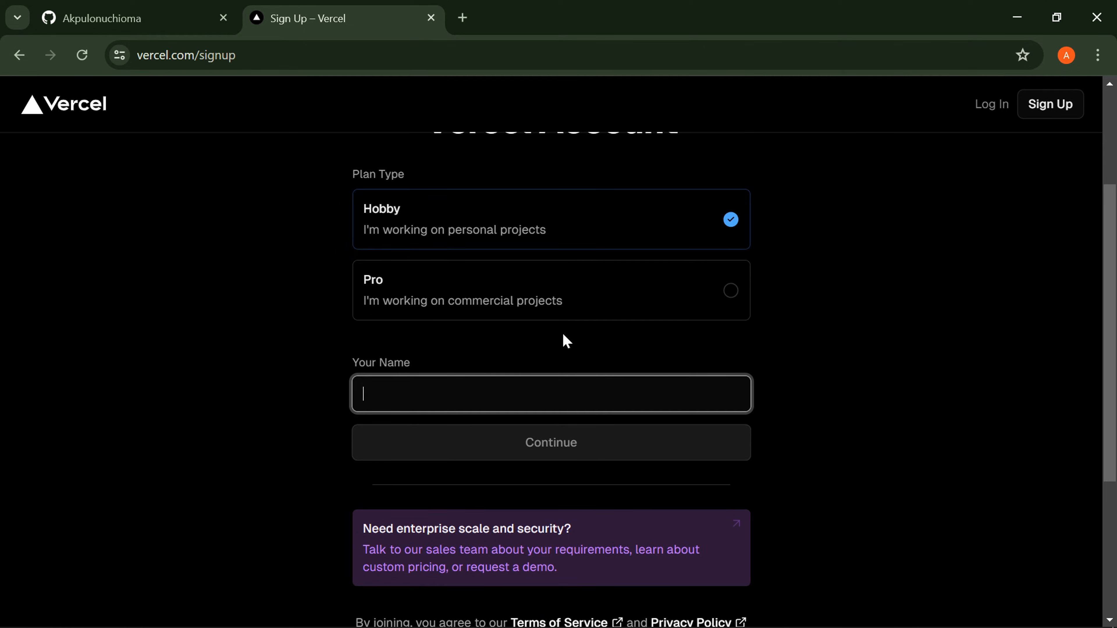
{"action": "type", "text": "Joshyvibe"}
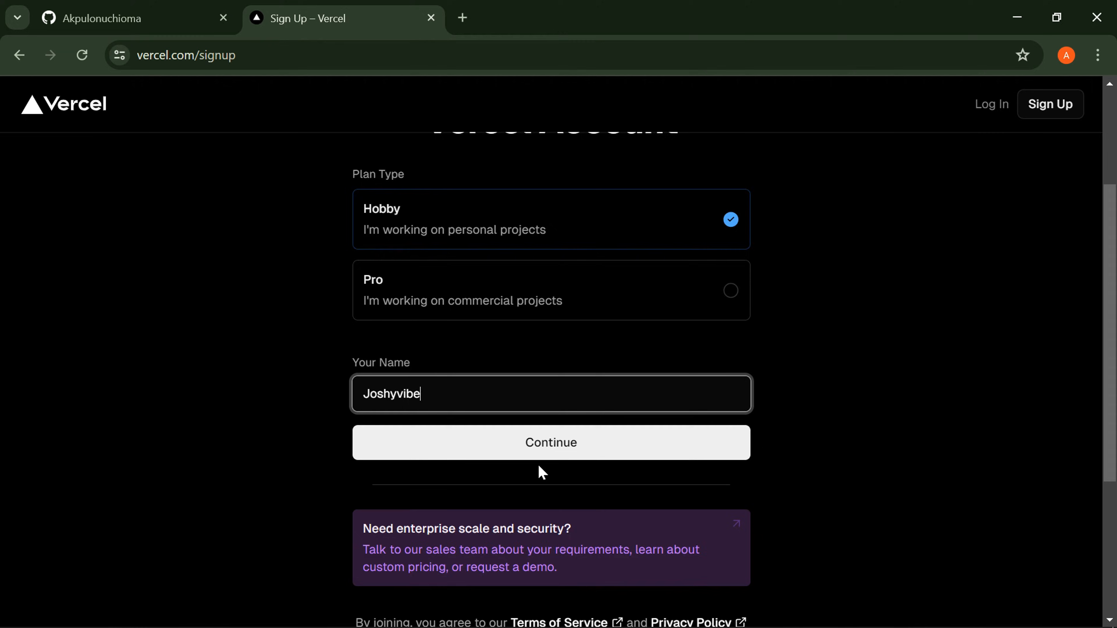
{"action": "left_click", "coordinate": [551, 442]}
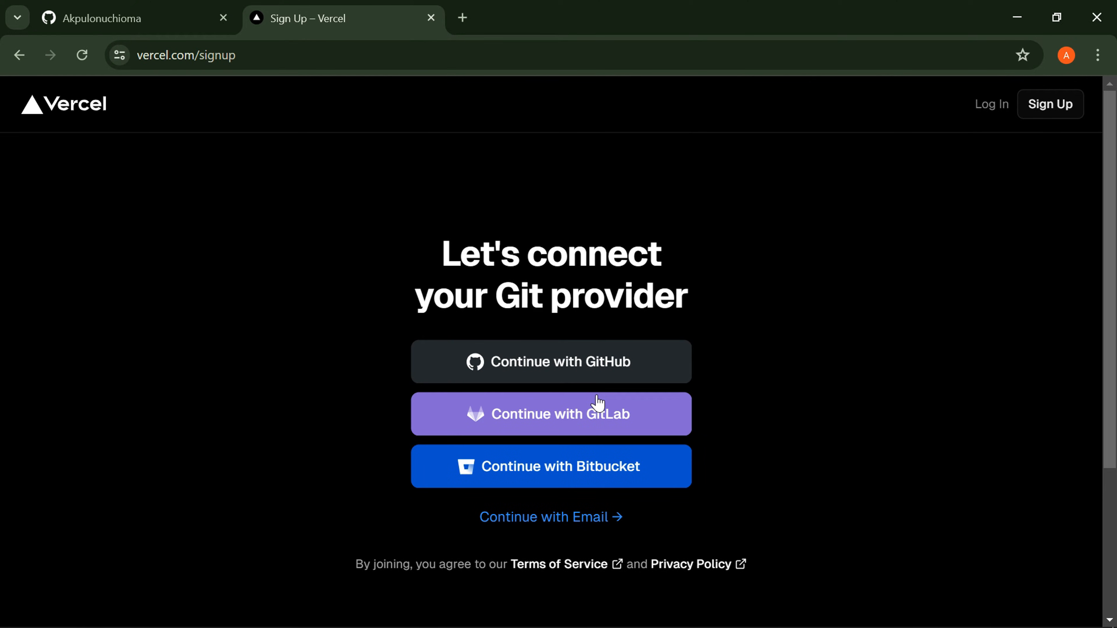
{"action": "mouse_move", "coordinate": [701, 375]}
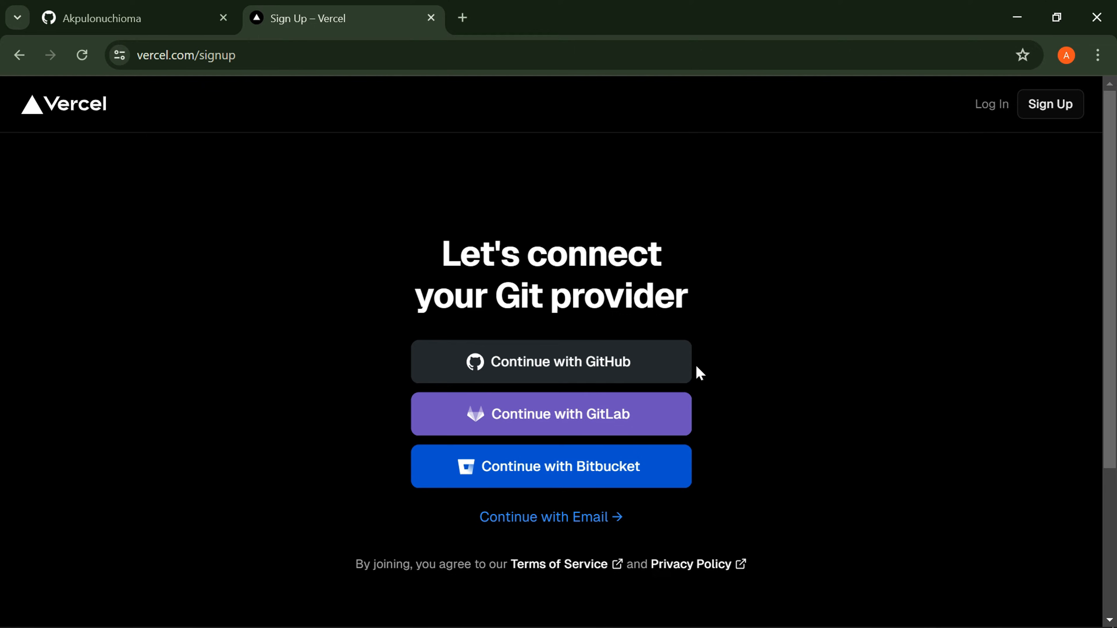
{"action": "mouse_move", "coordinate": [555, 367]}
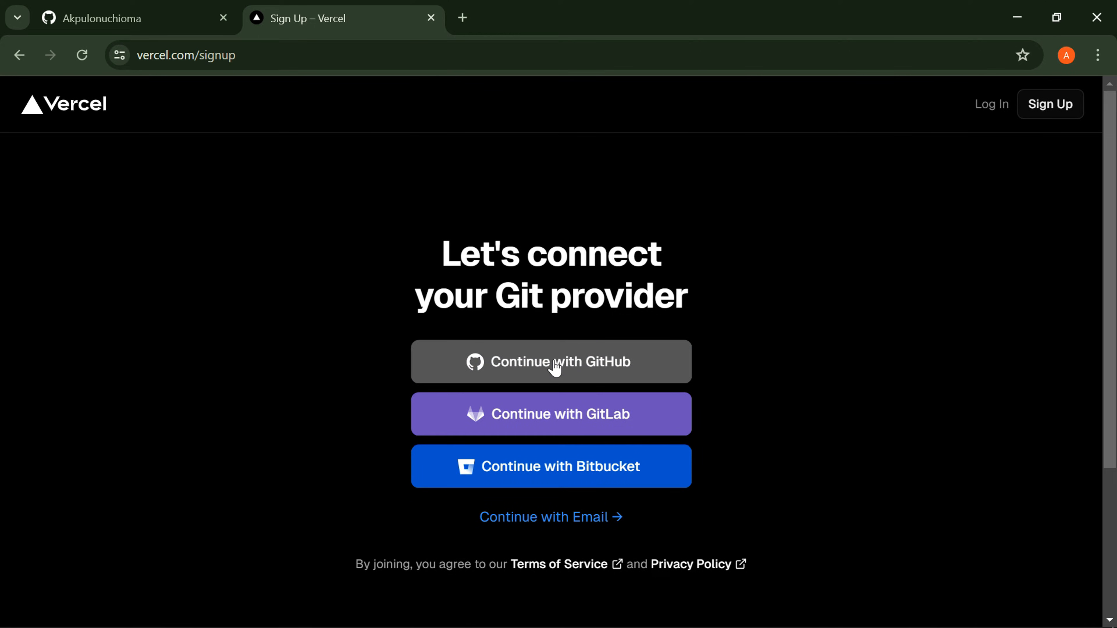
{"action": "mouse_move", "coordinate": [510, 370]}
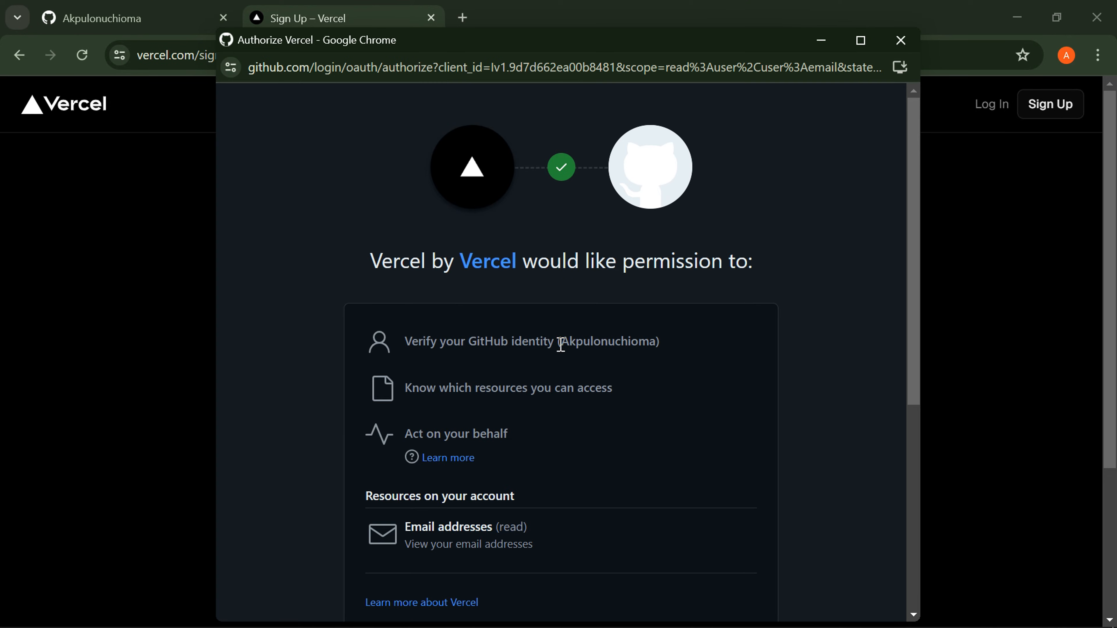
- Authorize Vercel on the GitHub account and begin phone verification by choosing a country dialling code
{"action": "scroll", "scroll_direction": "down", "scroll_amount": 3}
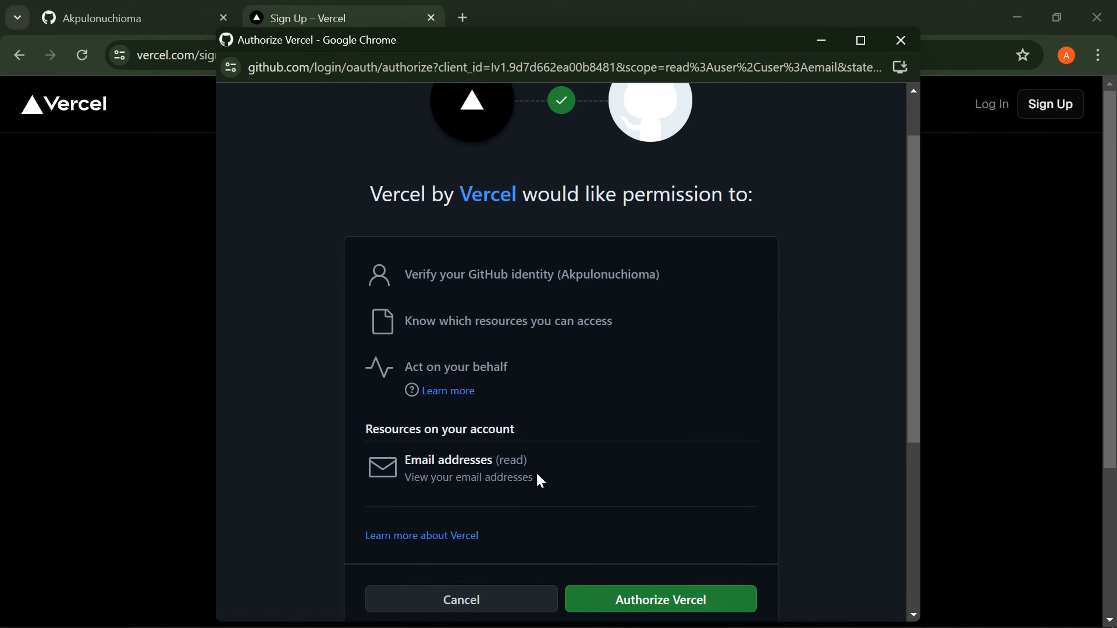
{"action": "scroll", "scroll_direction": "down", "scroll_amount": 3}
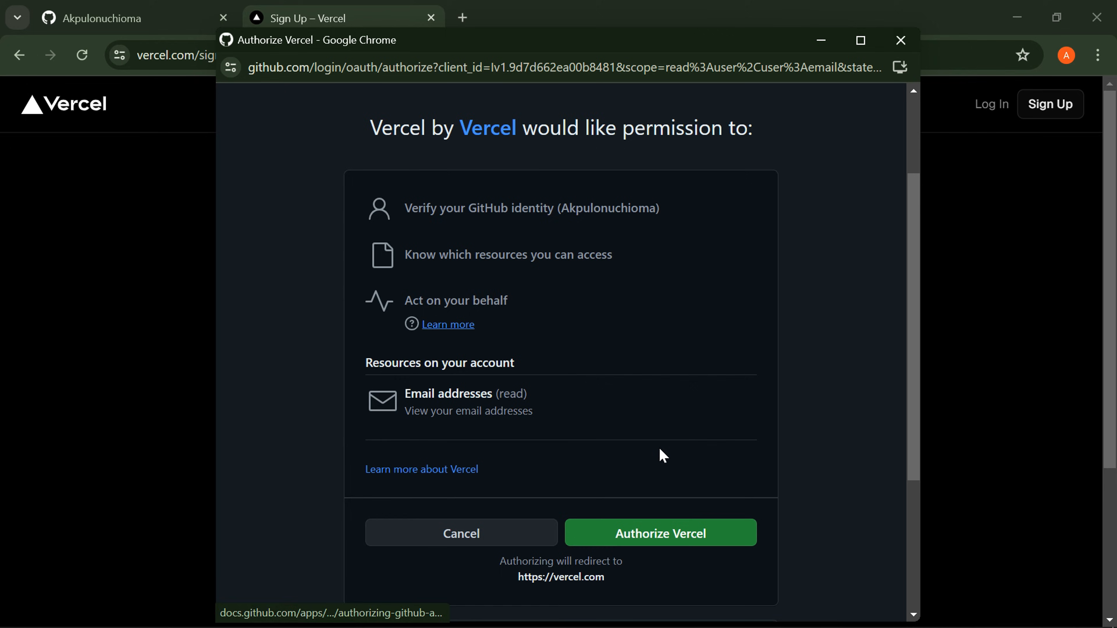
{"action": "left_click", "coordinate": [660, 532]}
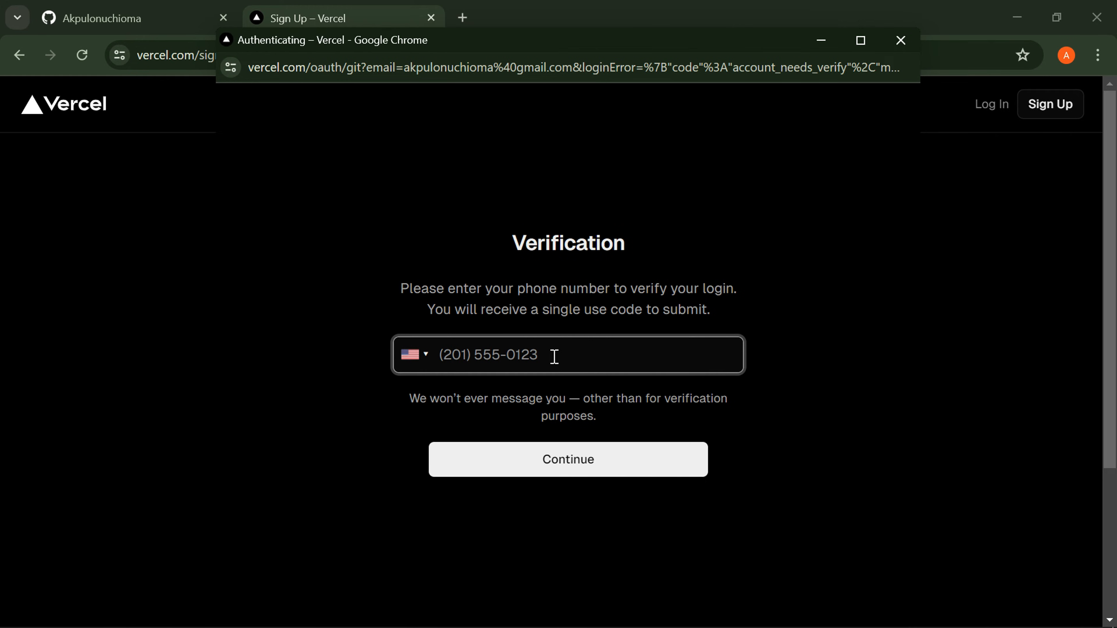
{"action": "left_click", "coordinate": [414, 355]}
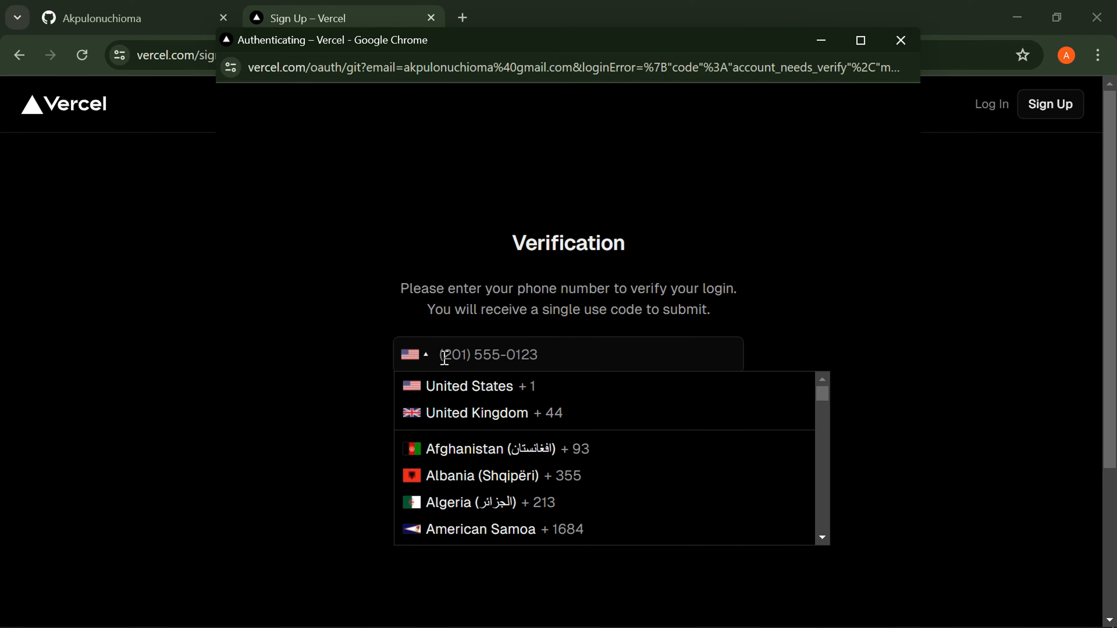
{"action": "scroll", "scroll_direction": "down", "scroll_amount": 3}
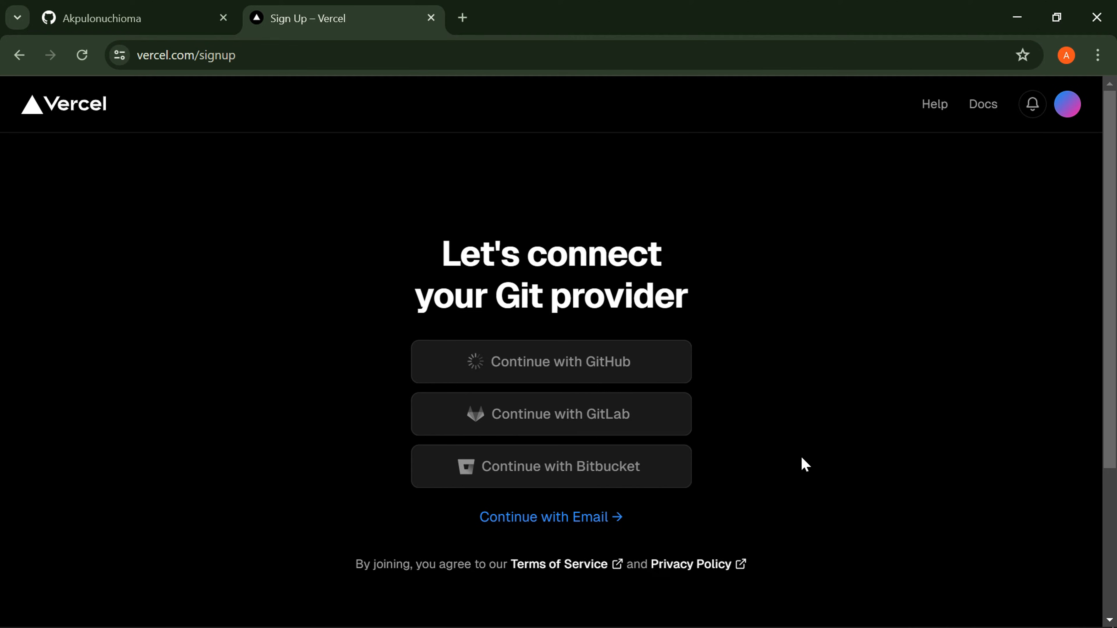
- Land on Vercel's New Project page and dismiss the infrastructure pricing notice
{"action": "left_click", "coordinate": [550, 361]}
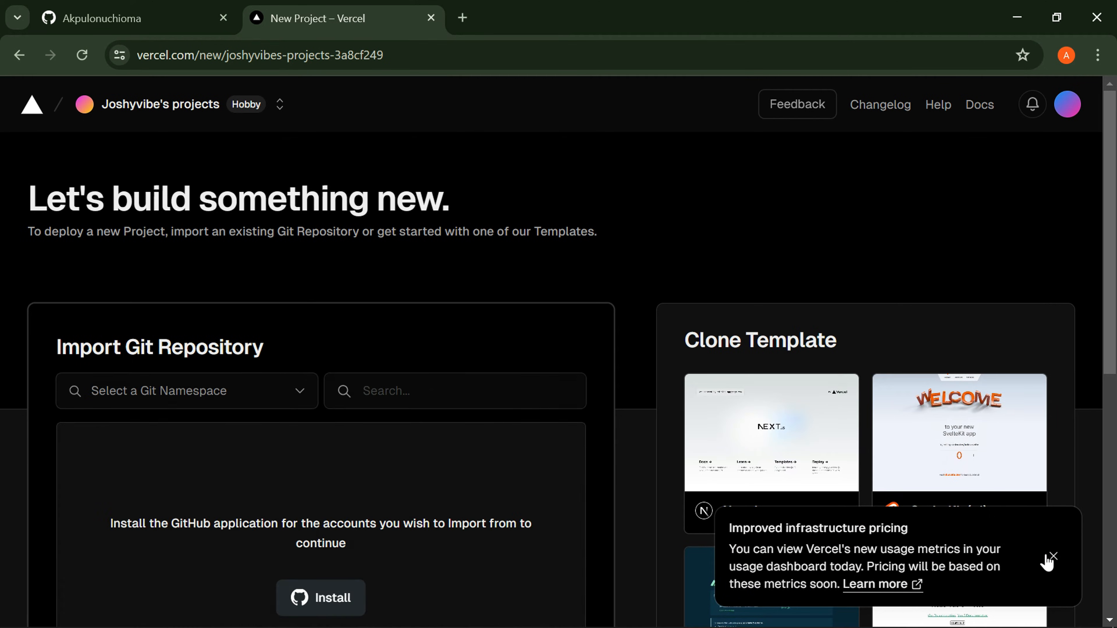
{"action": "left_click", "coordinate": [1054, 556]}
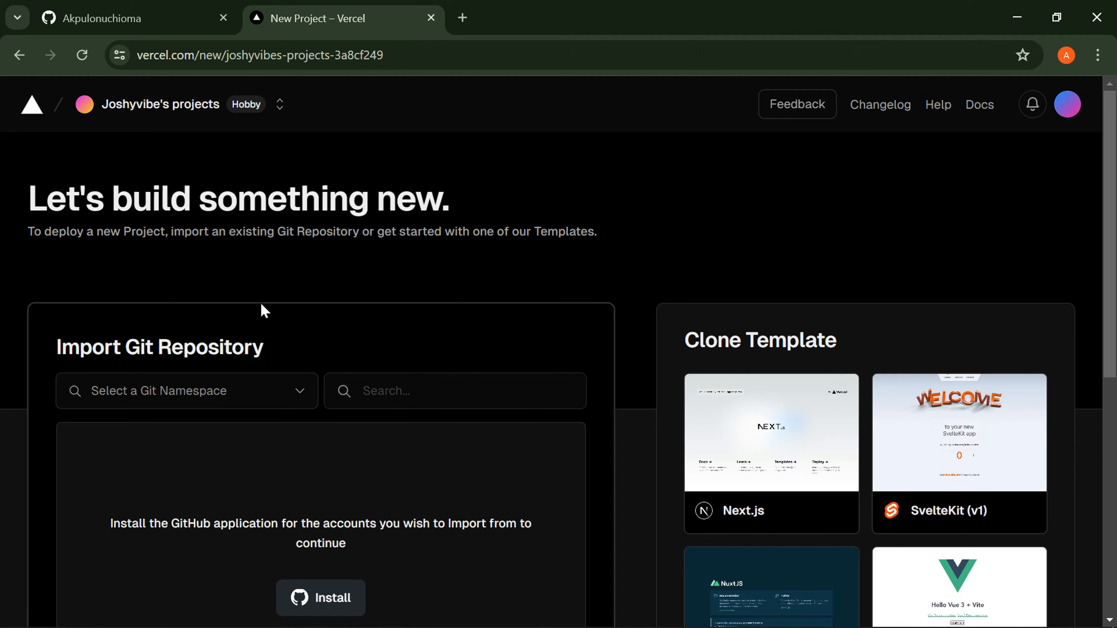
{"action": "mouse_move", "coordinate": [563, 149]}
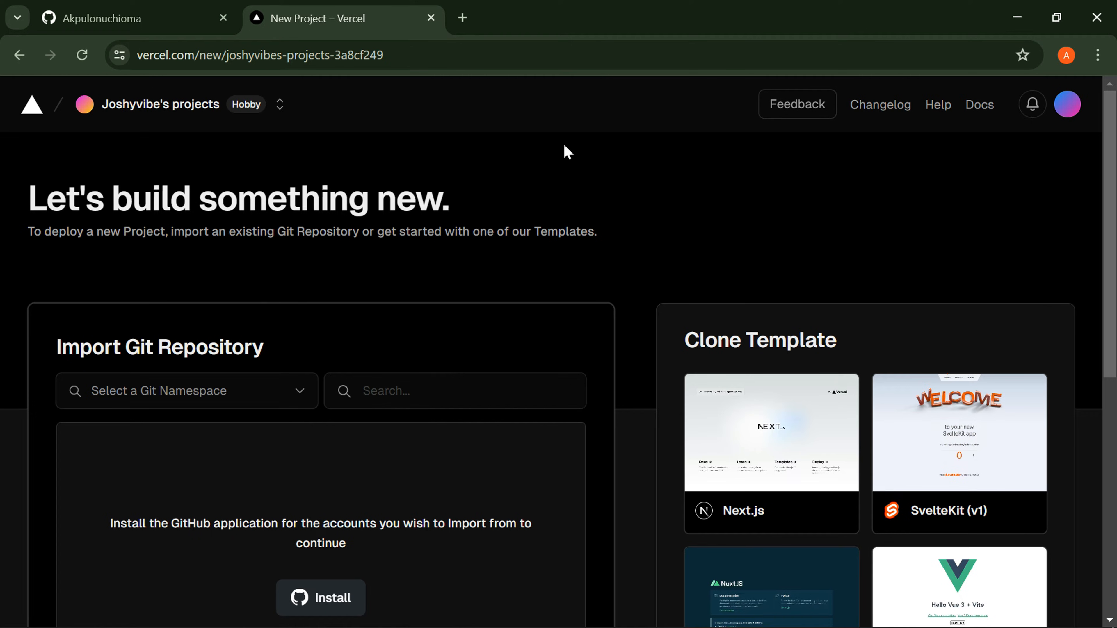
{"action": "mouse_move", "coordinate": [549, 284]}
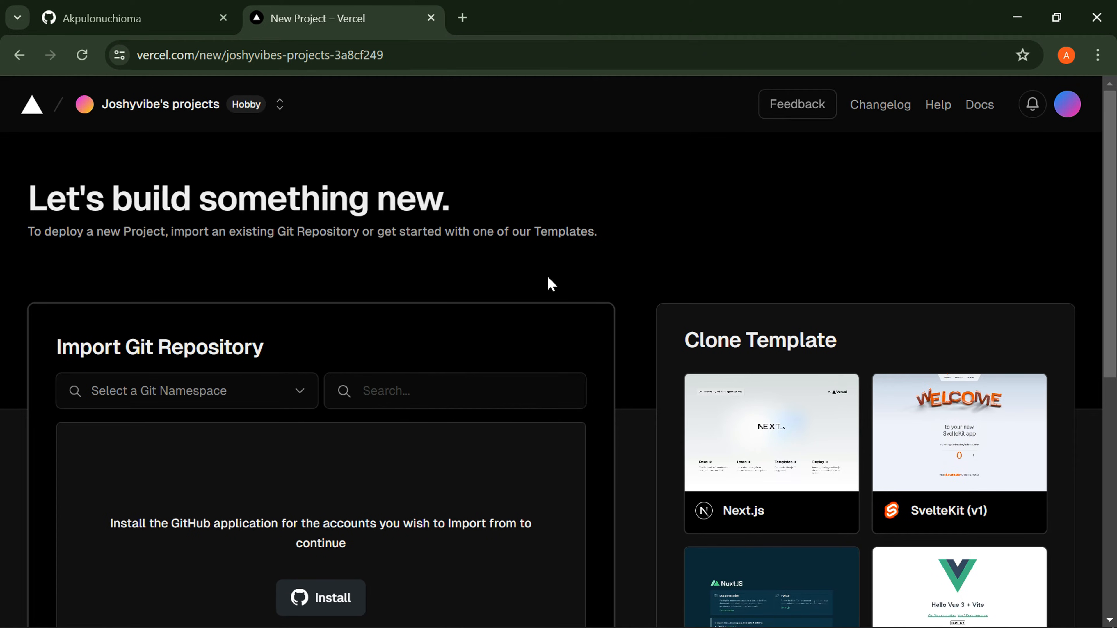
{"action": "mouse_move", "coordinate": [361, 308]}
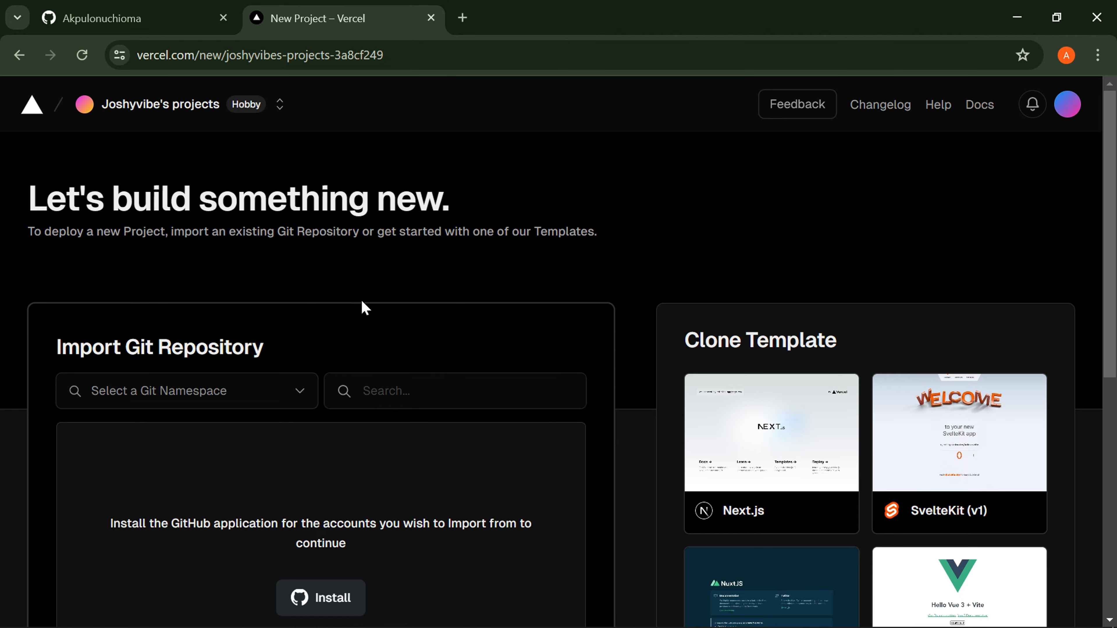
{"action": "mouse_move", "coordinate": [404, 287]}
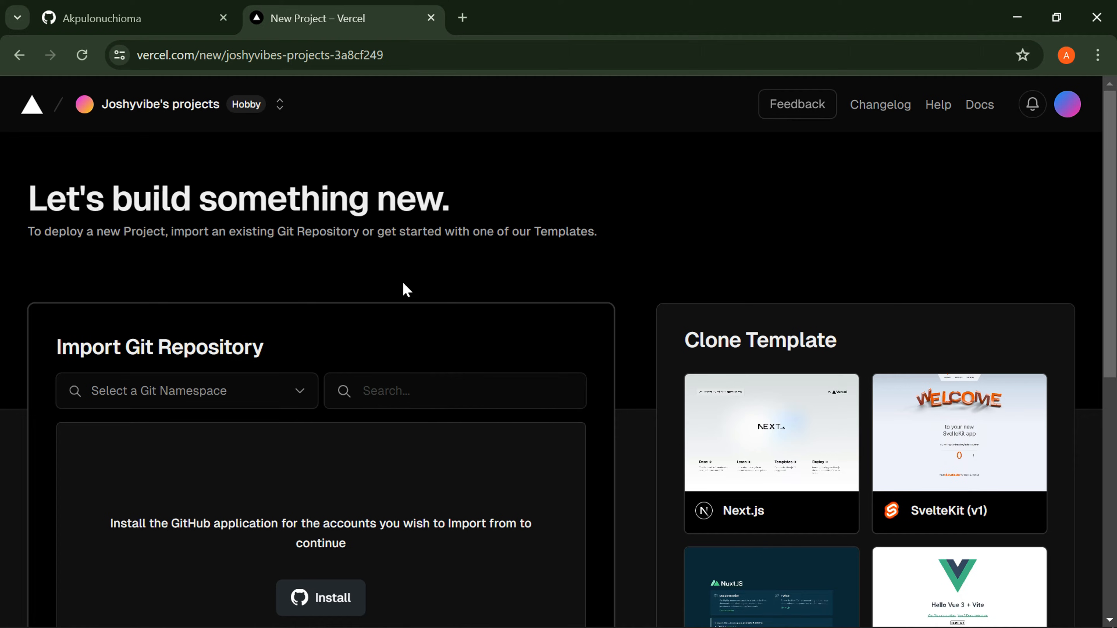
{"action": "mouse_move", "coordinate": [396, 232]}
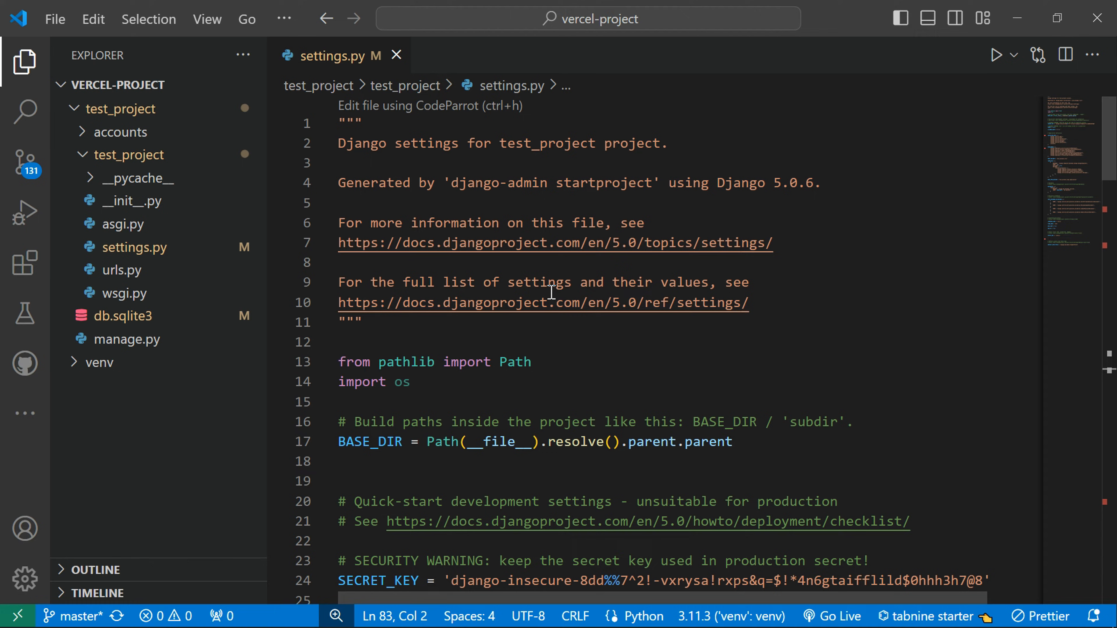
{"action": "mouse_move", "coordinate": [243, 190]}
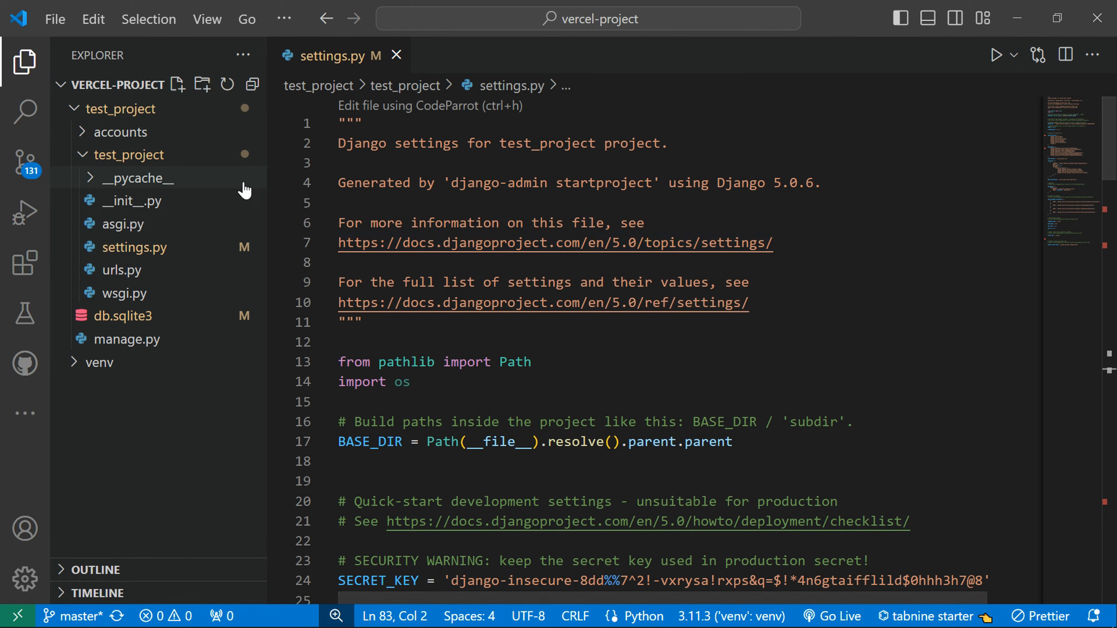
{"action": "mouse_move", "coordinate": [634, 314]}
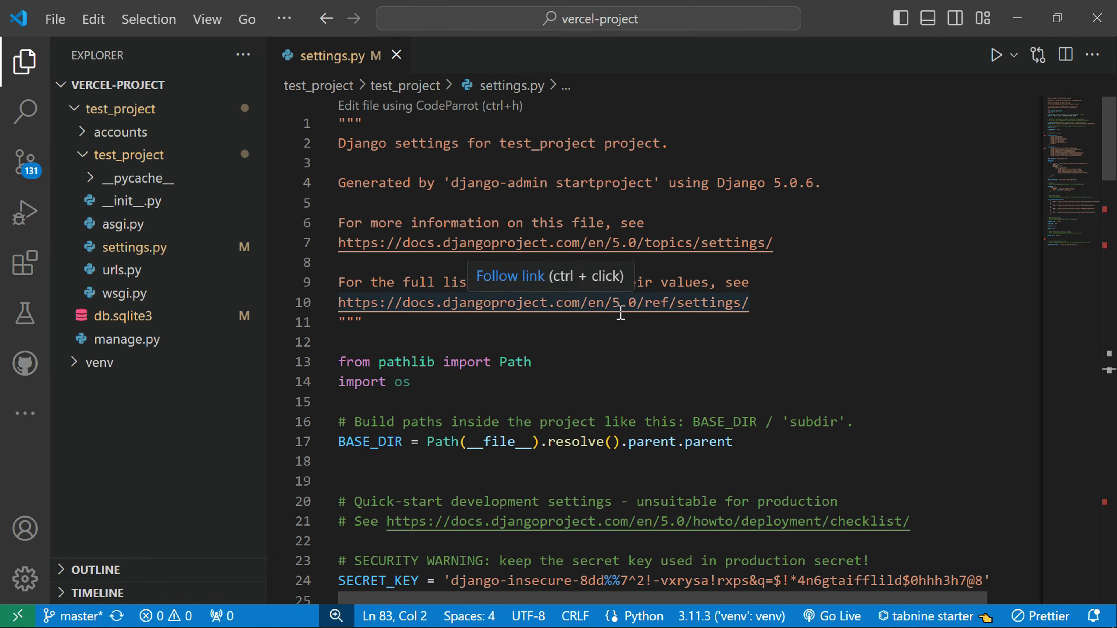
{"action": "mouse_move", "coordinate": [622, 317]}
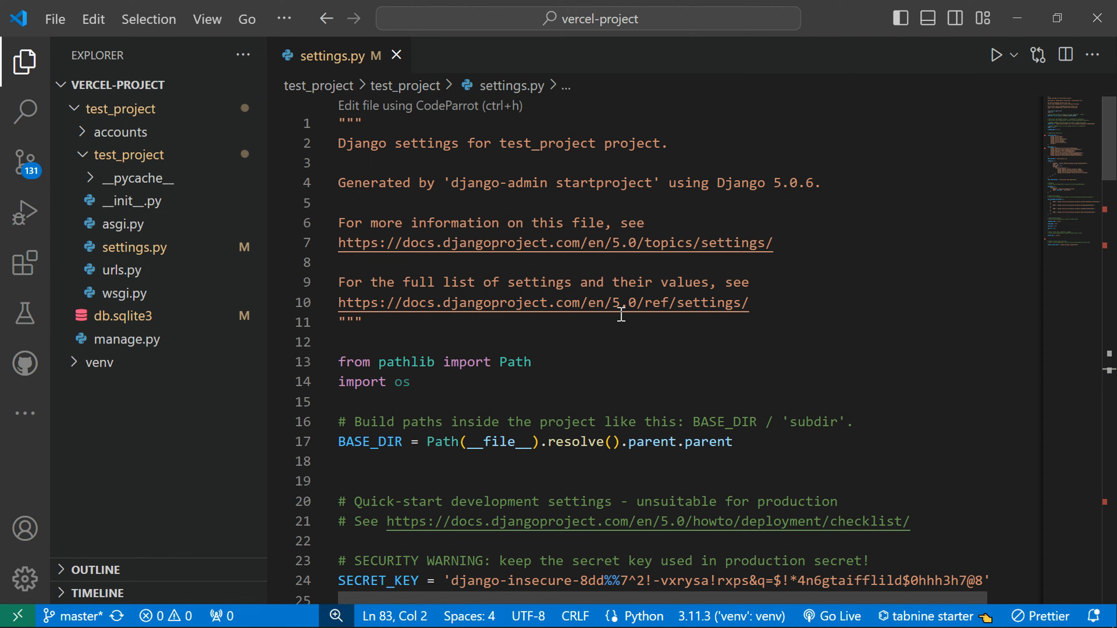
{"action": "mouse_move", "coordinate": [624, 324]}
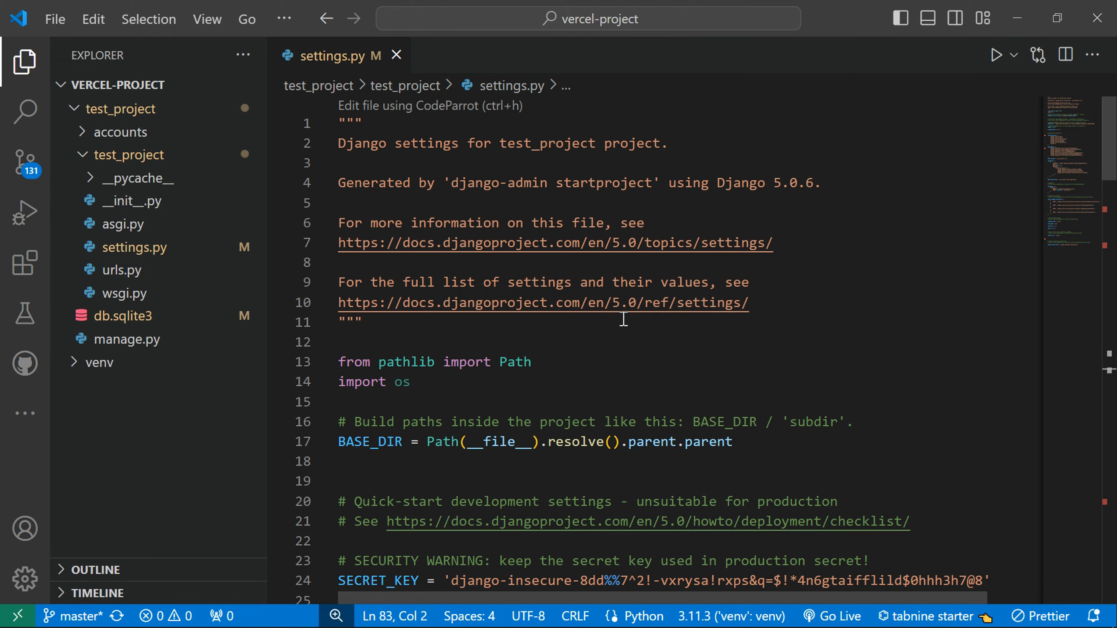
{"action": "mouse_move", "coordinate": [625, 326]}
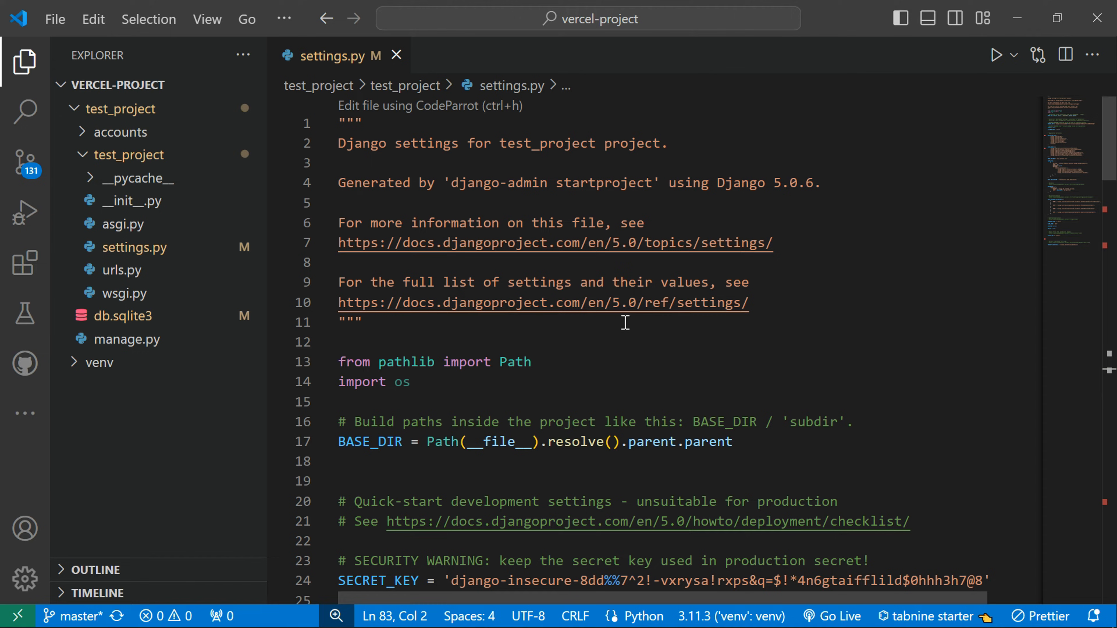
{"action": "mouse_move", "coordinate": [623, 324]}
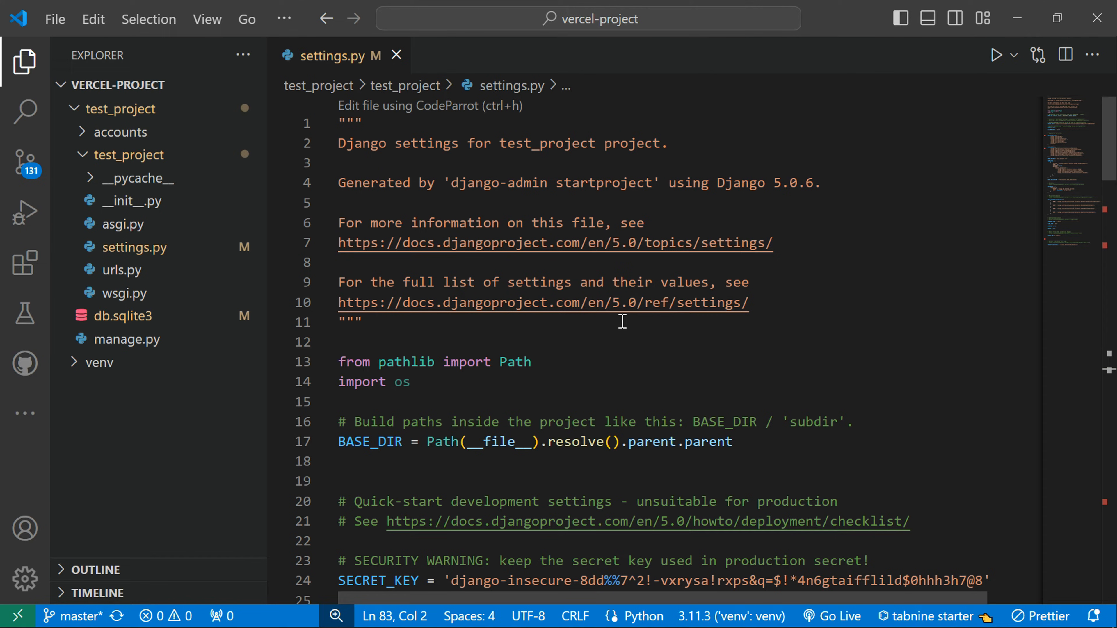
{"action": "mouse_move", "coordinate": [625, 325]}
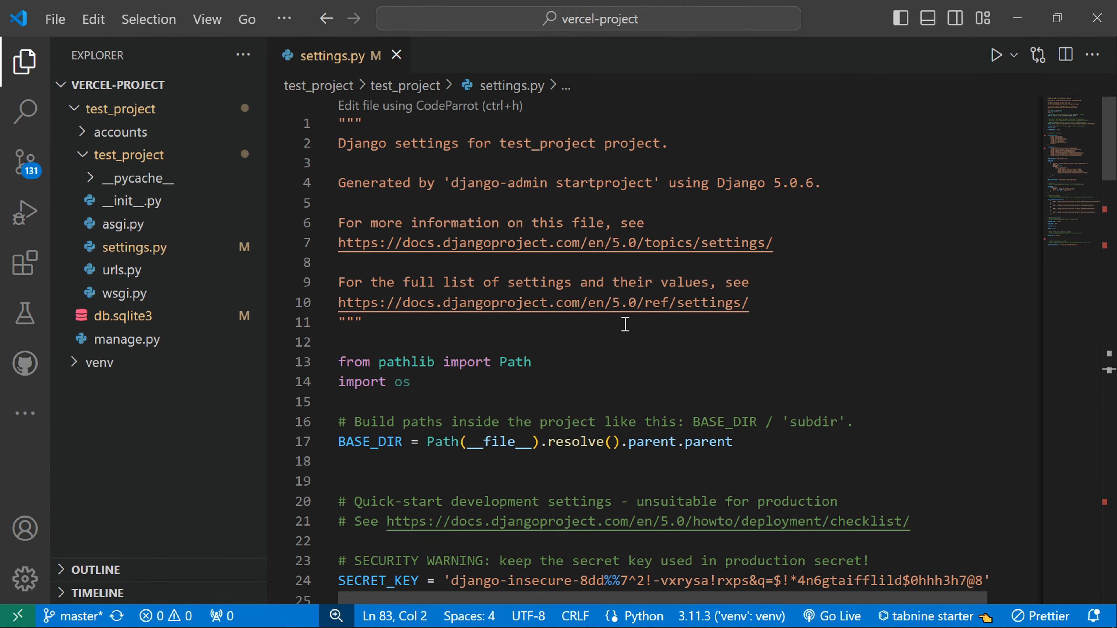
- Scroll settings.py down to the ALLOWED_HOSTS setting above the terminal
{"action": "scroll", "scroll_direction": "down", "scroll_amount": 3}
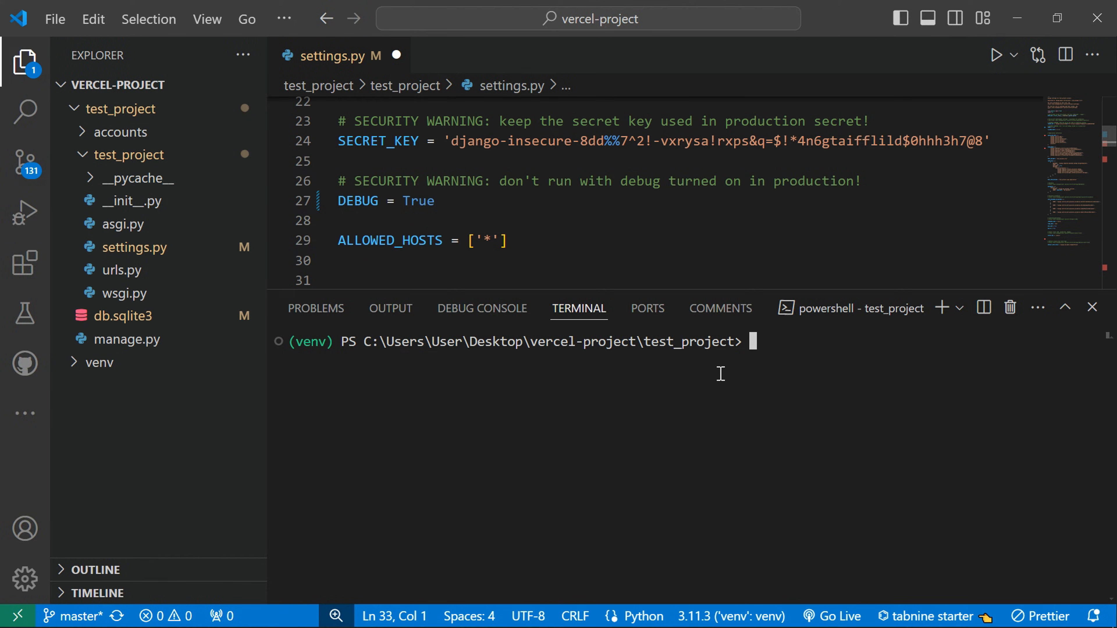
- Browse the accounts app folder in the Explorer, collapsing the inner test_project folder
{"action": "left_click", "coordinate": [128, 155]}
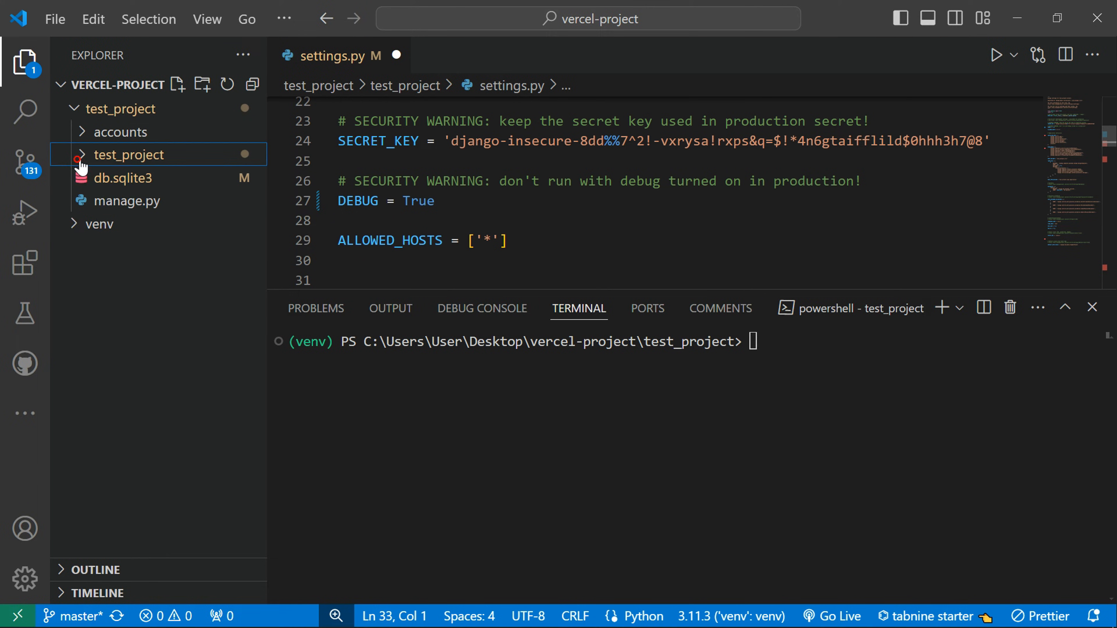
{"action": "left_click", "coordinate": [120, 131]}
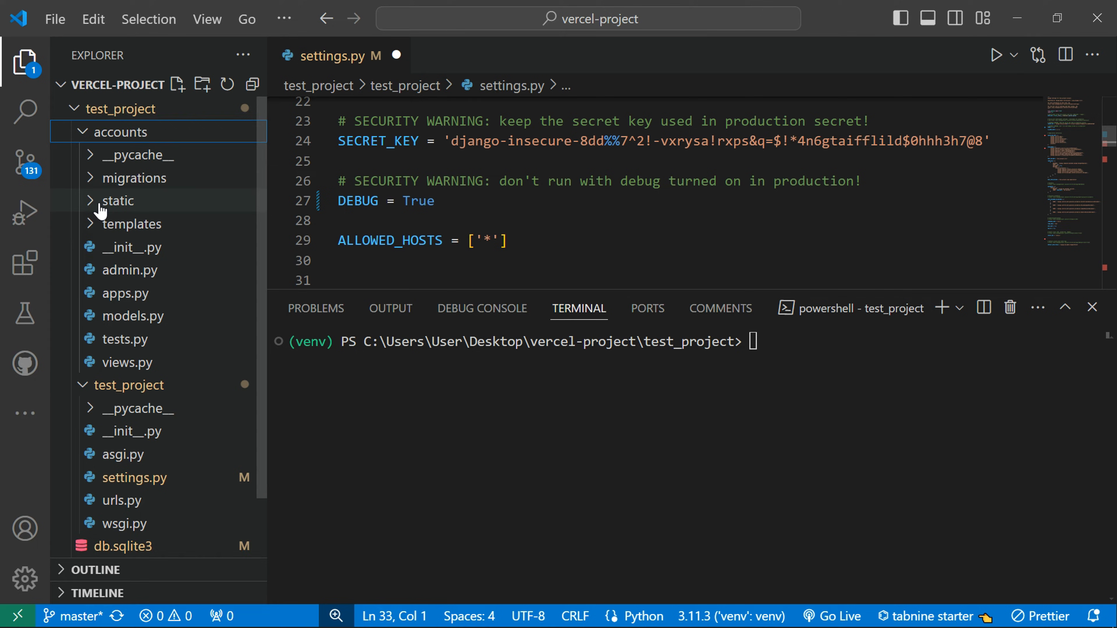
{"action": "left_click", "coordinate": [120, 133]}
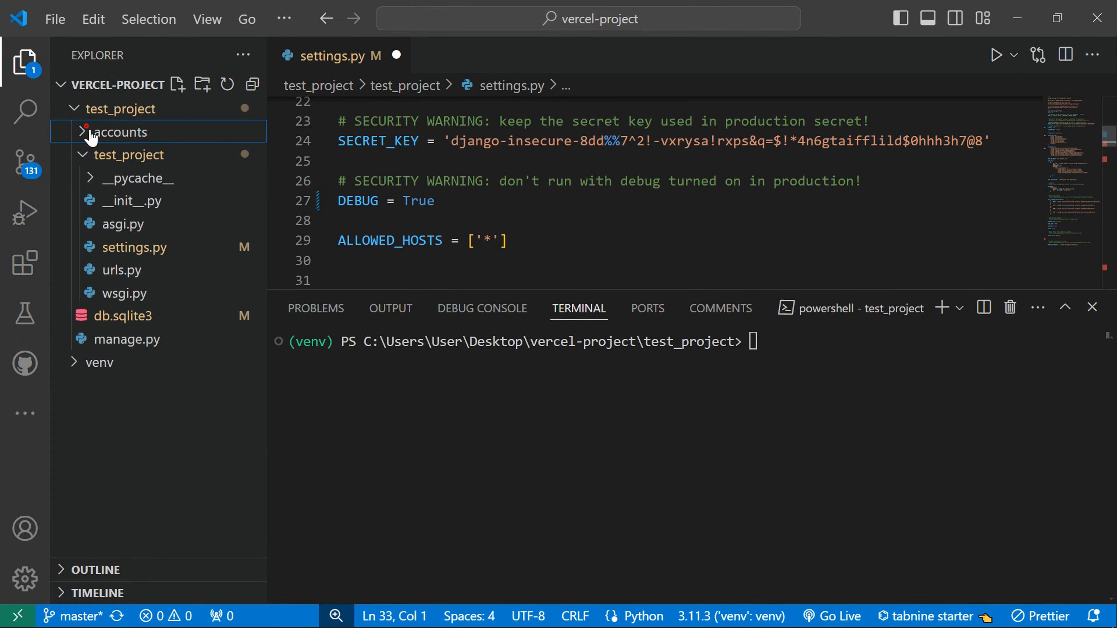
- Run 'py manage.py collectstatic' in the venv terminal
{"action": "type", "text": "py"}
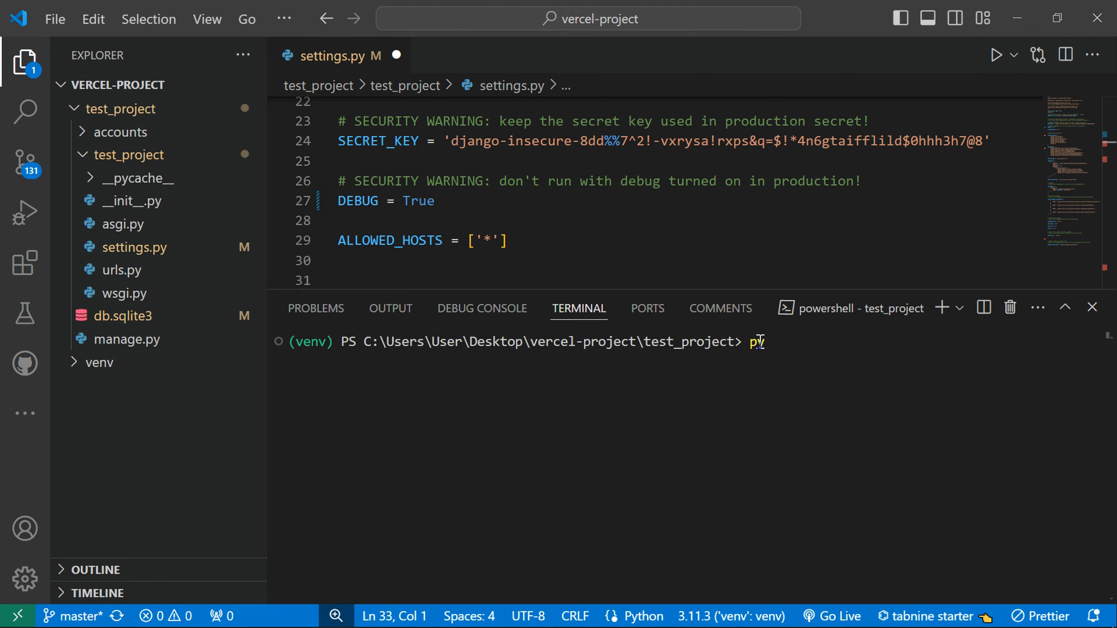
{"action": "type", "text": "manage.py collectstatic"}
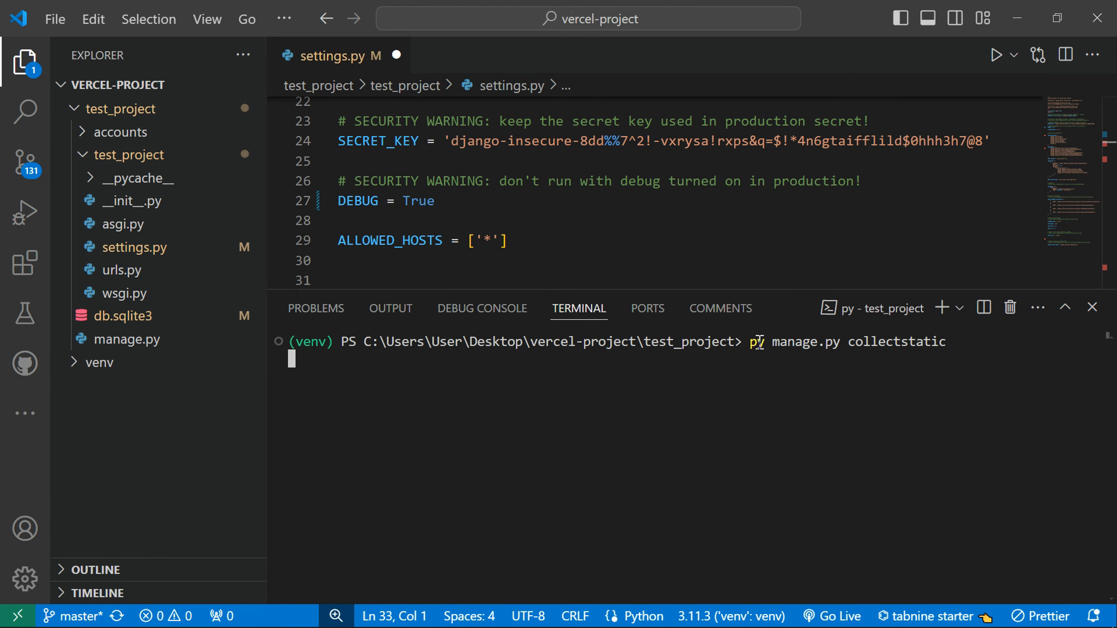
{"action": "key", "text": "Enter"}
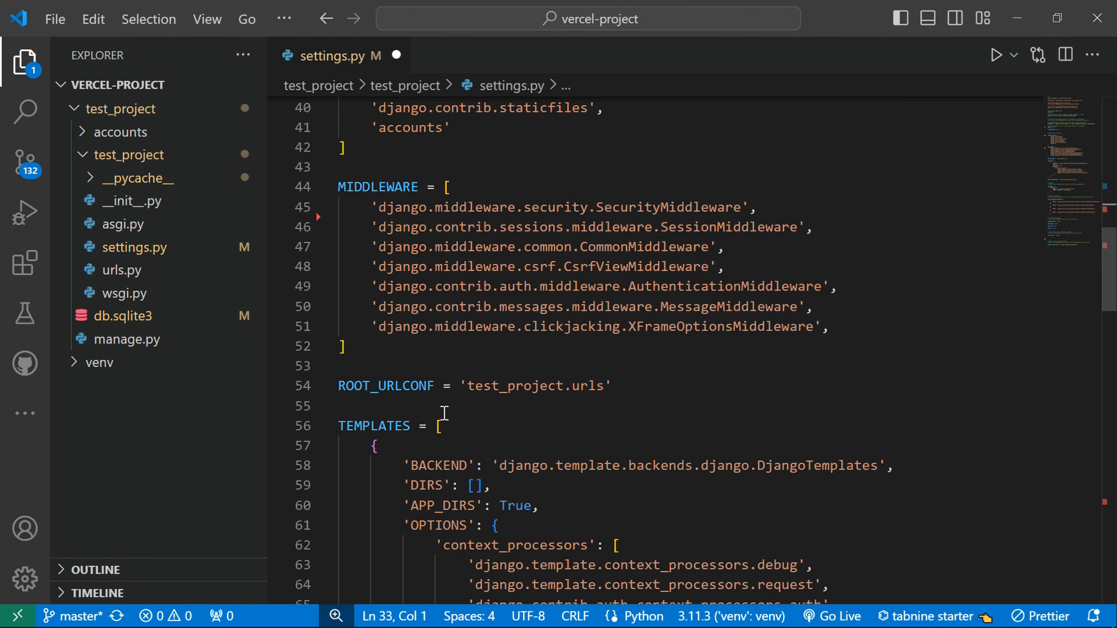
- Define STATIC_DIRS = [os.path.join(BASE_DIR, 'accounts/static')] in settings.py
{"action": "scroll", "scroll_direction": "down", "scroll_amount": 3}
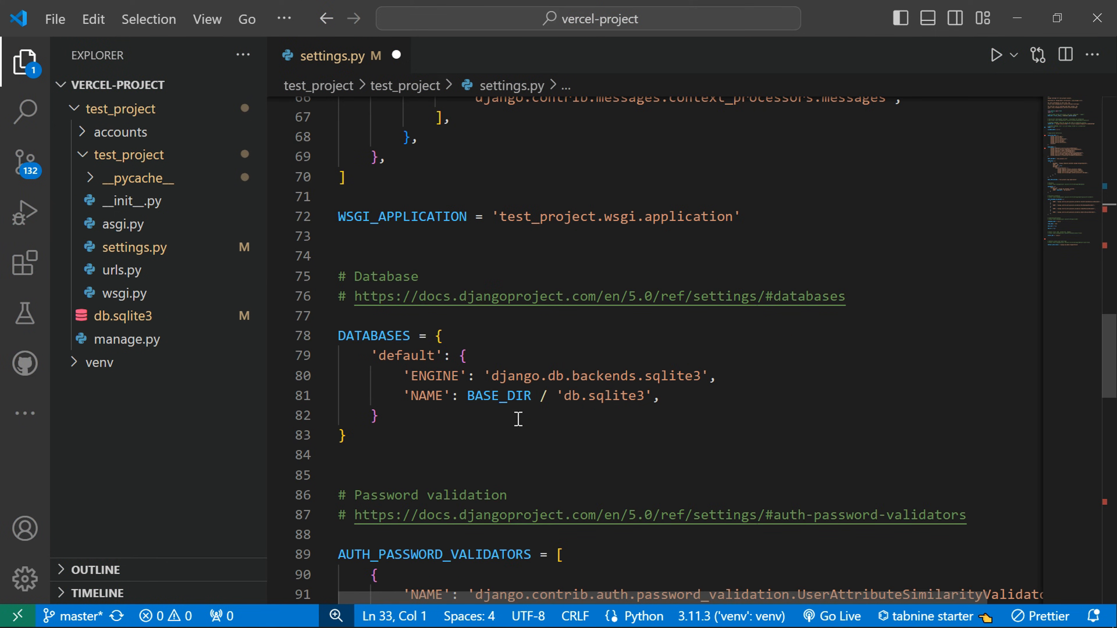
{"action": "scroll", "scroll_direction": "down", "scroll_amount": 3}
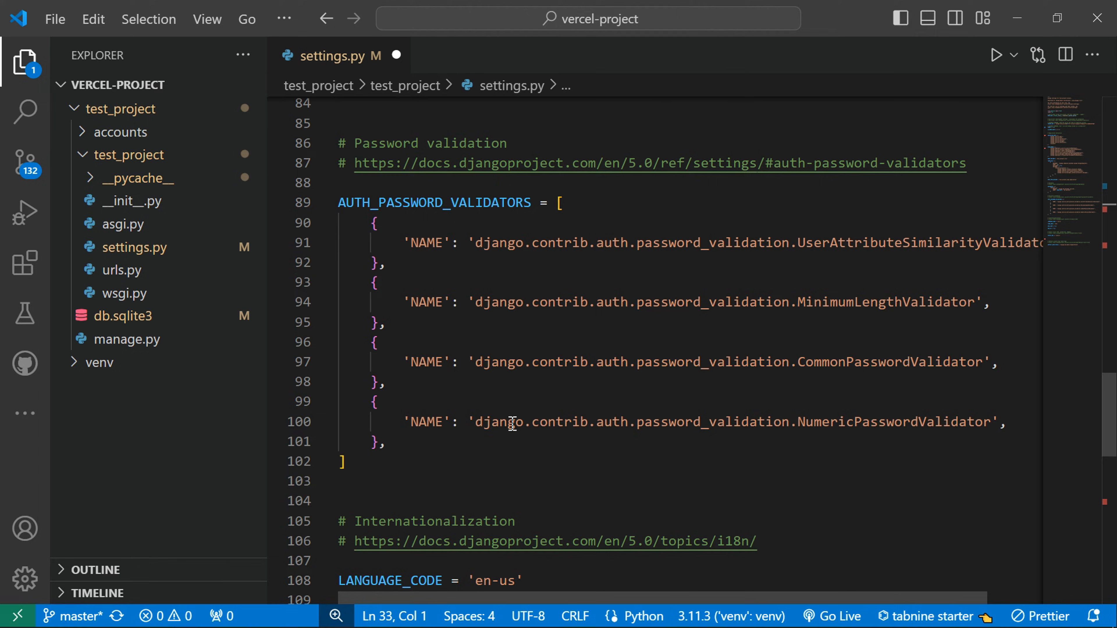
{"action": "scroll", "scroll_direction": "down", "scroll_amount": 3}
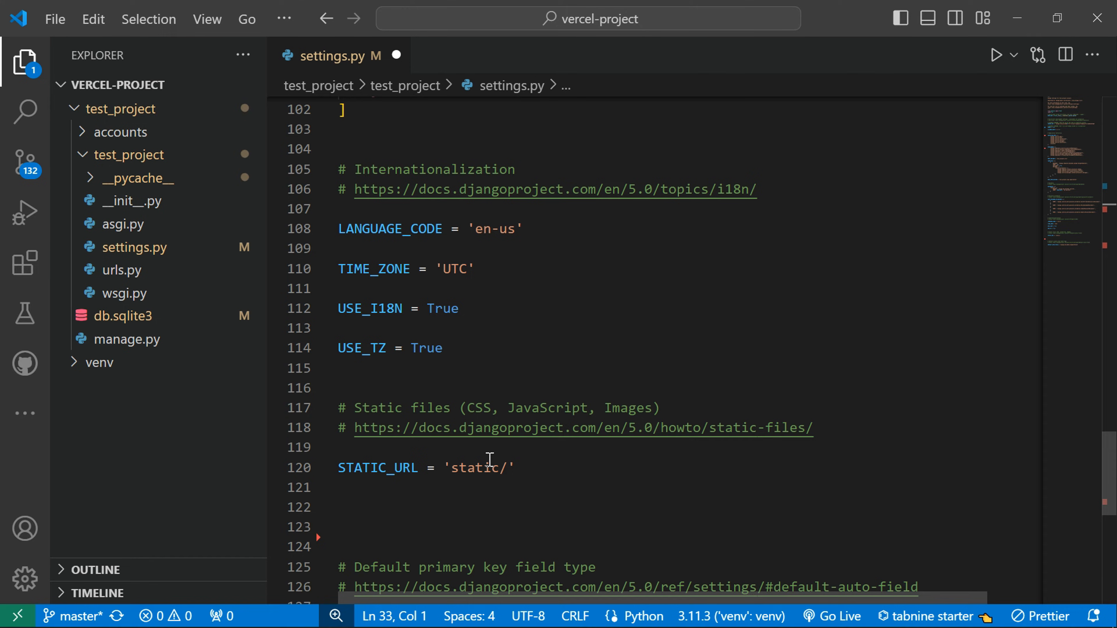
{"action": "type", "text": "STATIC_DIRS = ("}
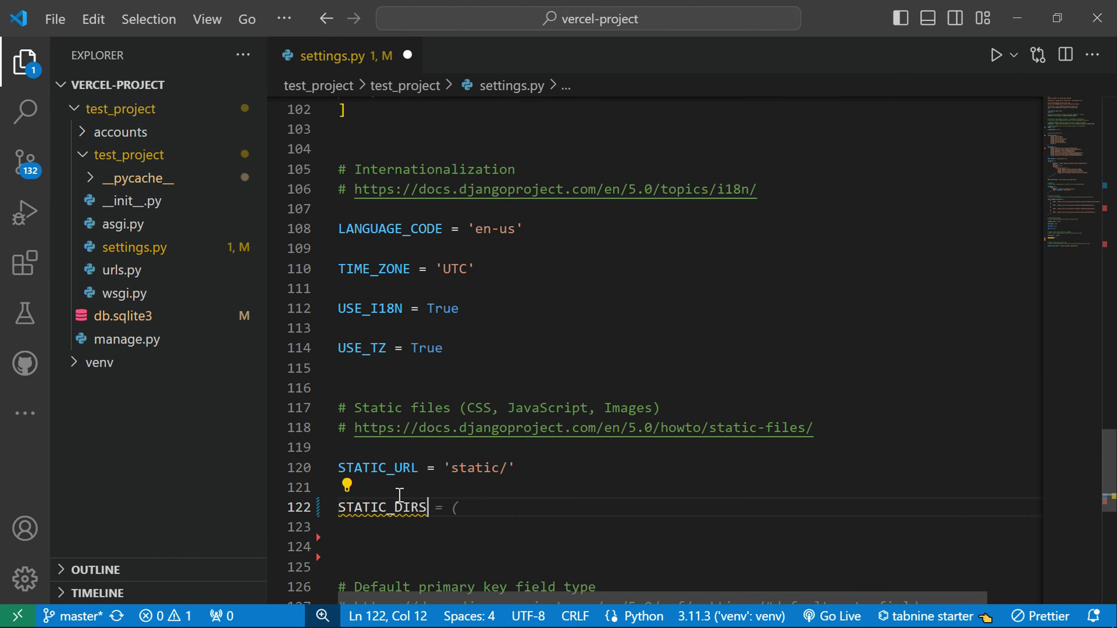
{"action": "type", "text": "[]"}
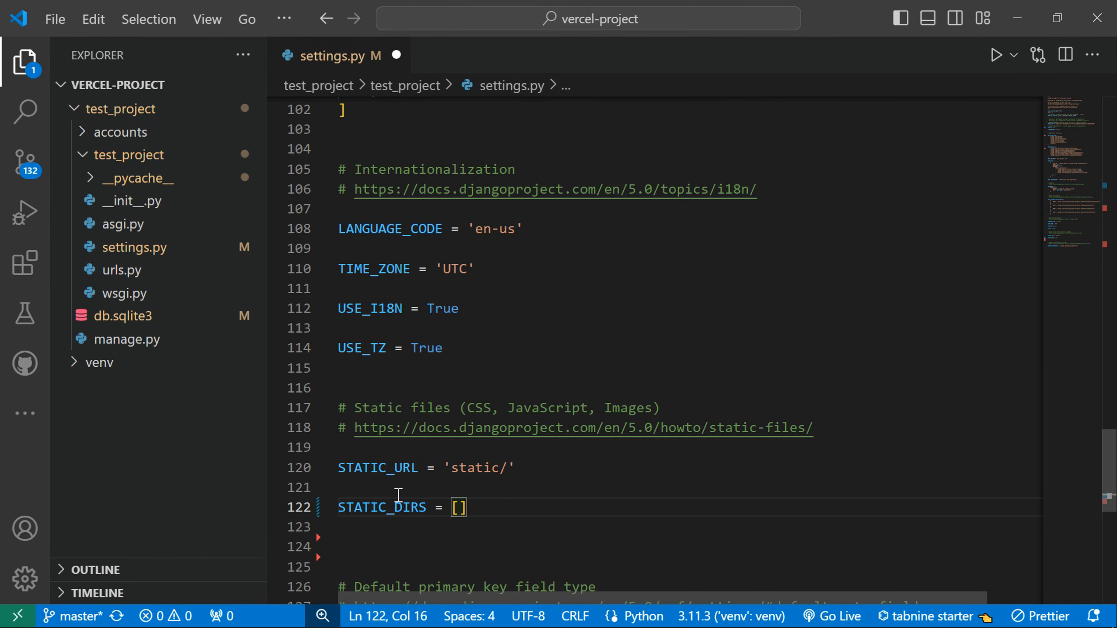
{"action": "scroll", "scroll_direction": "up", "scroll_amount": 3}
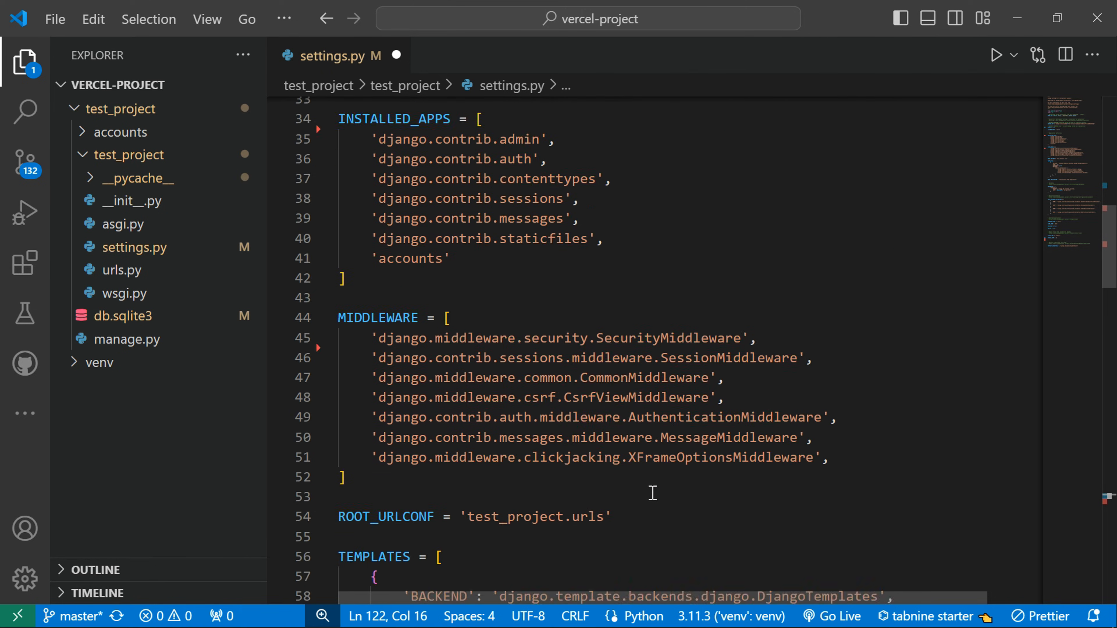
{"action": "scroll", "scroll_direction": "down", "scroll_amount": 3}
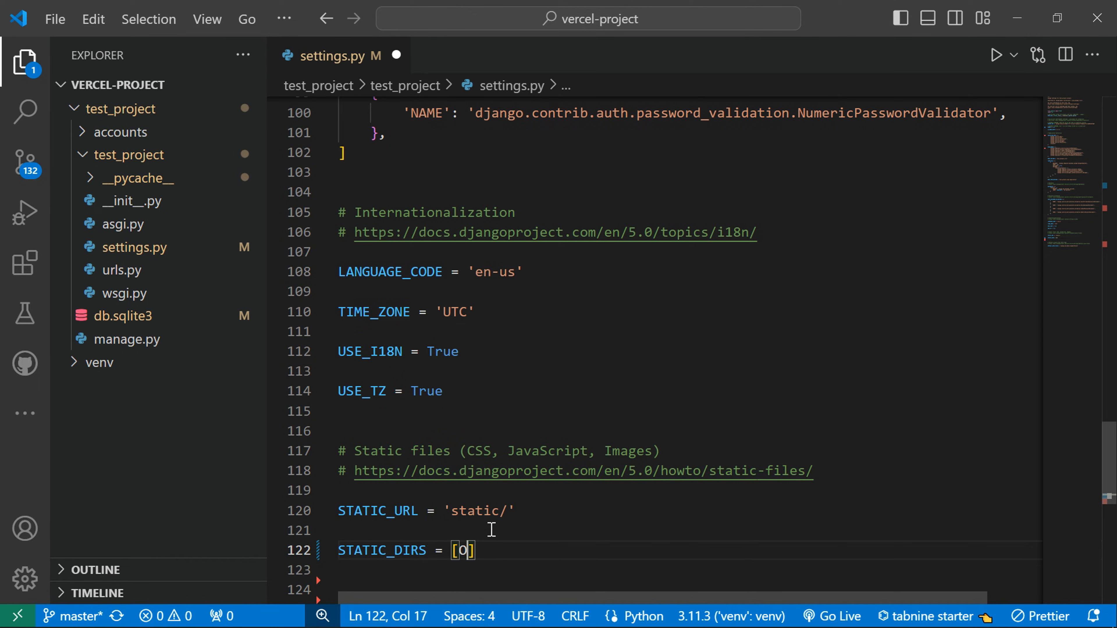
{"action": "type", "text": "os.path.join(BASE_DIR, 'static"}
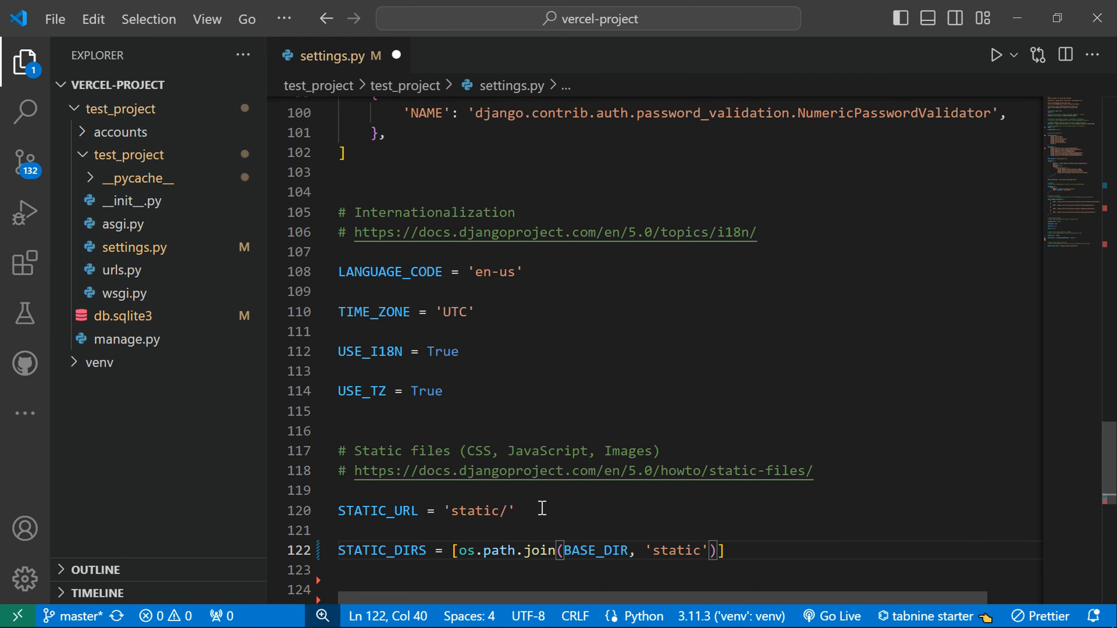
{"action": "type", "text": "accounts/"}
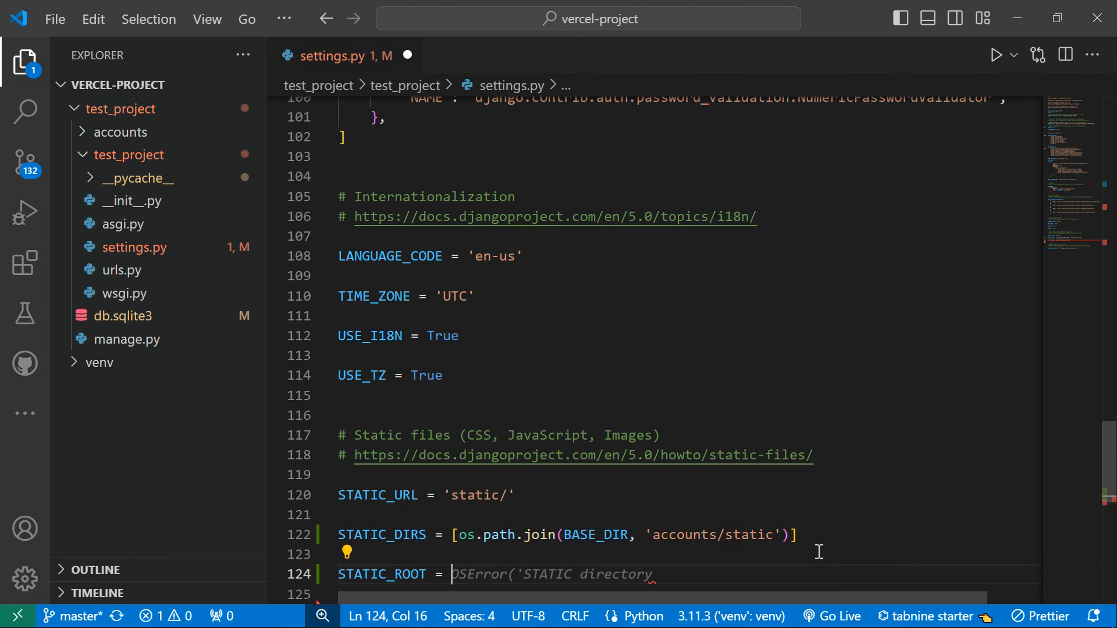
- Define STATIC_ROOT = os.path.join(BASE_DIR, 'staticfiles') in settings.py
{"action": "type", "text": "os.path.join(BASE_DIR, 'static')"}
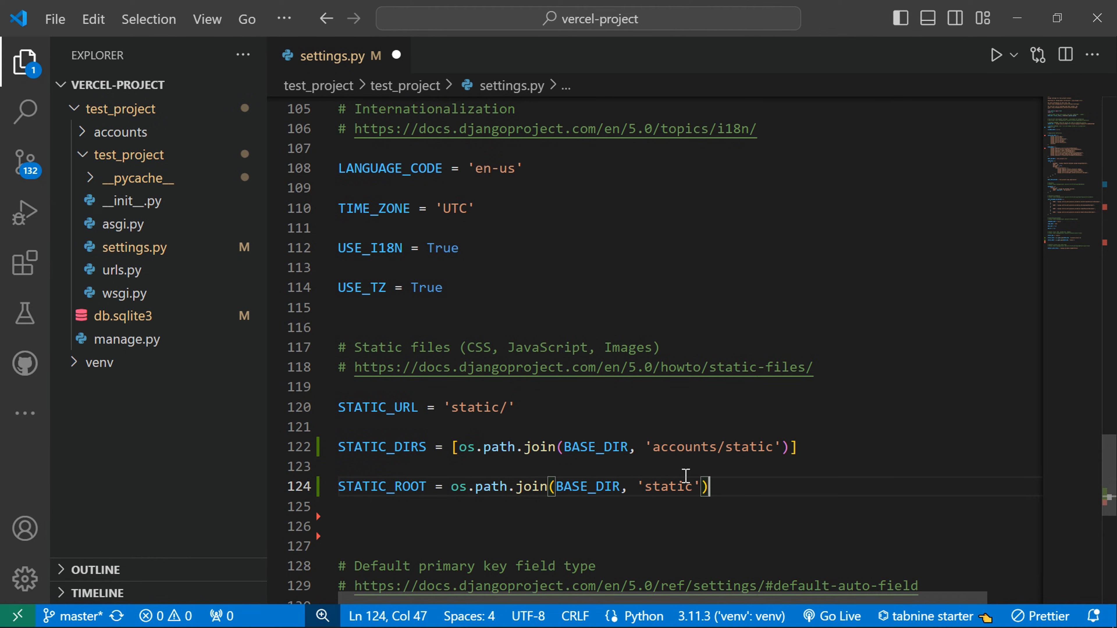
{"action": "type", "text": "files"}
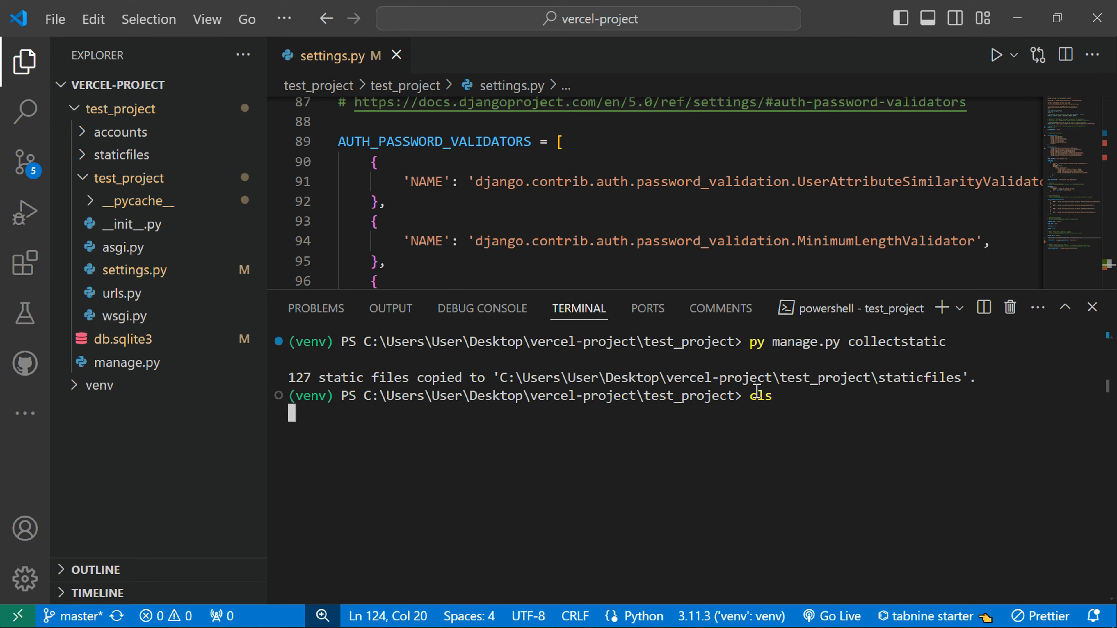
- Install whitenoise with pip in the venv terminal
{"action": "key", "text": "Enter"}
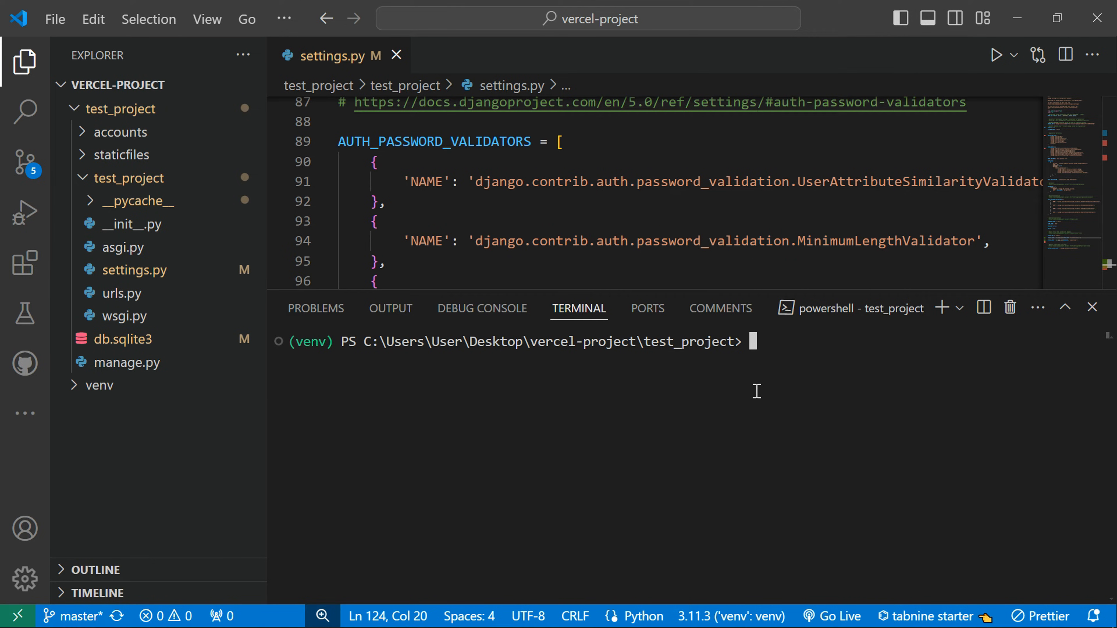
{"action": "type", "text": "p"}
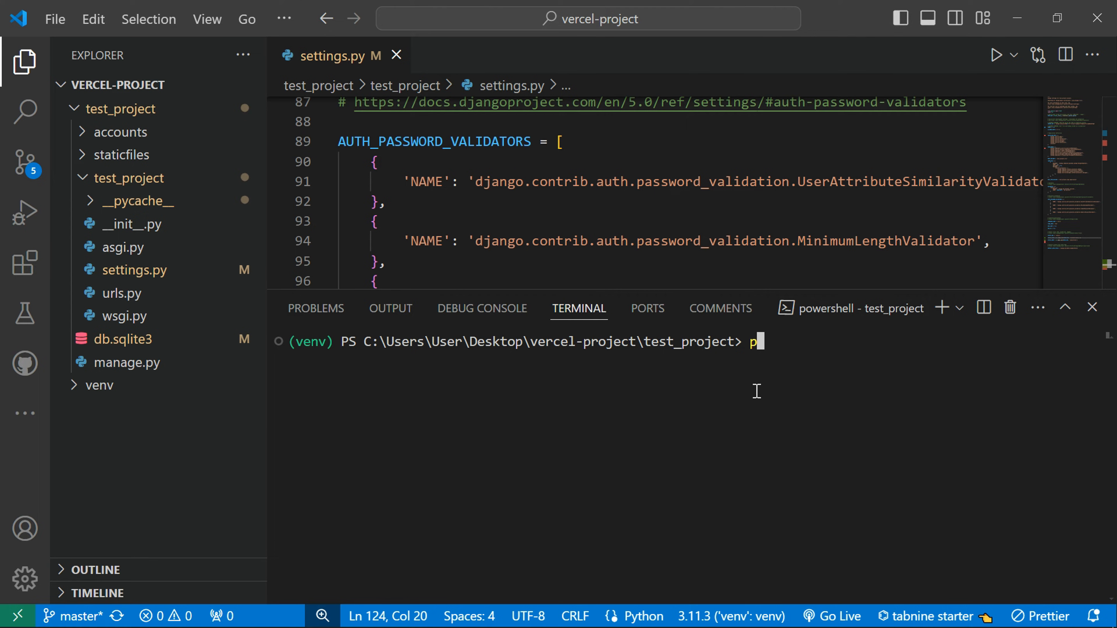
{"action": "type", "text": "ip install whi"}
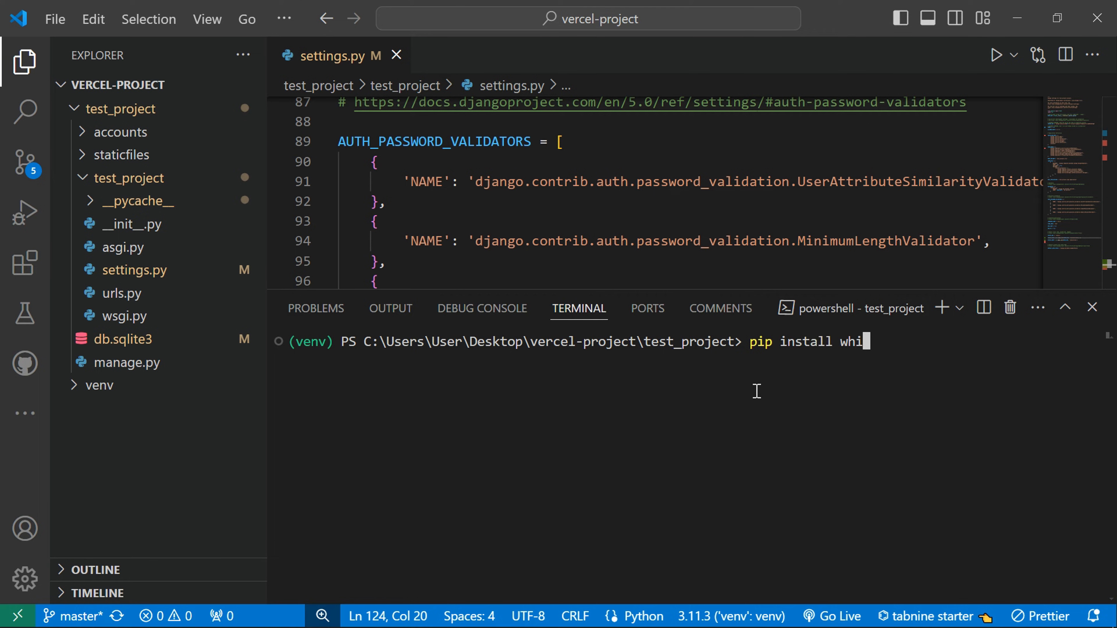
{"action": "type", "text": "tenoise"}
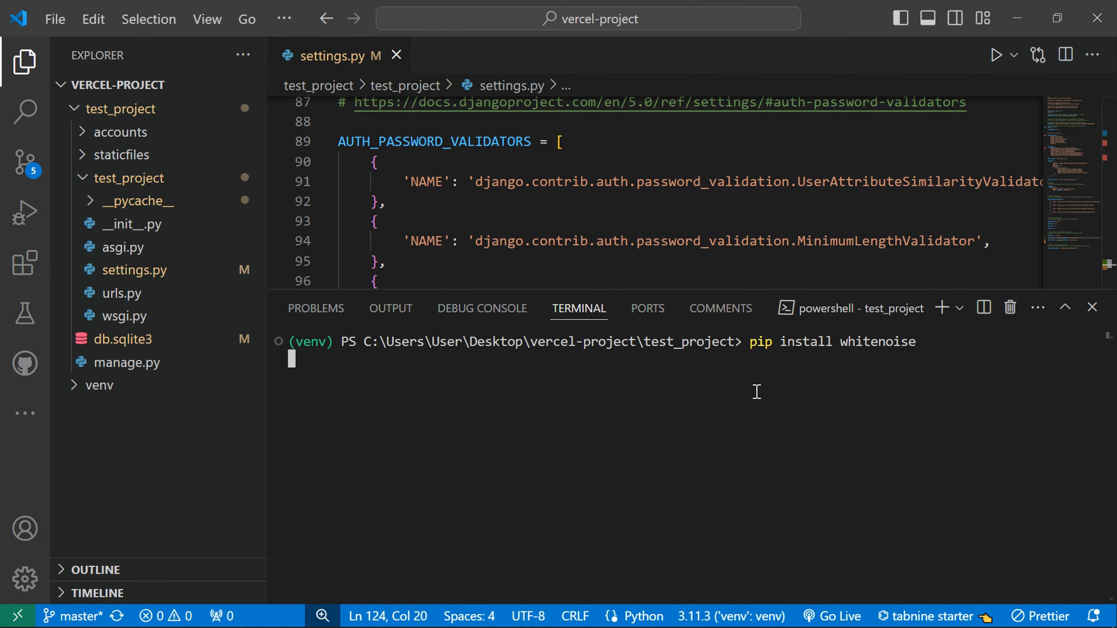
{"action": "key", "text": "Enter"}
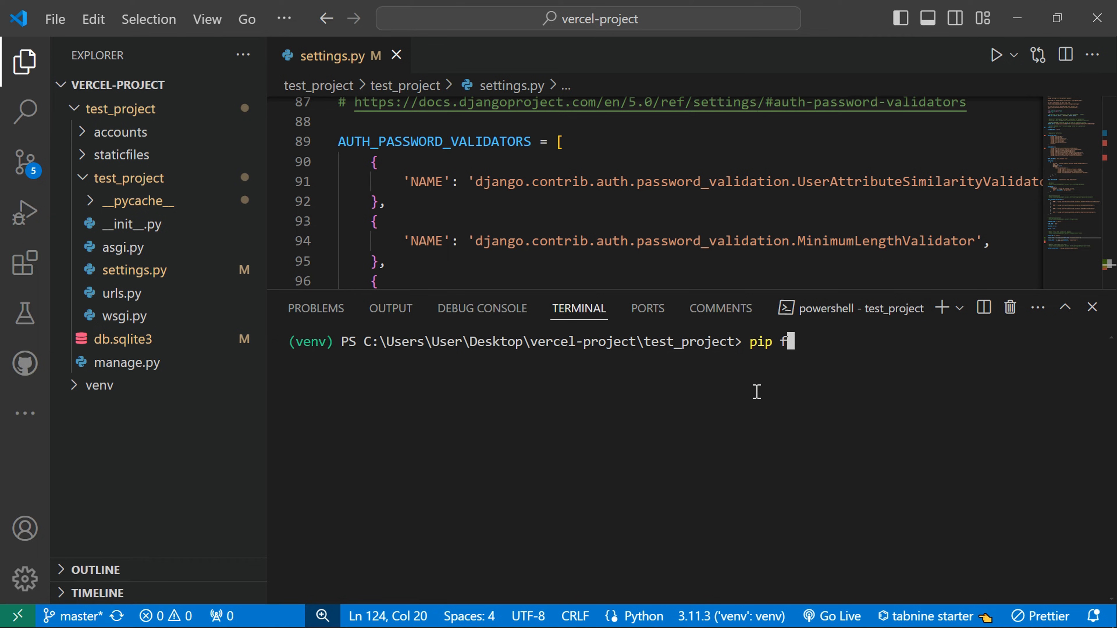
- Generate requirements.txt with pip freeze, check its contents, and return to settings.py
{"action": "type", "text": "reeze > r"}
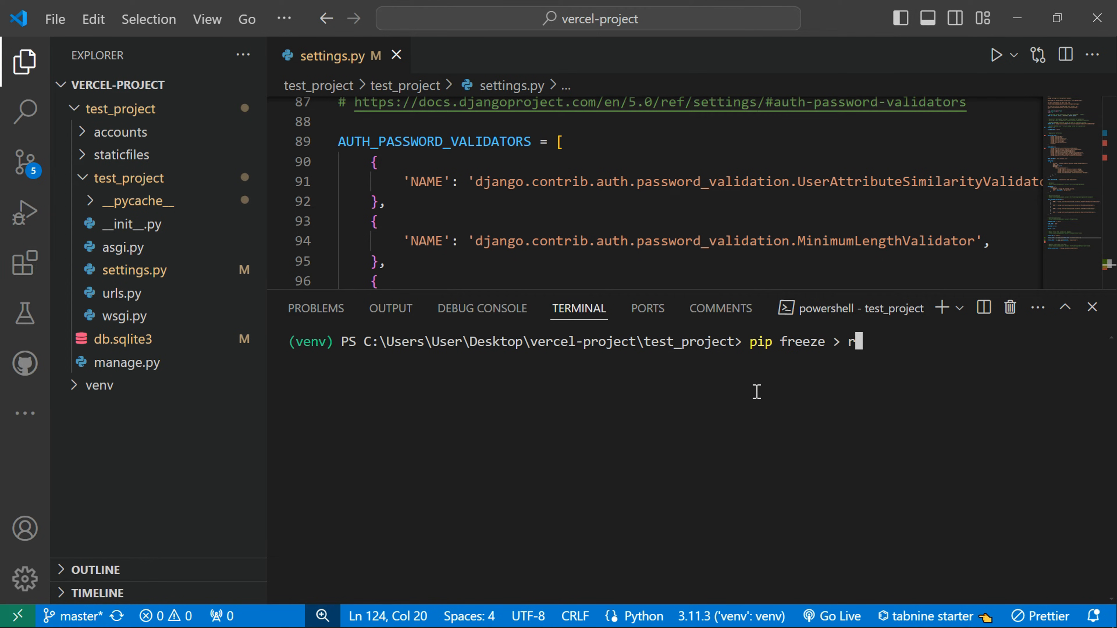
{"action": "type", "text": "equire"}
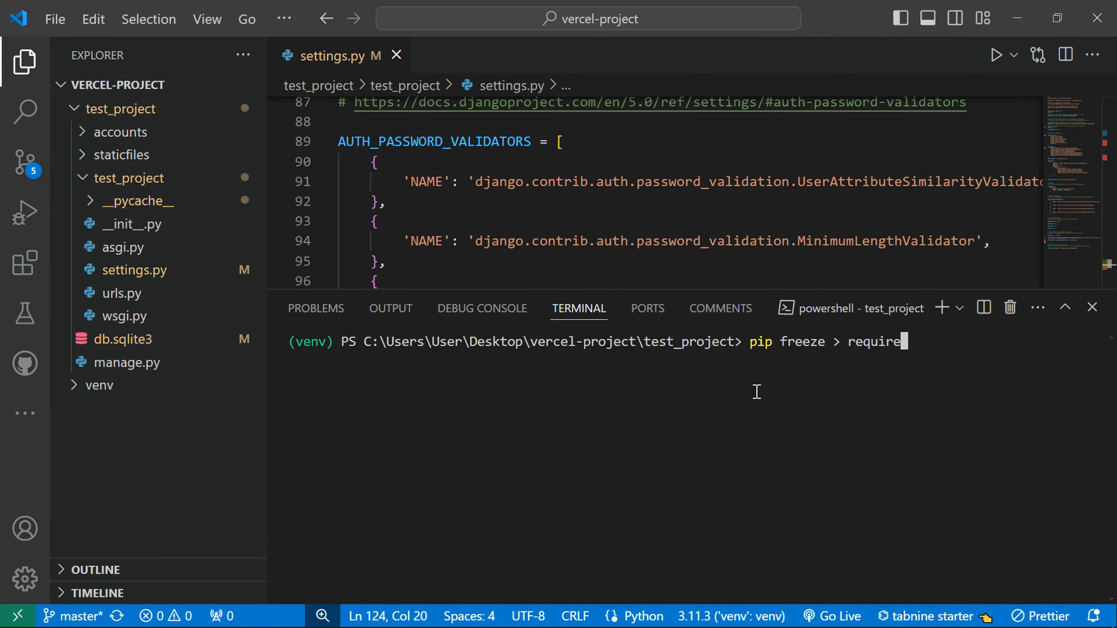
{"action": "type", "text": "ments.txt"}
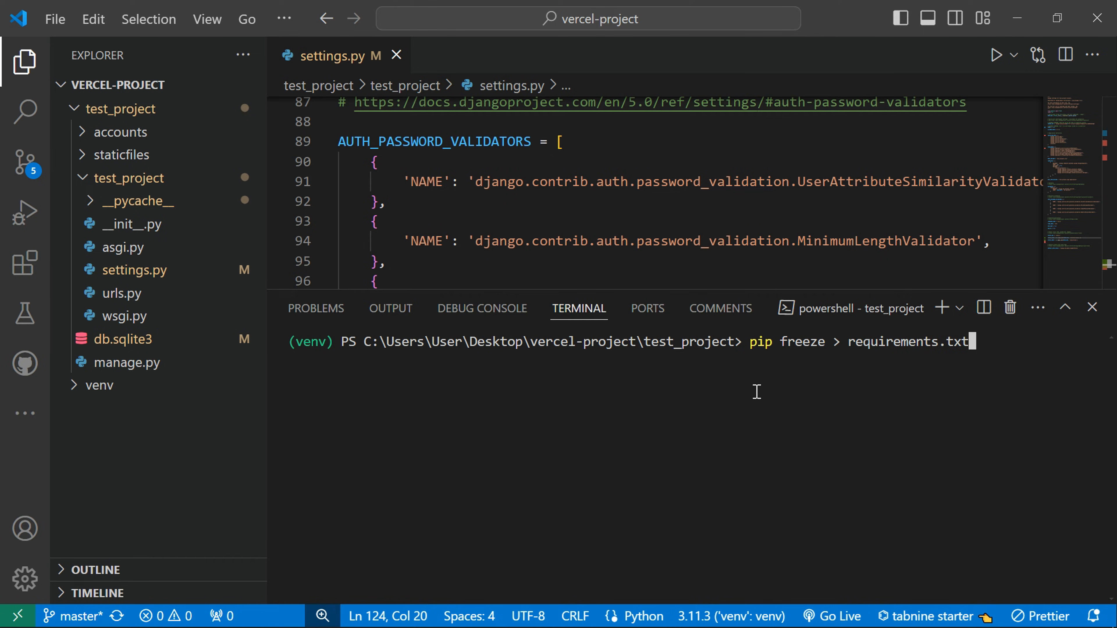
{"action": "key", "text": "Enter"}
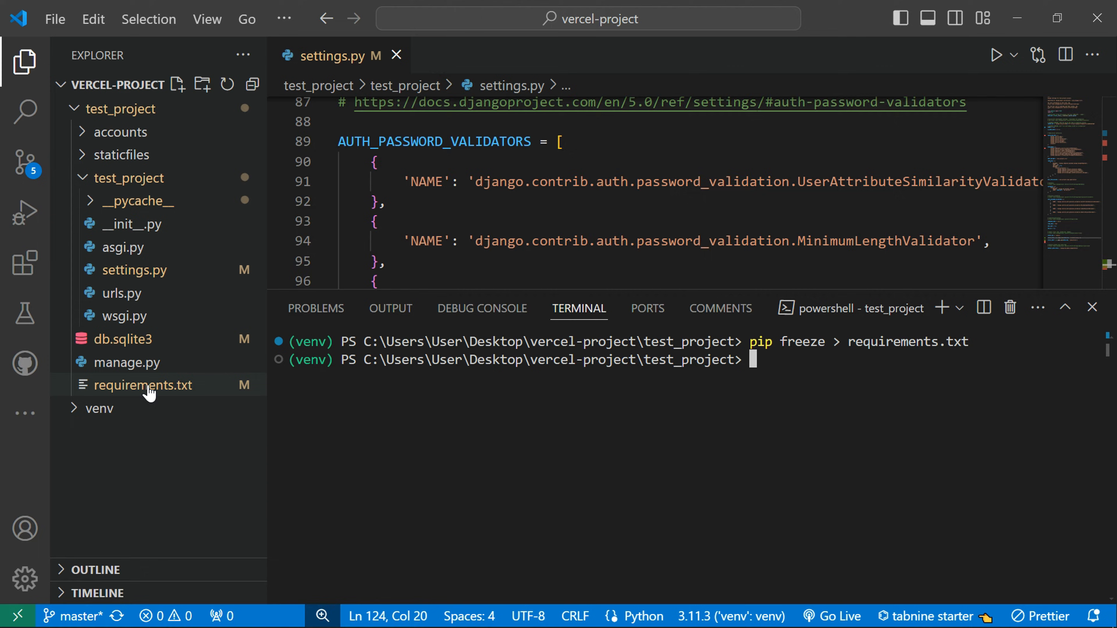
{"action": "left_click", "coordinate": [143, 385]}
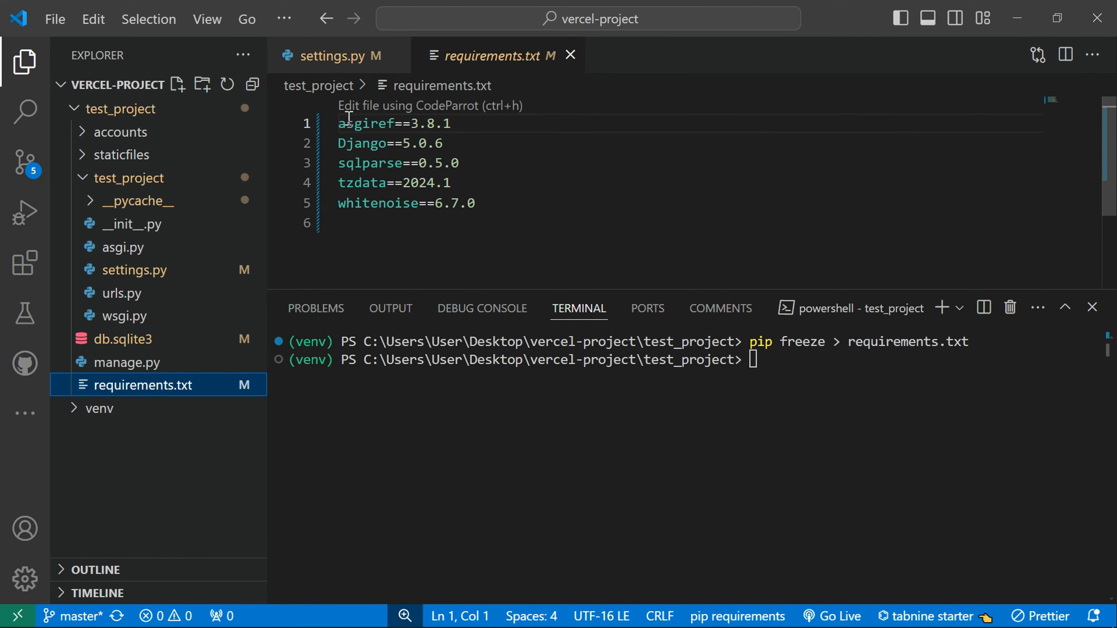
{"action": "mouse_move", "coordinate": [362, 183]}
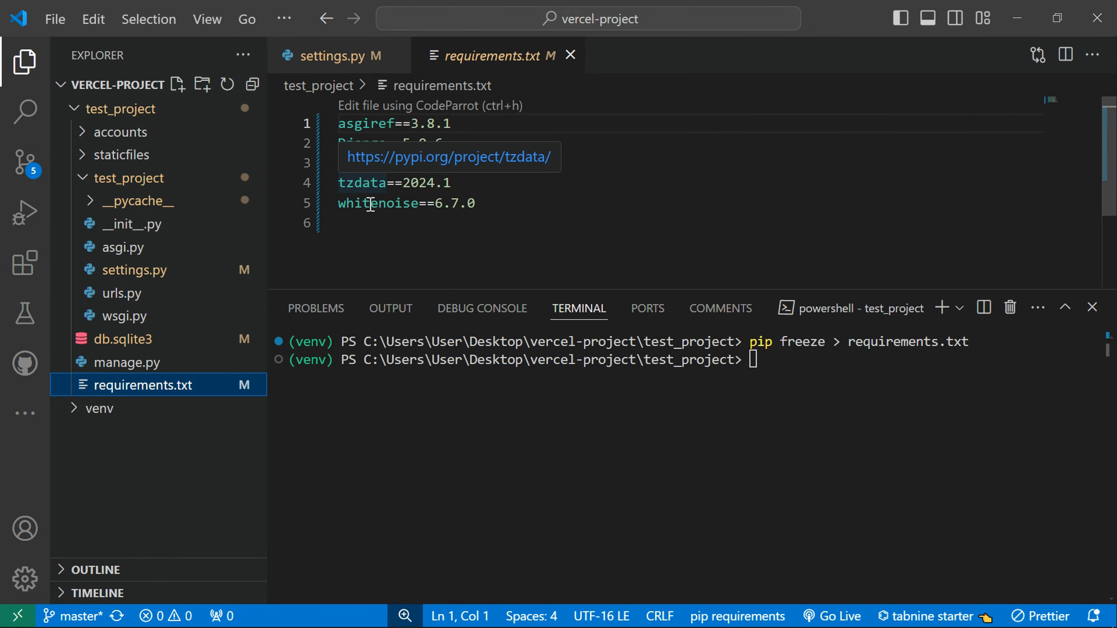
{"action": "left_click", "coordinate": [333, 56]}
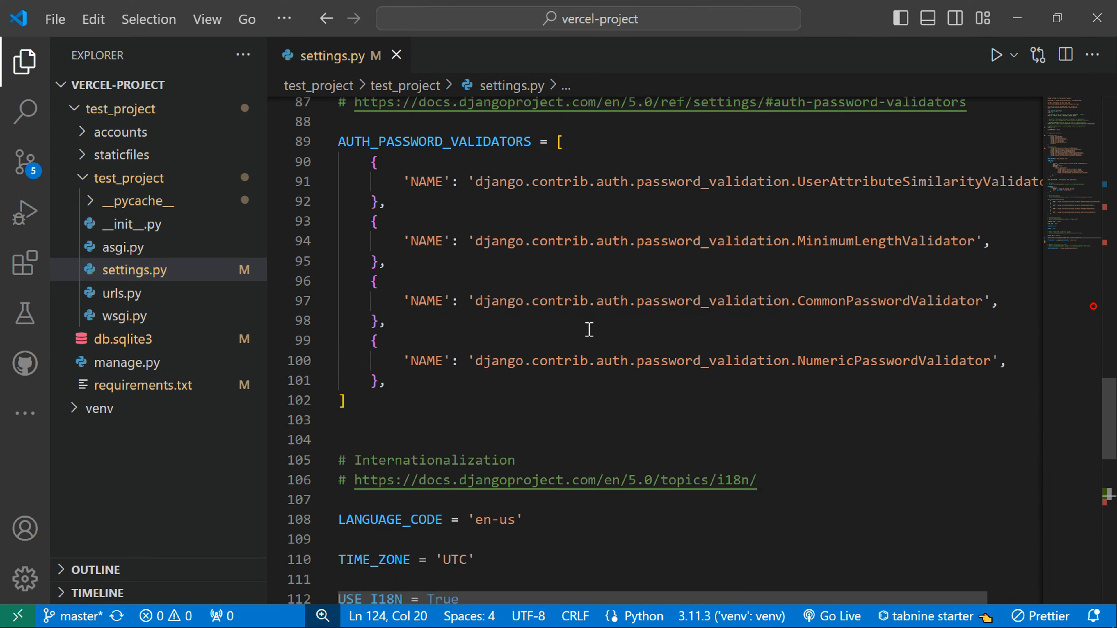
- Add 'whitenoise.runserver_nostatic' as the first entry of INSTALLED_APPS
{"action": "scroll", "scroll_direction": "up", "scroll_amount": 3}
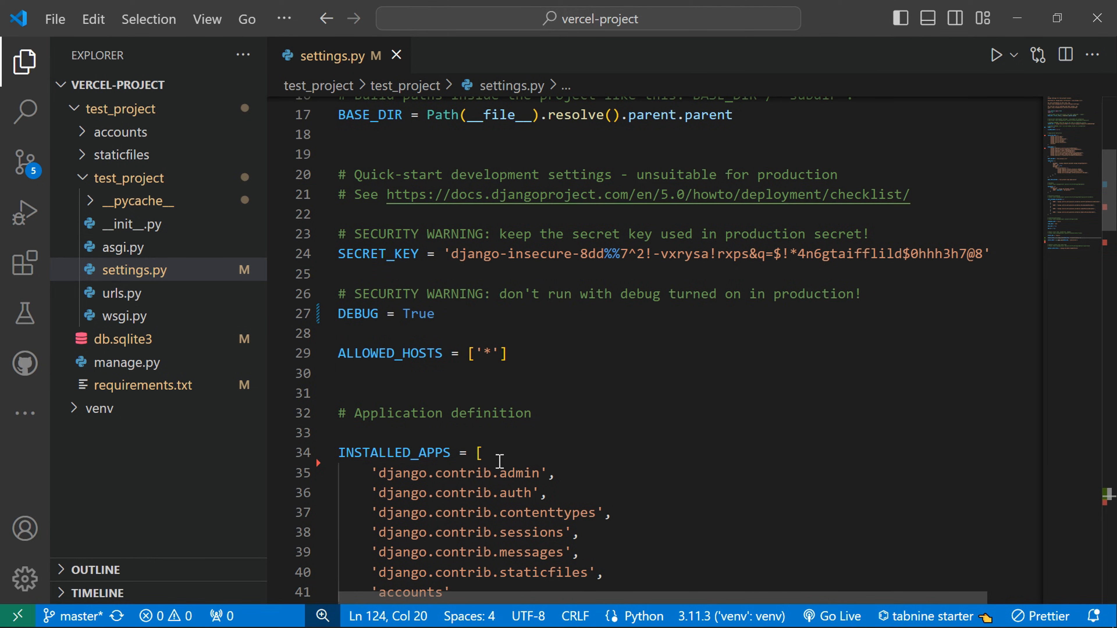
{"action": "left_click", "coordinate": [488, 452]}
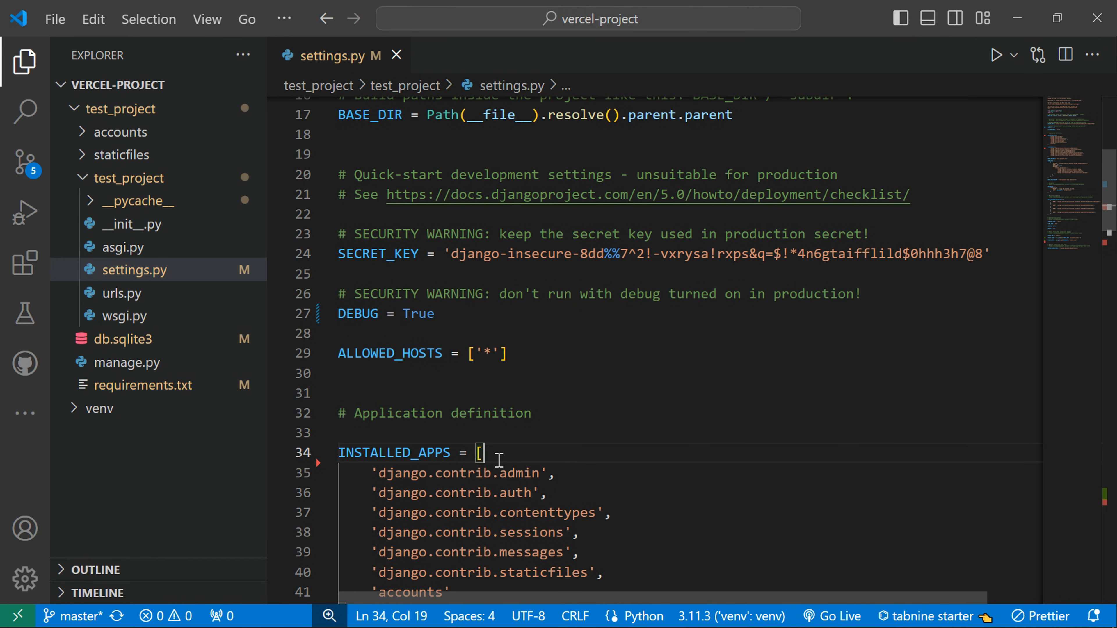
{"action": "key", "text": "Enter"}
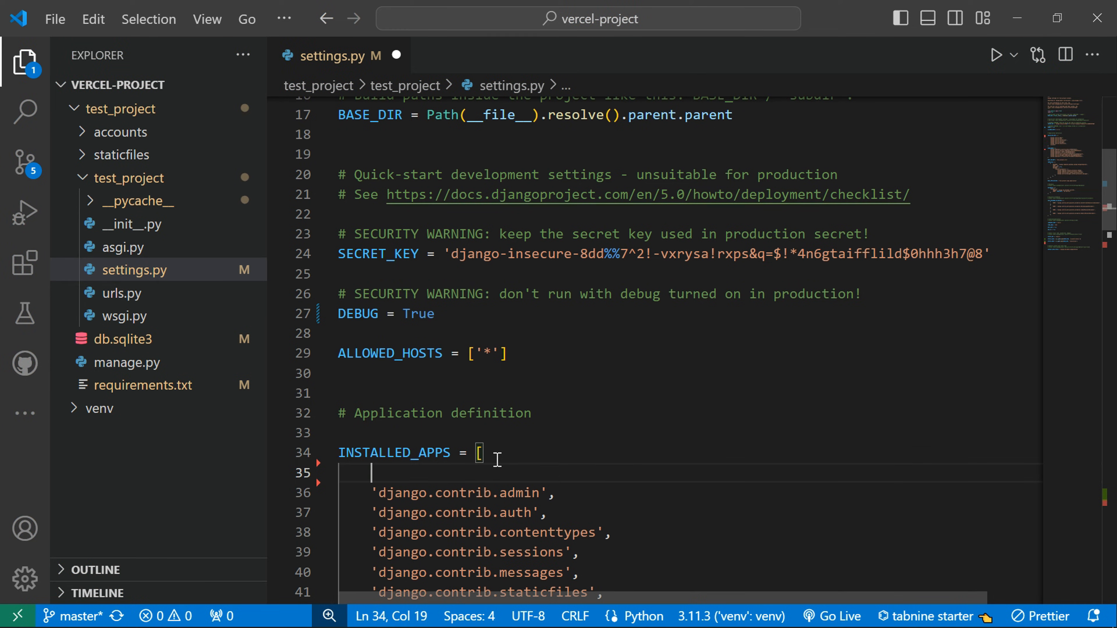
{"action": "type", "text": "'whit'"}
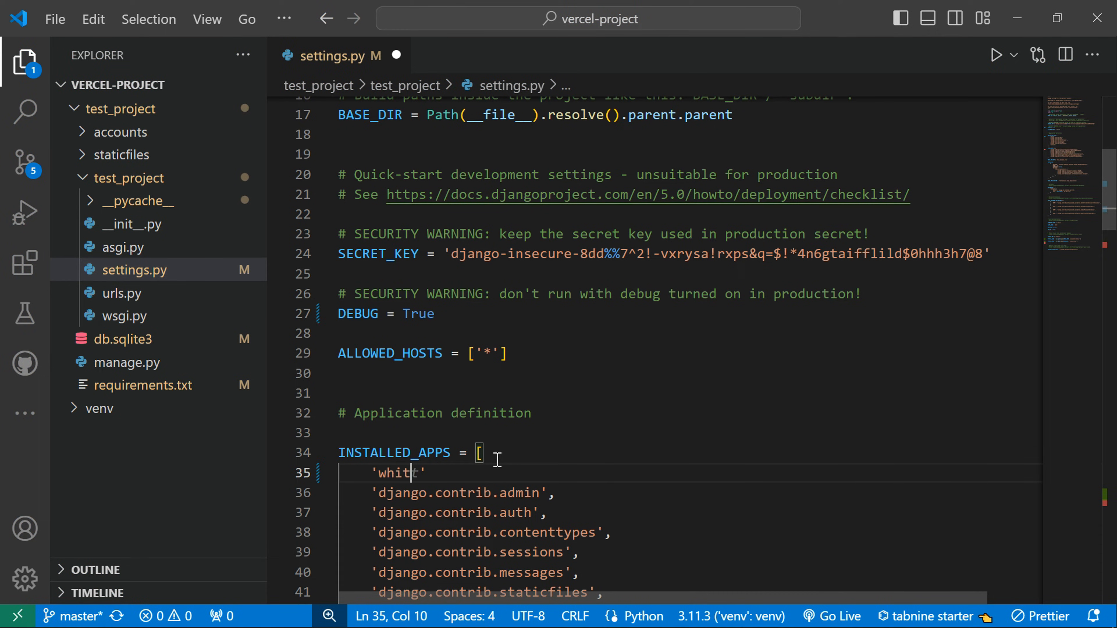
{"action": "type", "text": "enoise.rensub"}
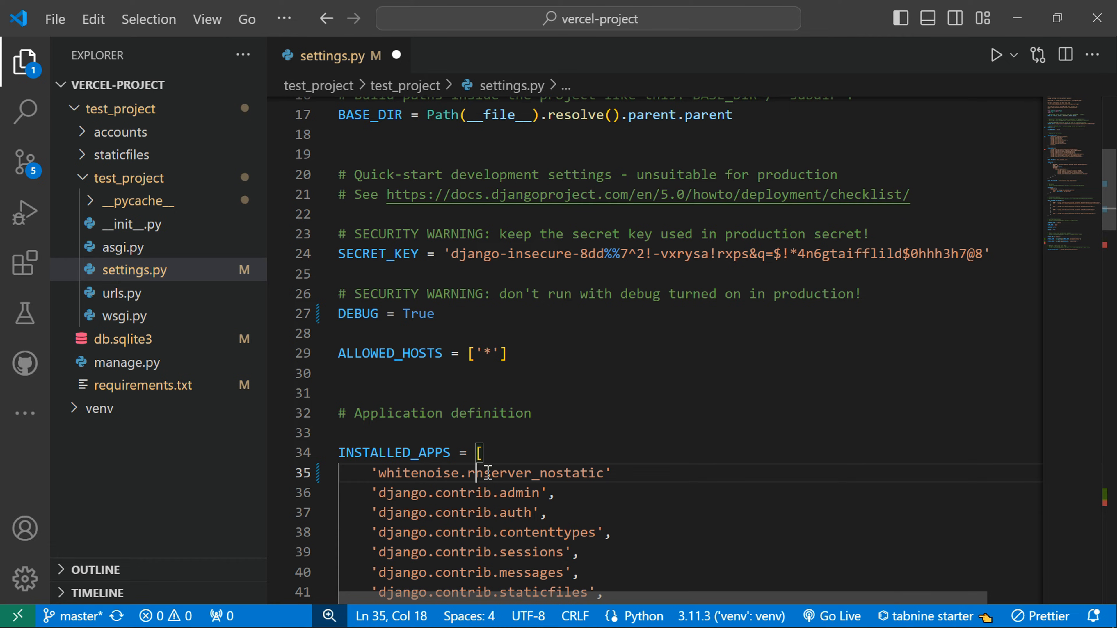
- Add 'whitenoise.middleware.WhitenoiseMiddleware' after SecurityMiddleware in MIDDLEWARE and save settings.py
{"action": "scroll", "scroll_direction": "down", "scroll_amount": 3}
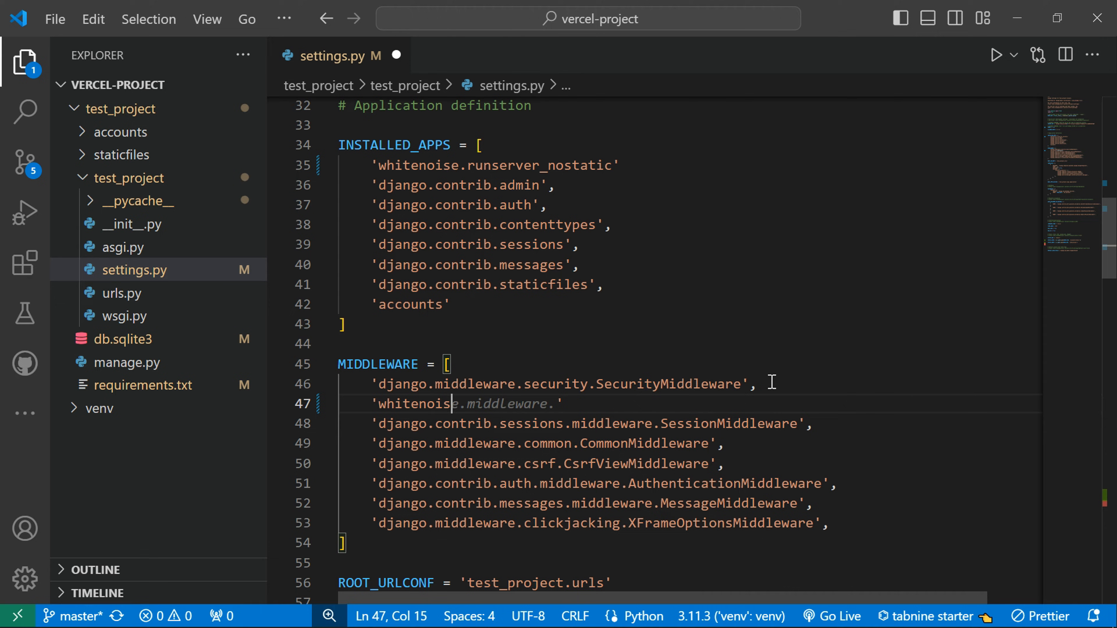
{"action": "type", "text": ".middleware."}
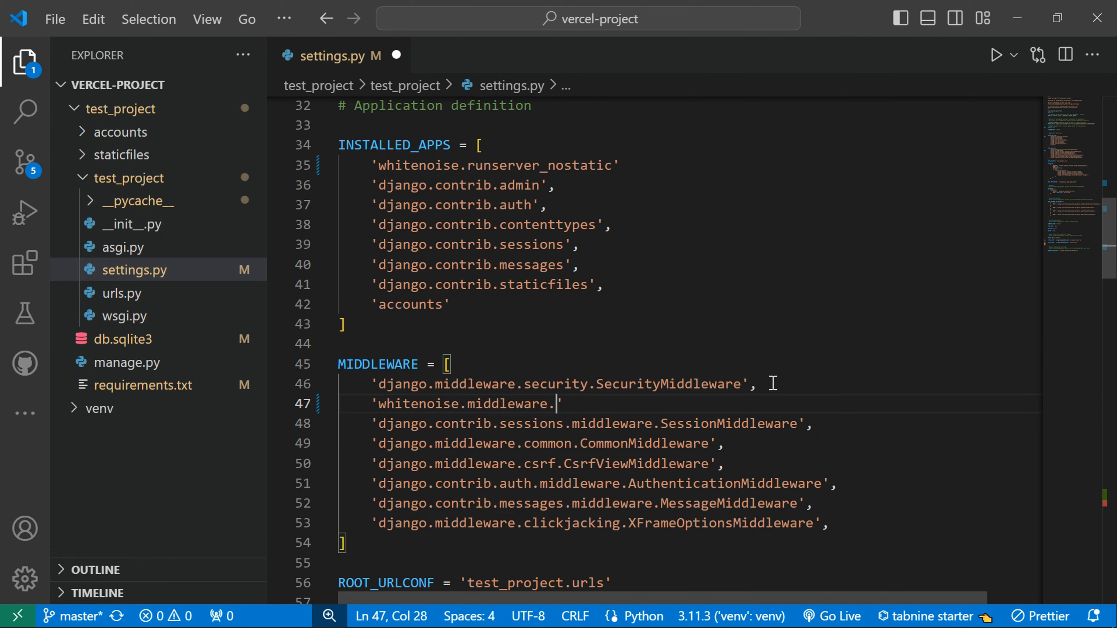
{"action": "type", "text": "WhitenoiseMiddleware'"}
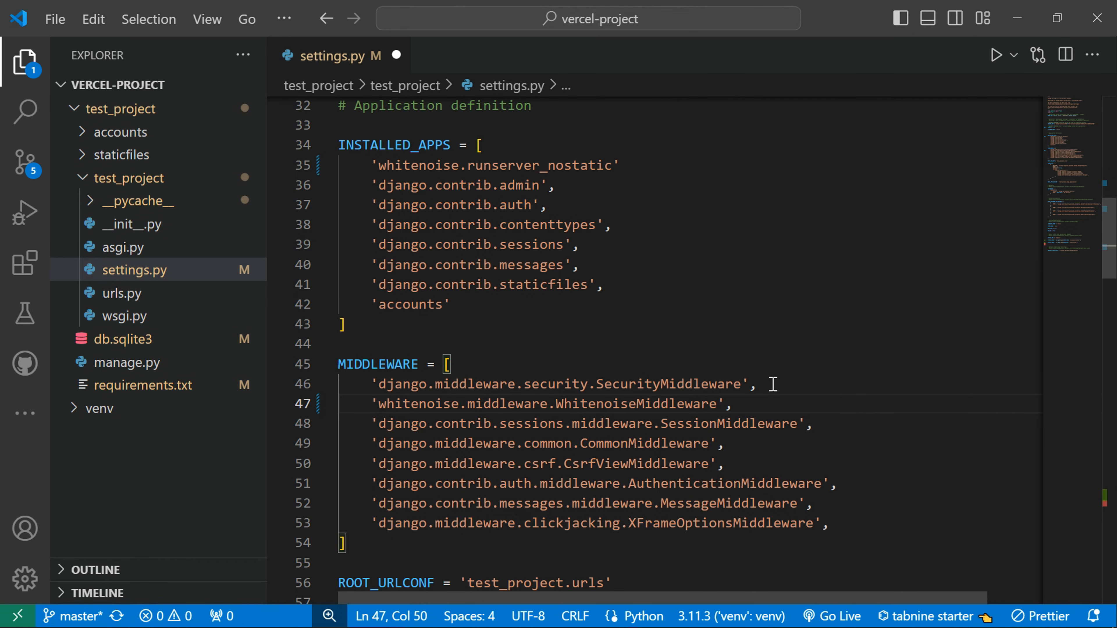
{"action": "left_click", "coordinate": [605, 404]}
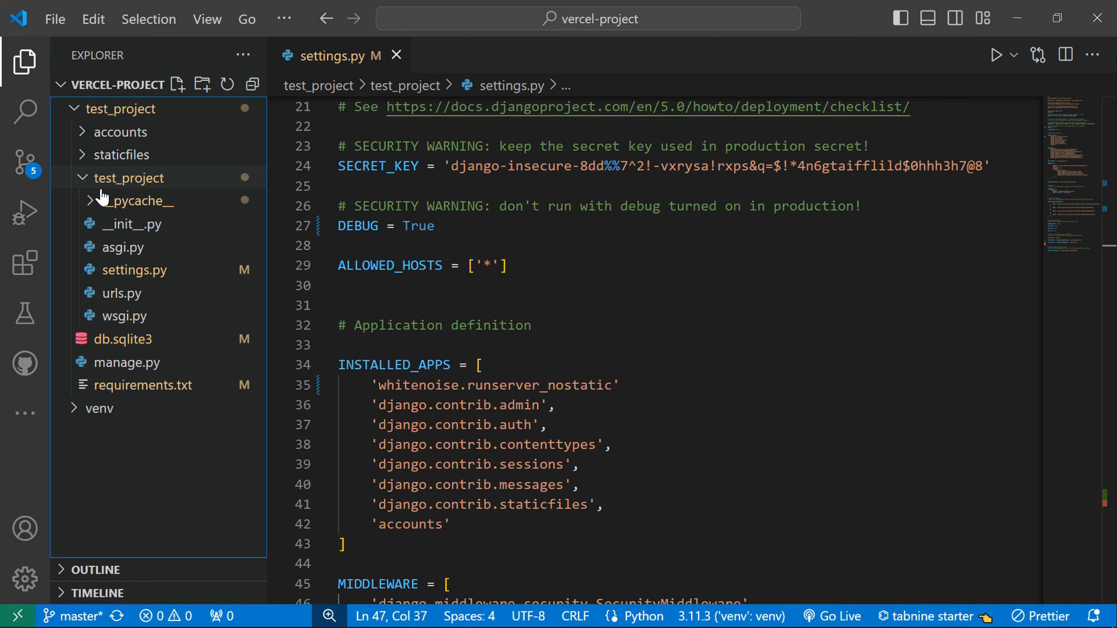
- Create a new vercel.json file at the test_project project root
{"action": "scroll", "scroll_direction": "up", "scroll_amount": 3}
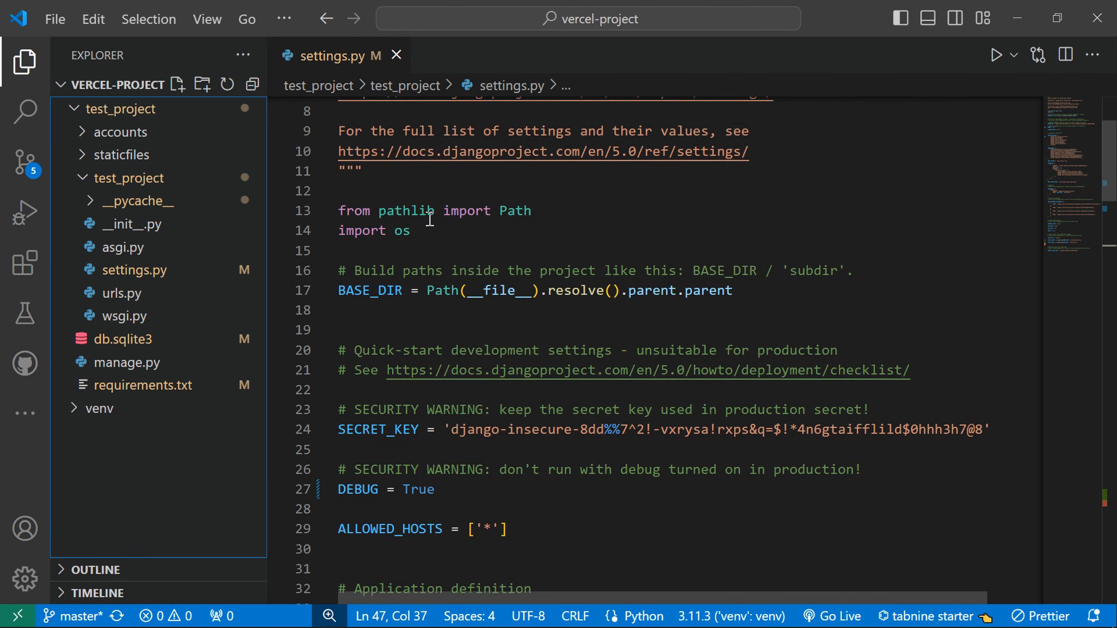
{"action": "scroll", "scroll_direction": "down", "scroll_amount": 3}
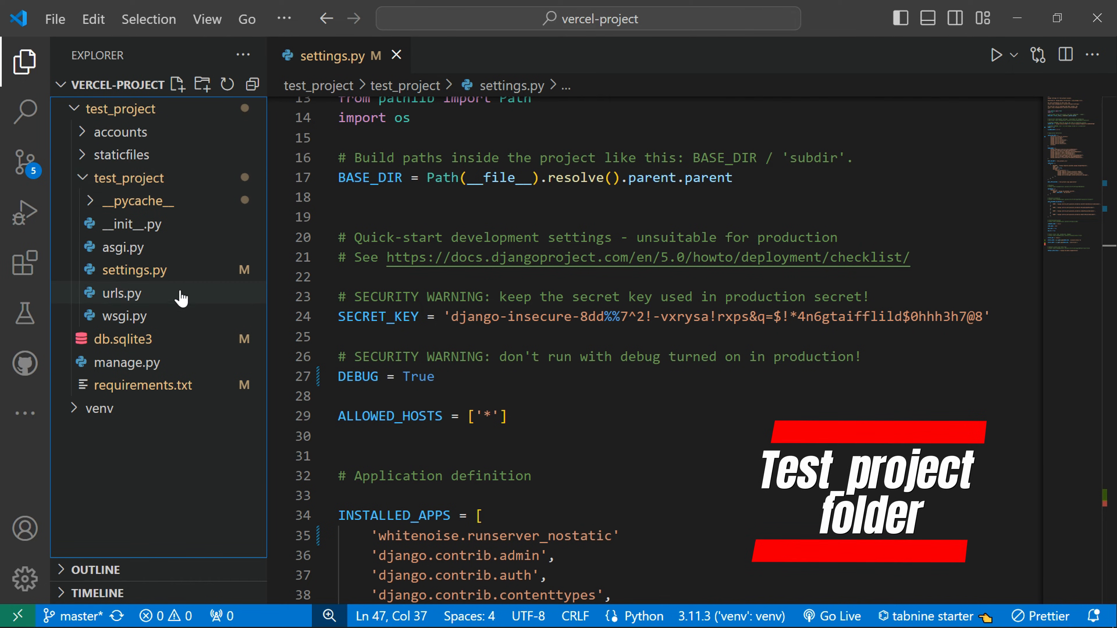
{"action": "left_click", "coordinate": [121, 109]}
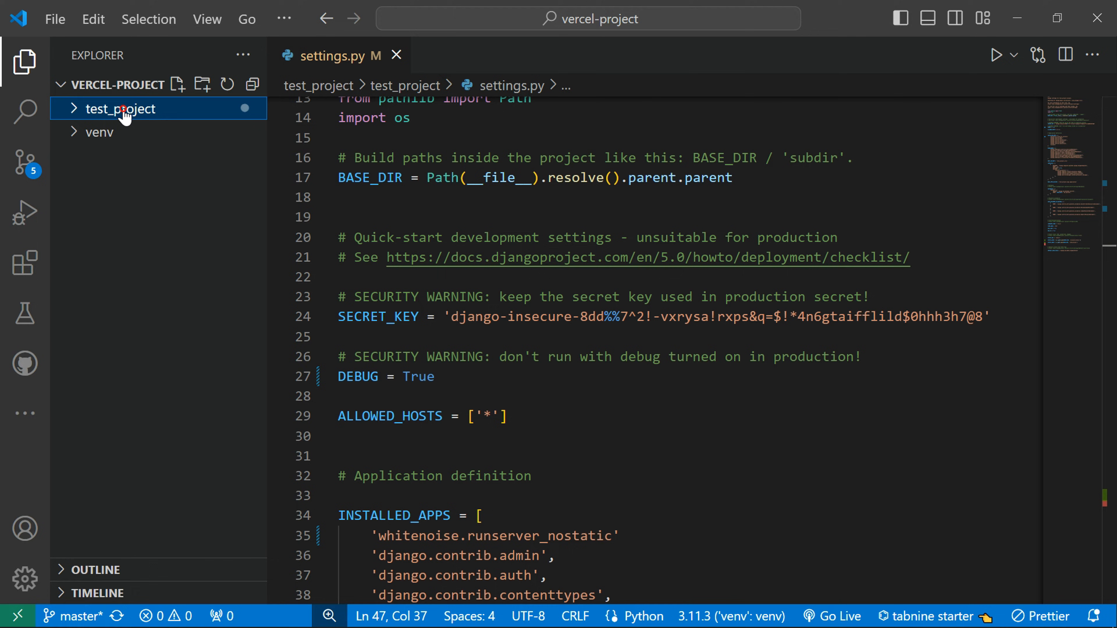
{"action": "left_click", "coordinate": [178, 84]}
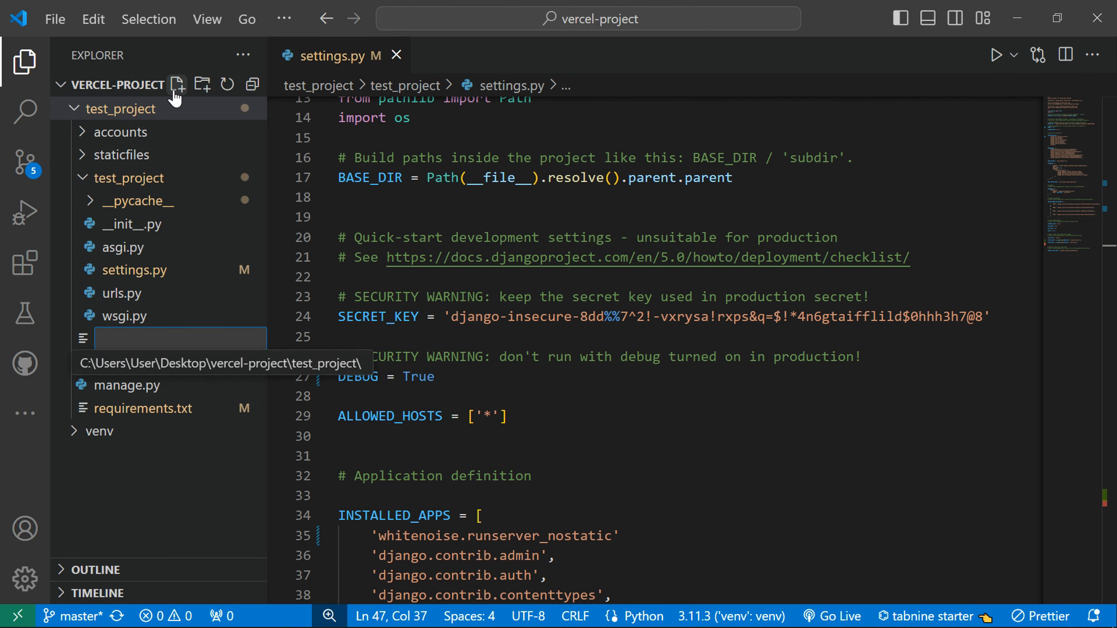
{"action": "type", "text": "vercel.json"}
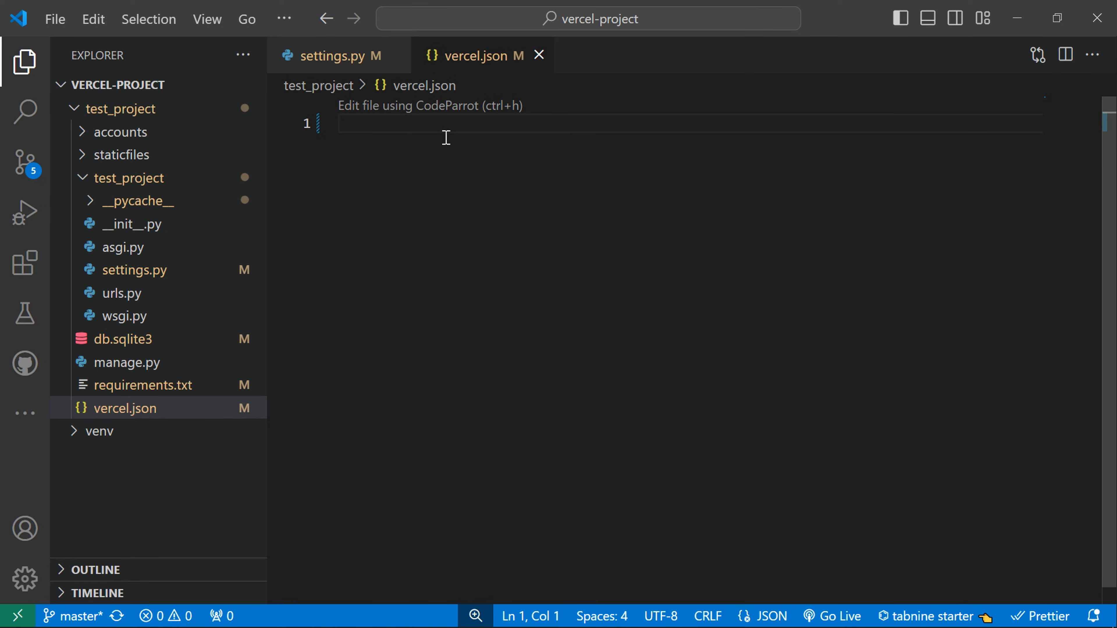
{"action": "mouse_move", "coordinate": [821, 53]}
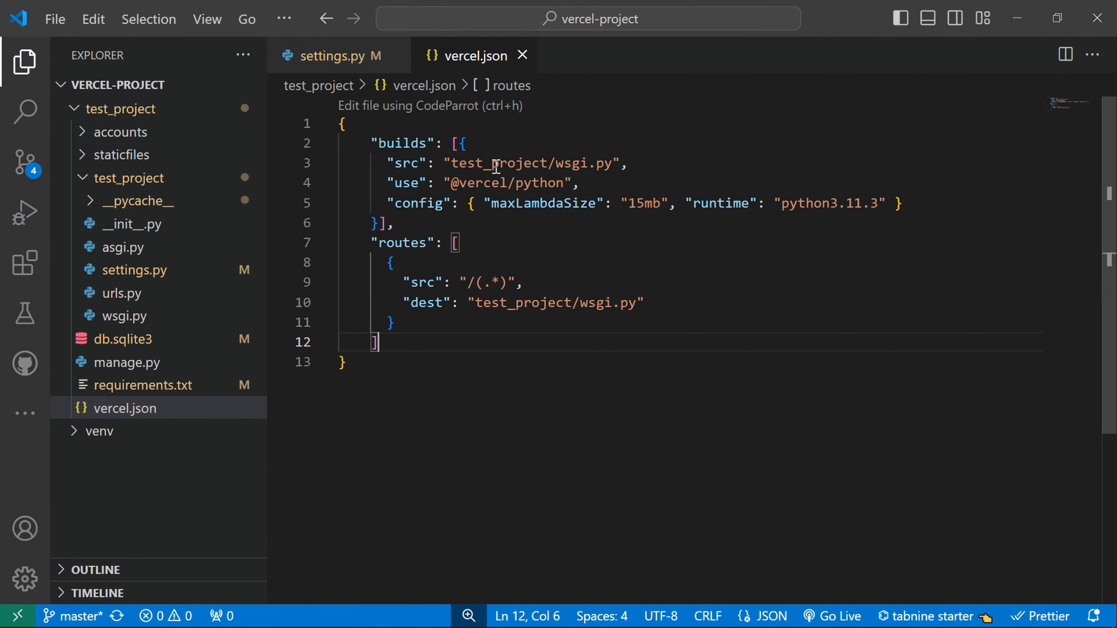
{"action": "mouse_move", "coordinate": [595, 178]}
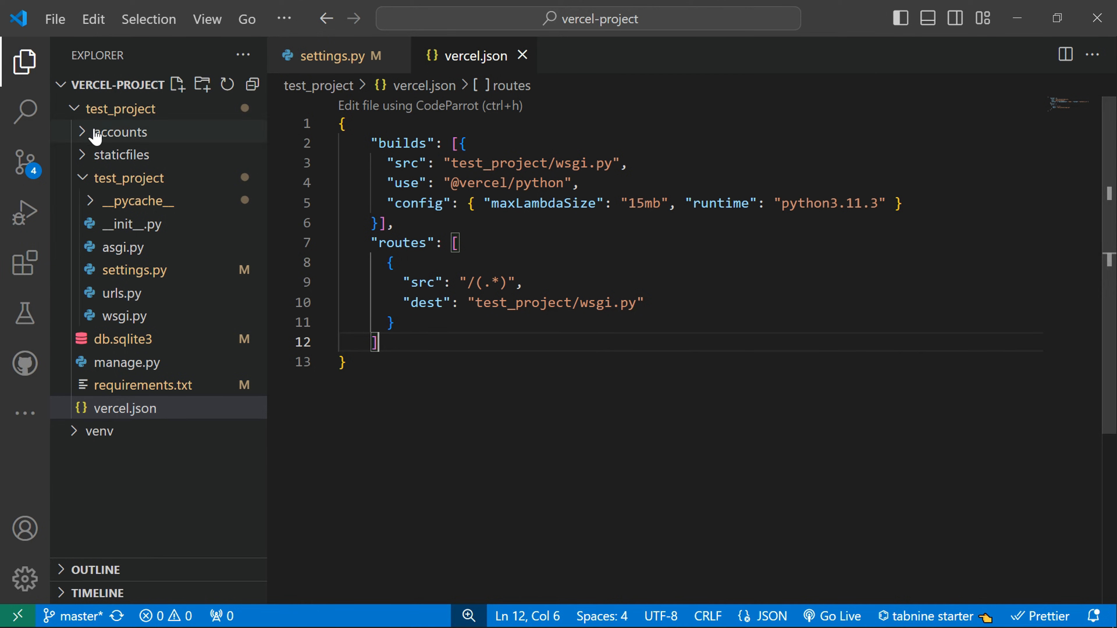
{"action": "mouse_move", "coordinate": [128, 132]}
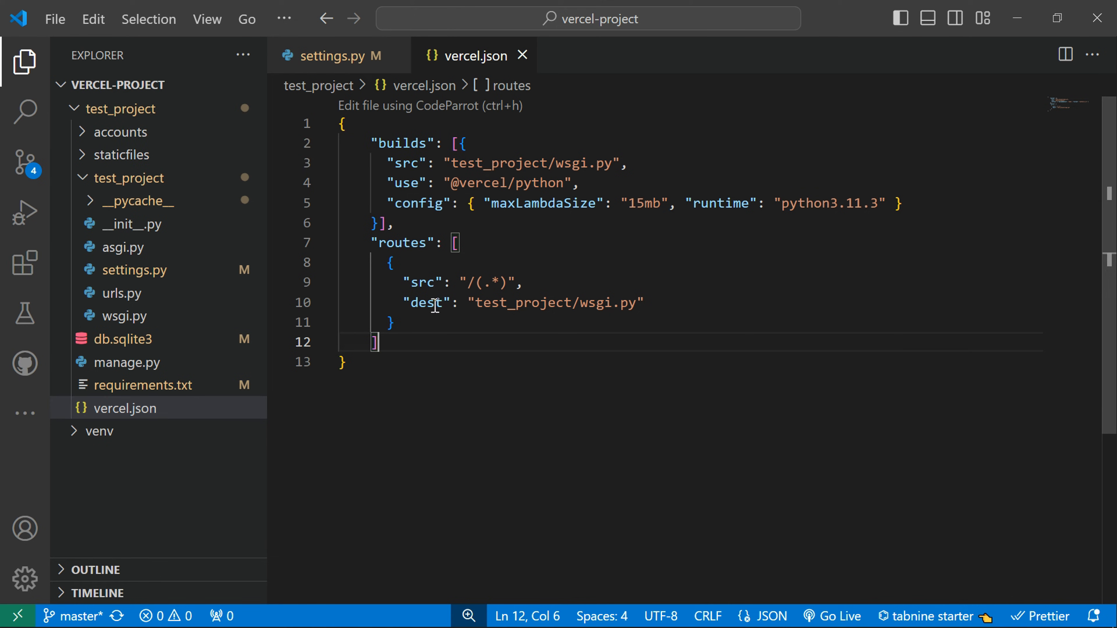
{"action": "mouse_move", "coordinate": [608, 323]}
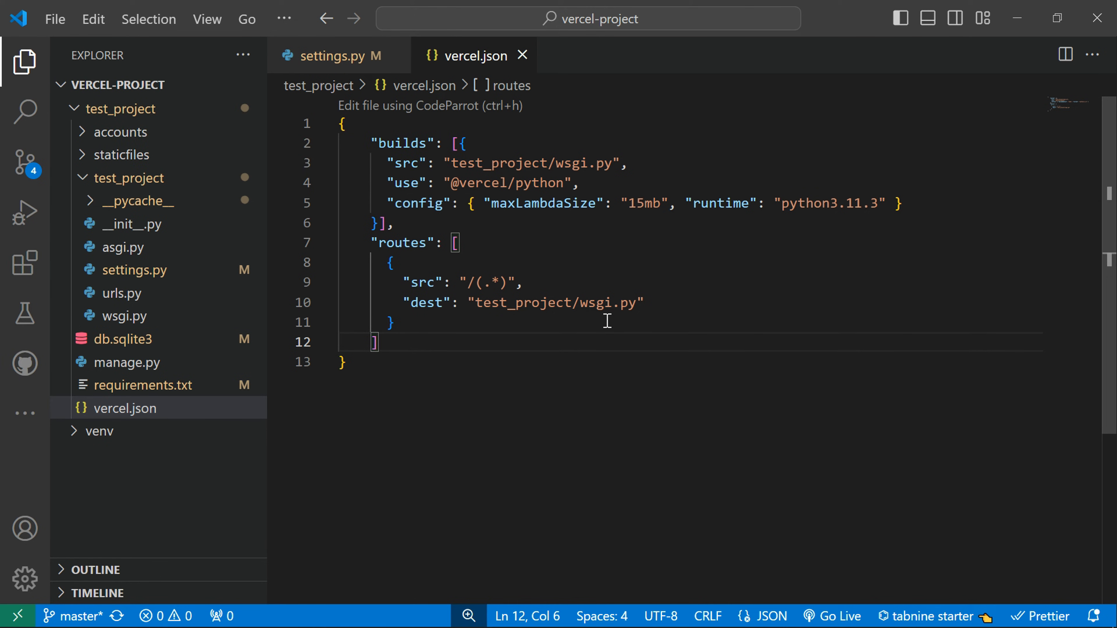
{"action": "mouse_move", "coordinate": [810, 261]}
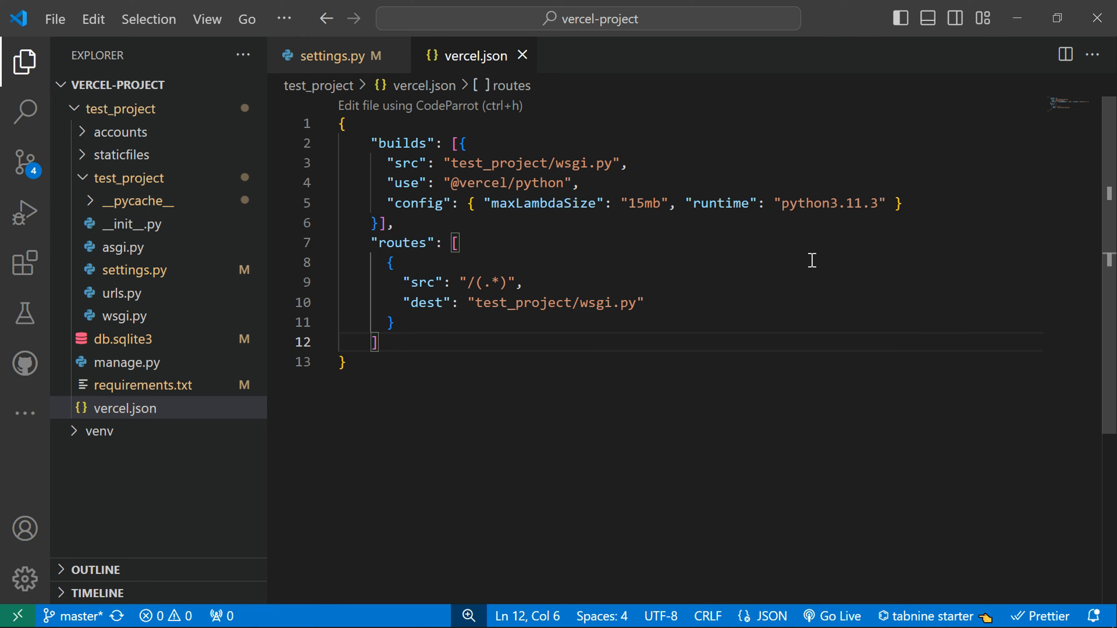
{"action": "mouse_move", "coordinate": [873, 223]}
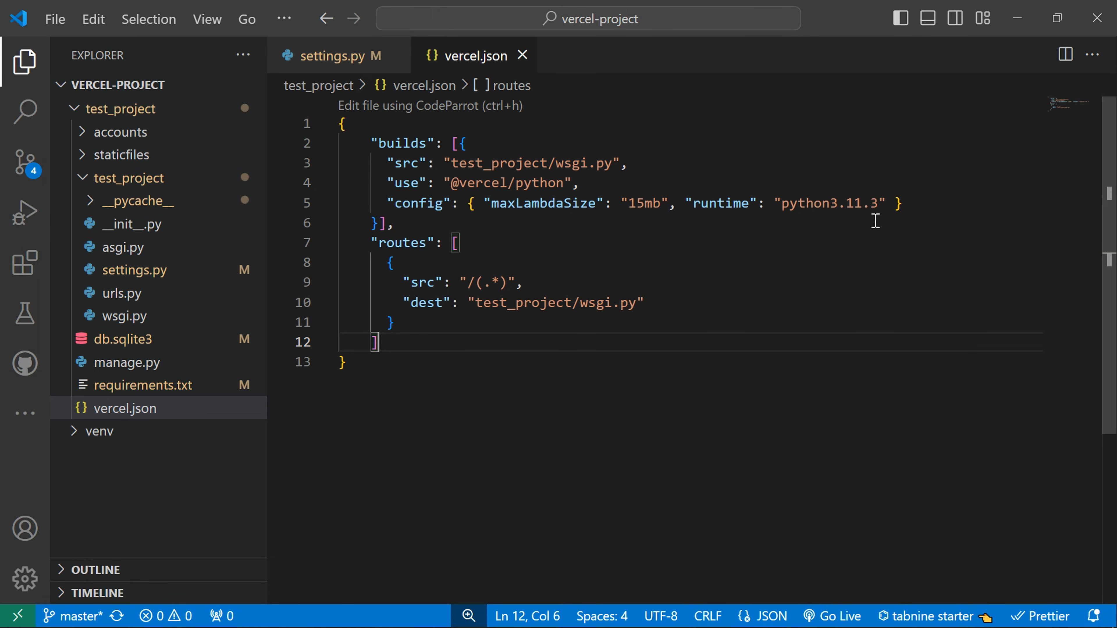
{"action": "mouse_move", "coordinate": [879, 209]}
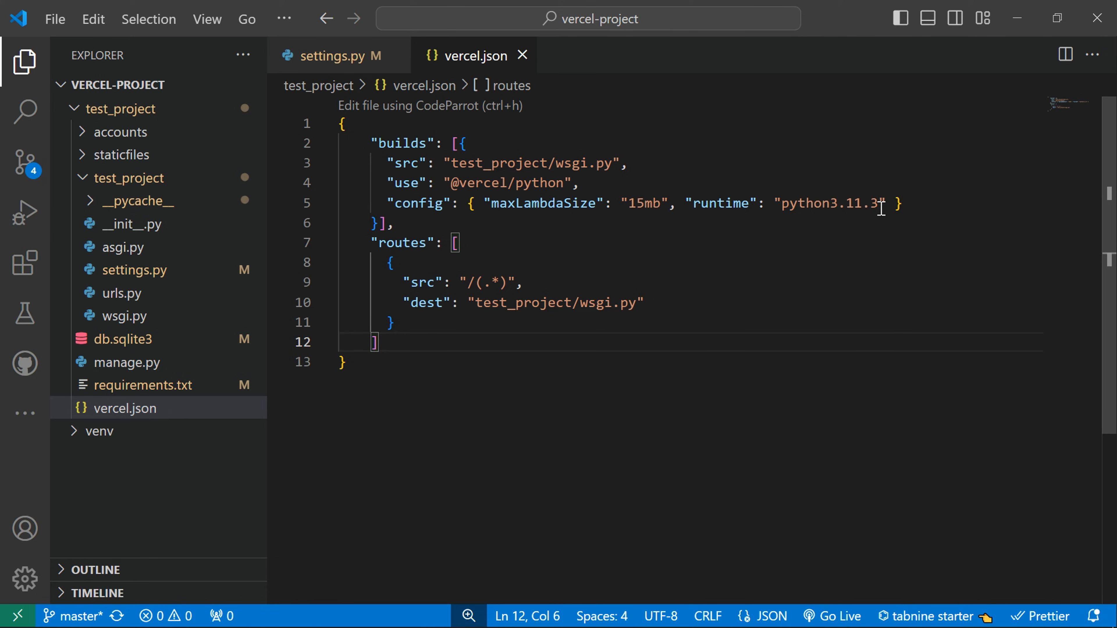
{"action": "mouse_move", "coordinate": [209, 142]}
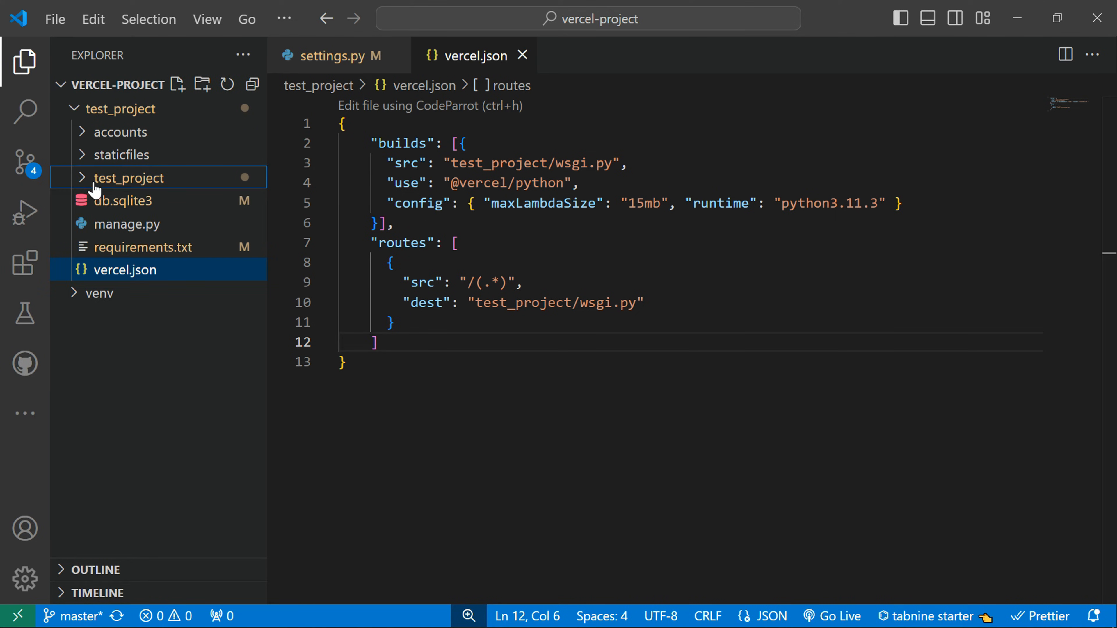
{"action": "left_click", "coordinate": [129, 178]}
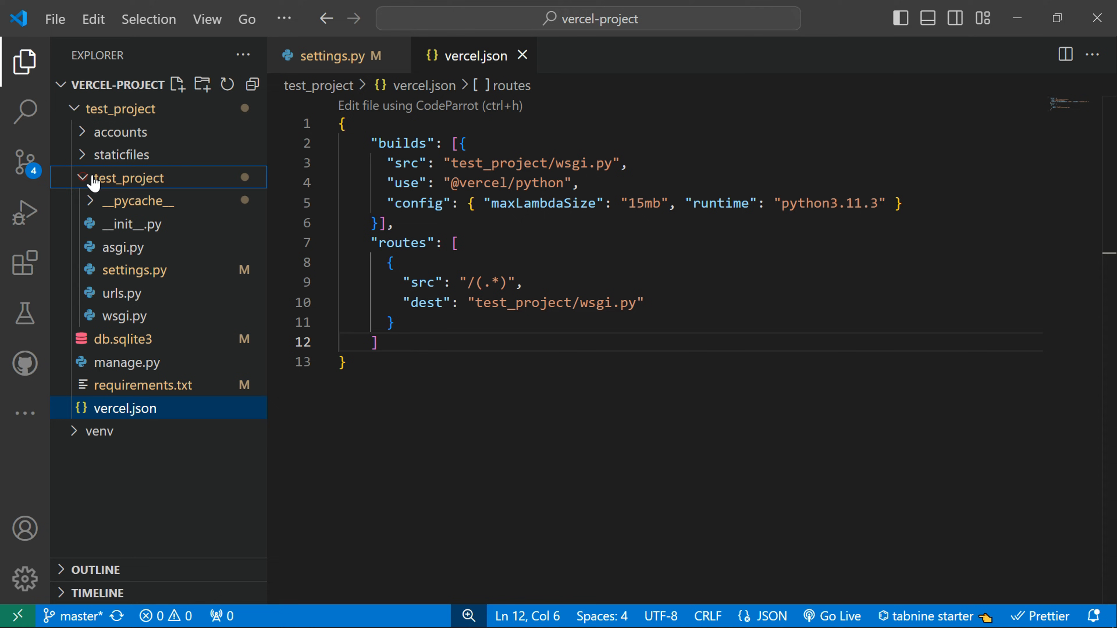
{"action": "mouse_move", "coordinate": [156, 322]}
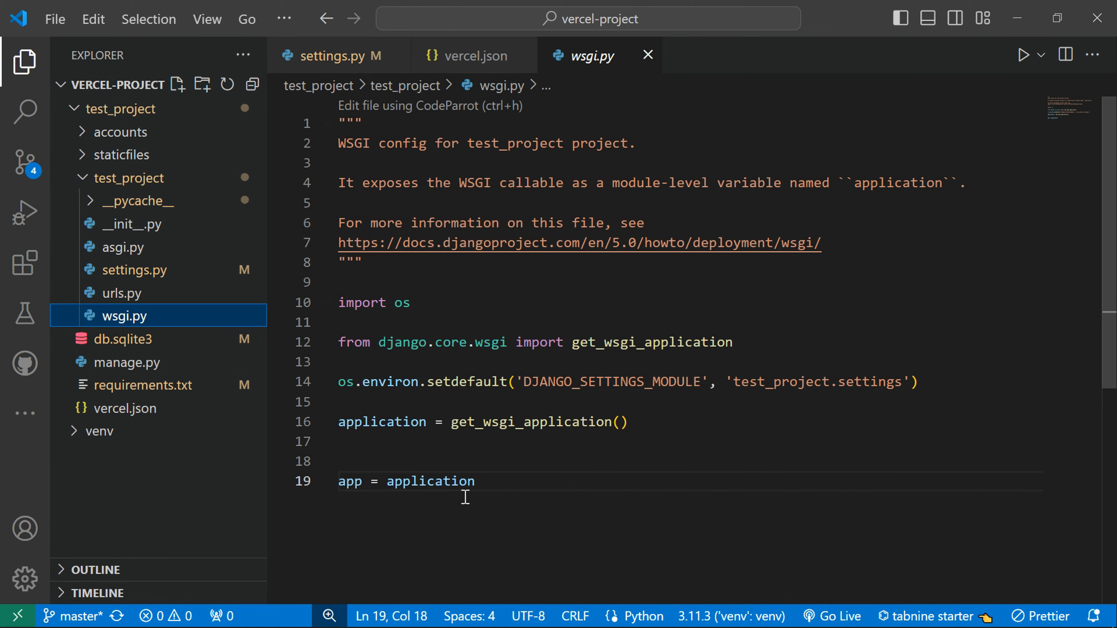
{"action": "double_click", "coordinate": [431, 482]}
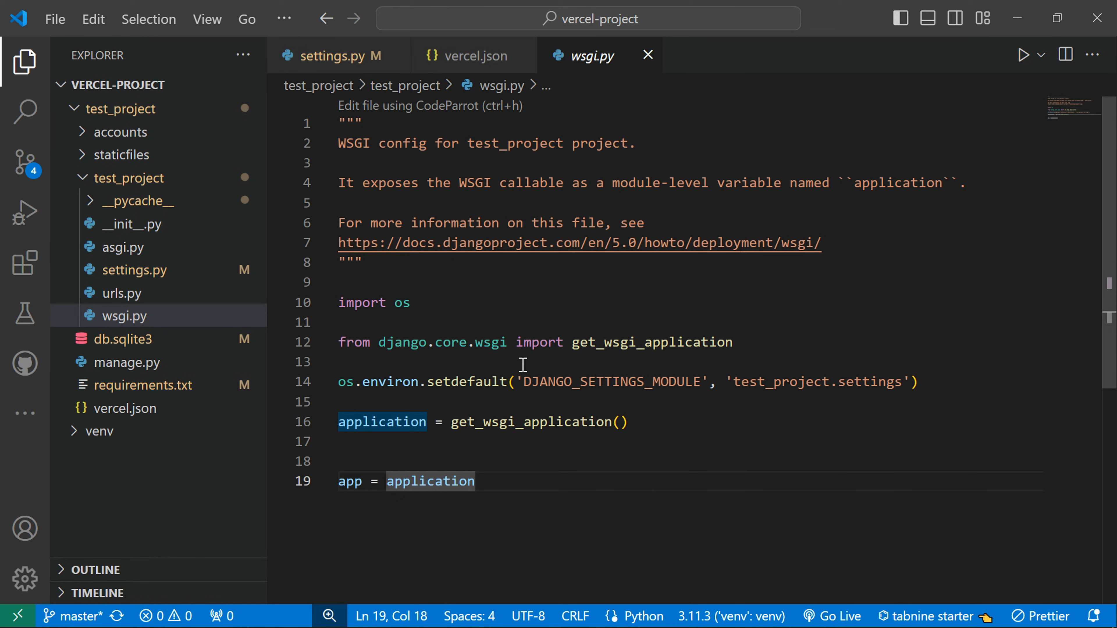
{"action": "left_click", "coordinate": [477, 481]}
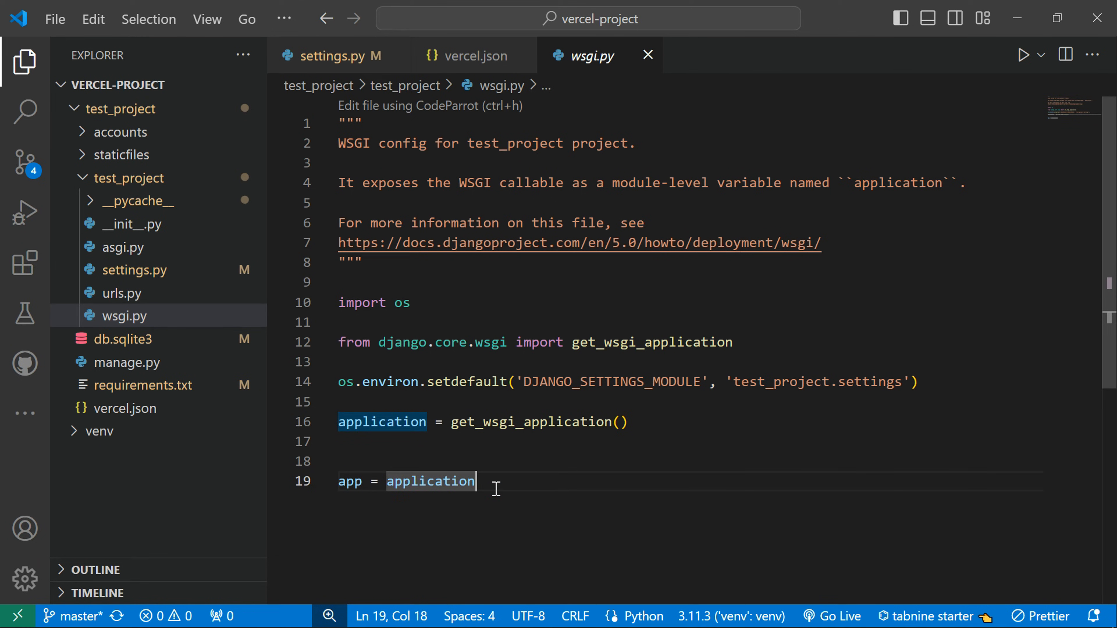
{"action": "left_click", "coordinate": [476, 56]}
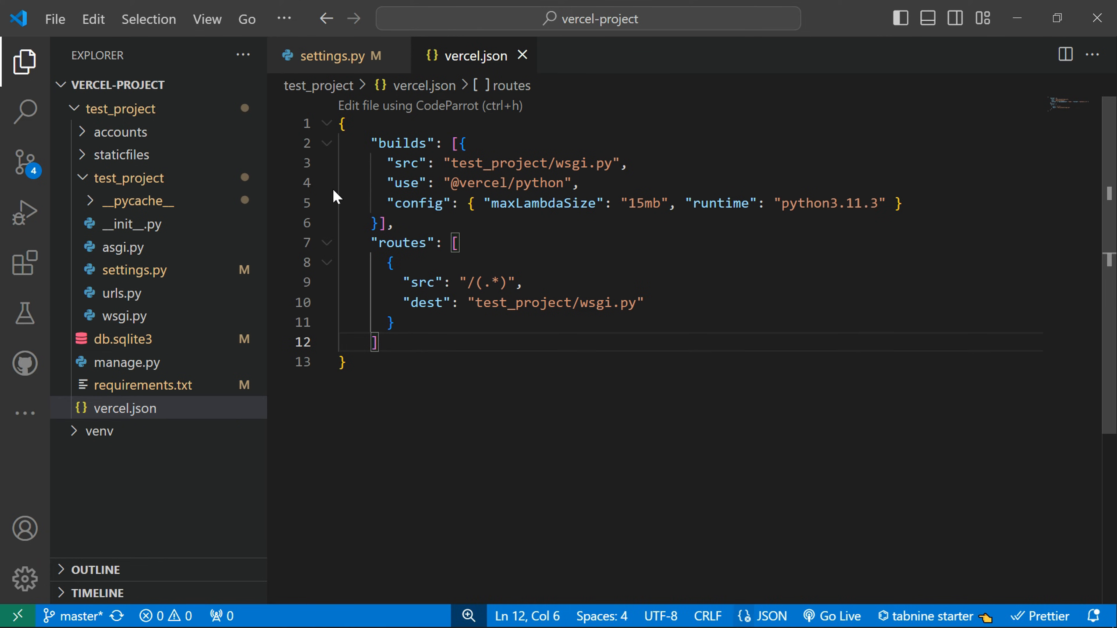
{"action": "mouse_move", "coordinate": [296, 312]}
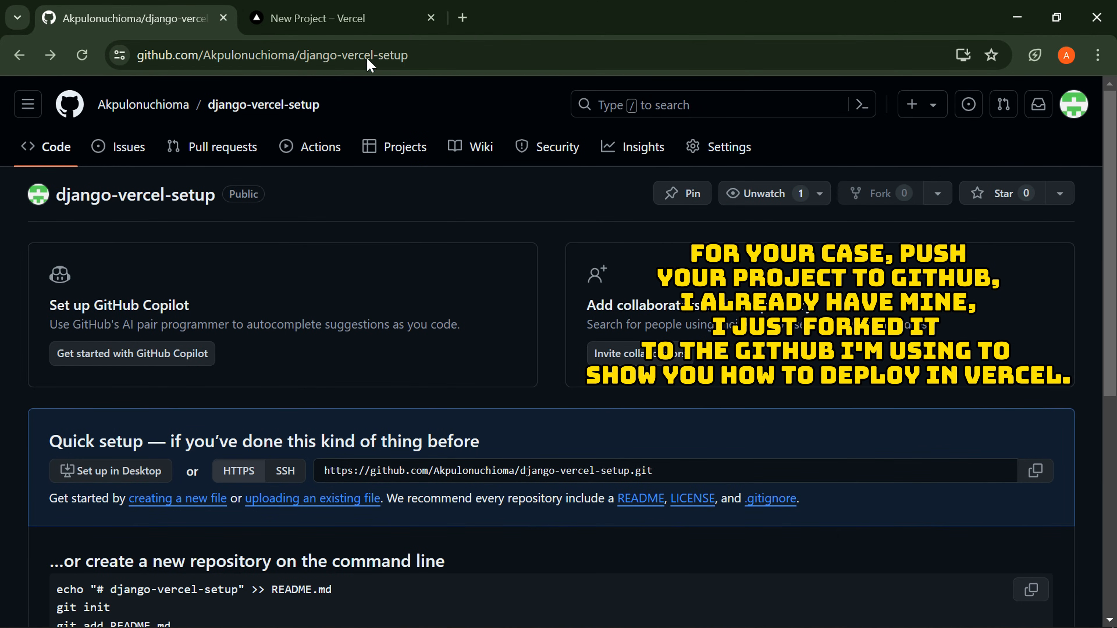
{"action": "mouse_move", "coordinate": [473, 31]}
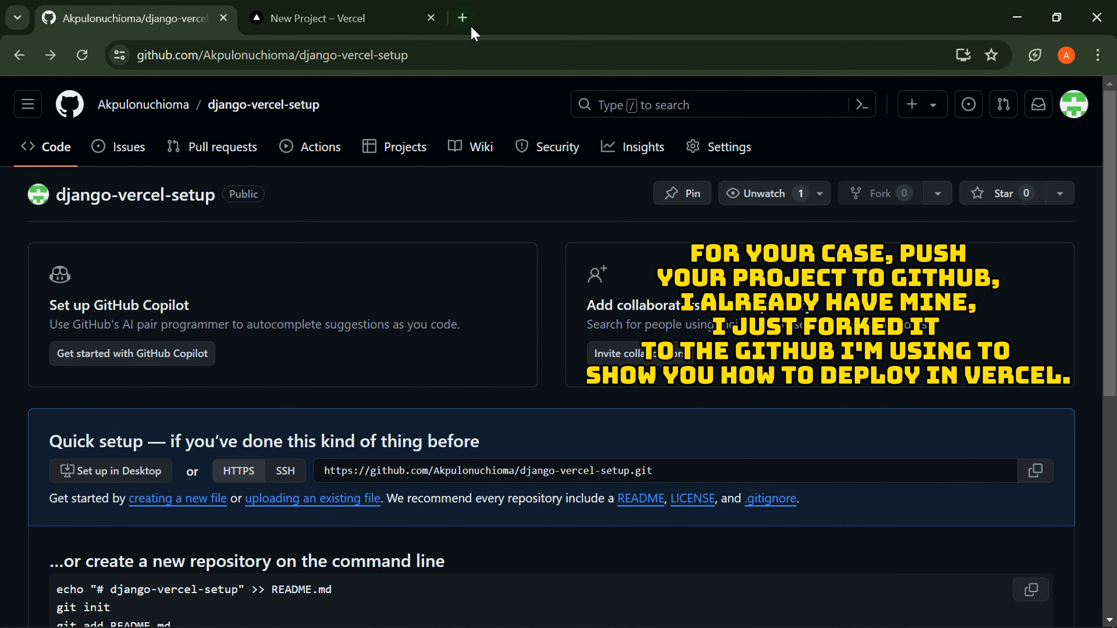
- Fork Joshyvibe/django-deploy-vercel with default name and master only, then return to Vercel's import page
{"action": "left_click", "coordinate": [463, 18]}
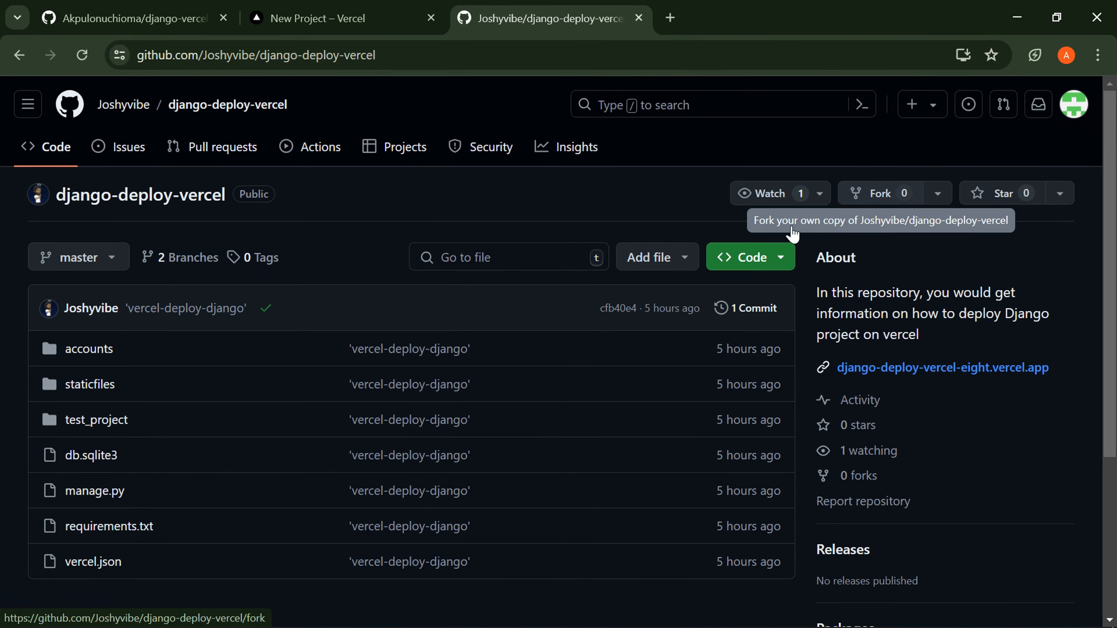
{"action": "left_click", "coordinate": [879, 193]}
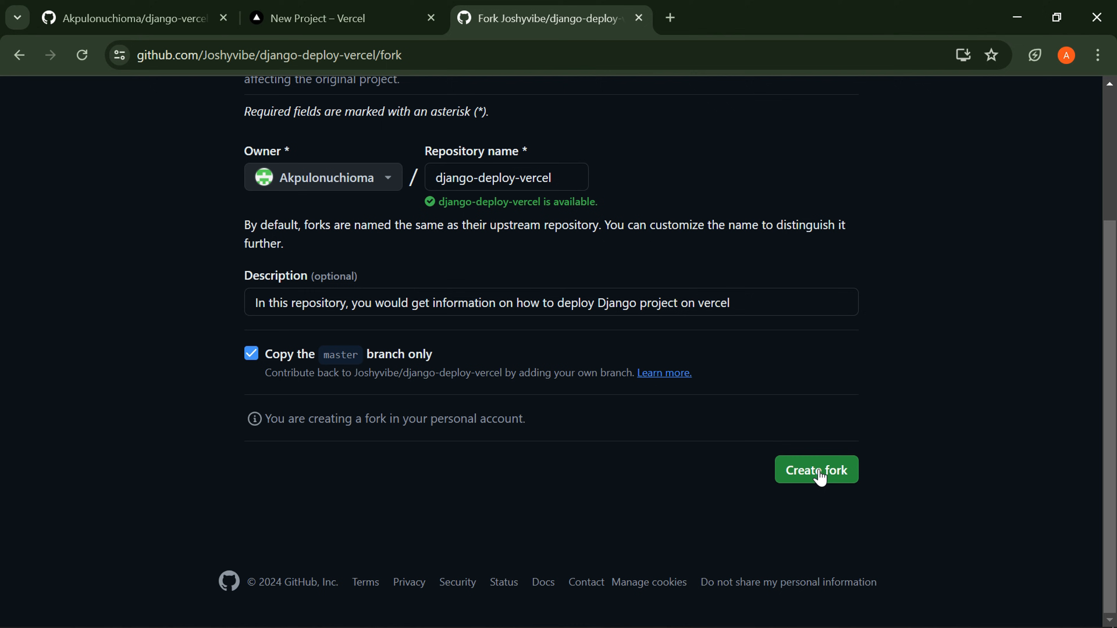
{"action": "left_click", "coordinate": [818, 473]}
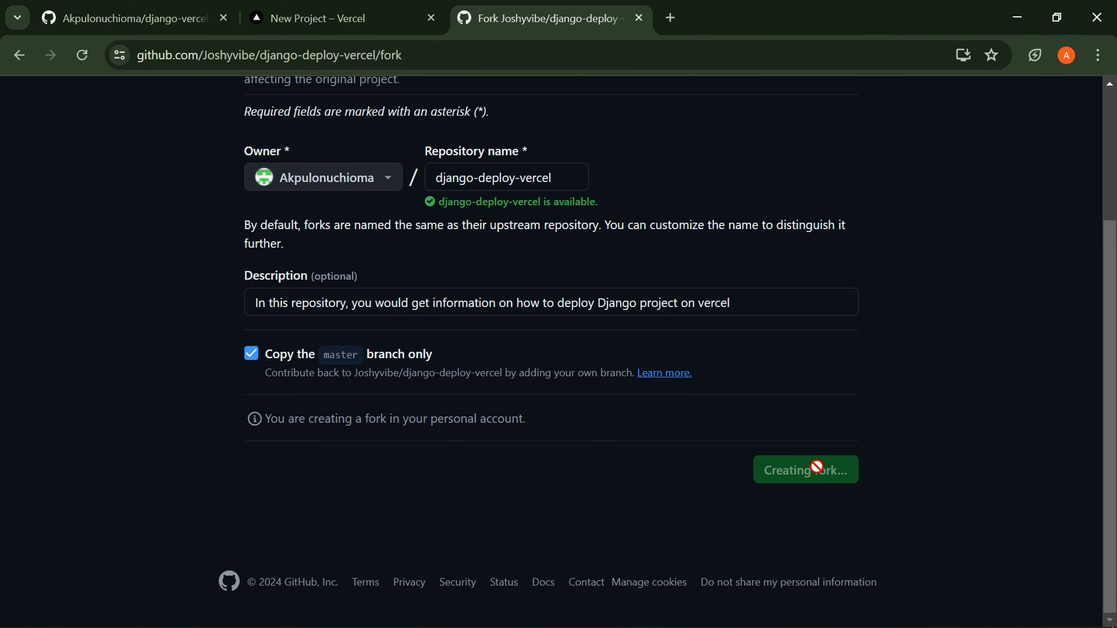
{"action": "left_click", "coordinate": [805, 470]}
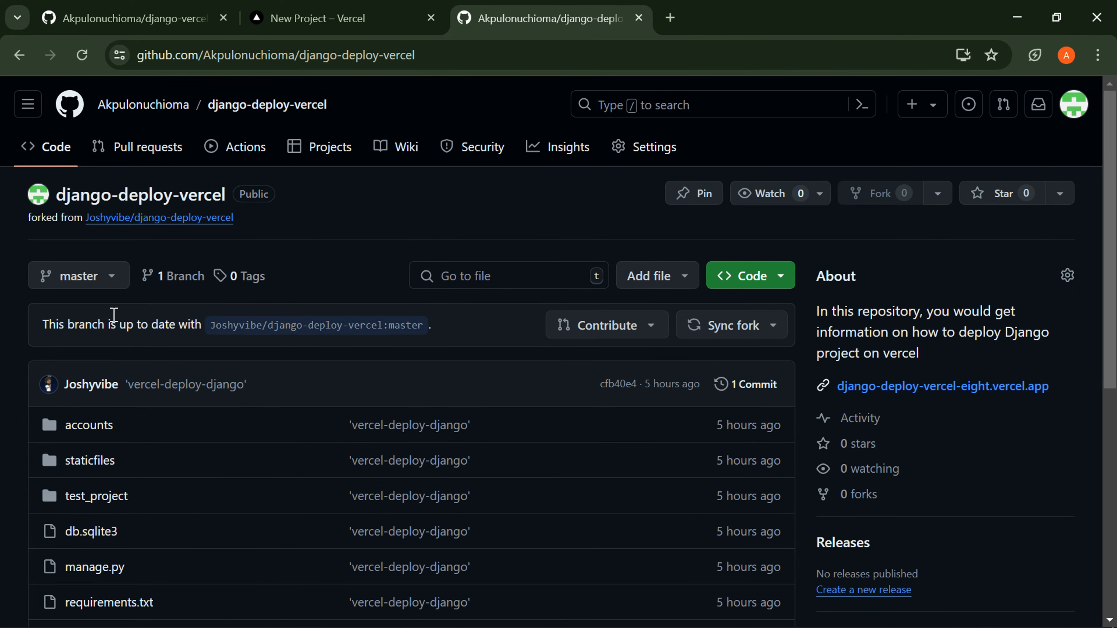
{"action": "mouse_move", "coordinate": [326, 349]}
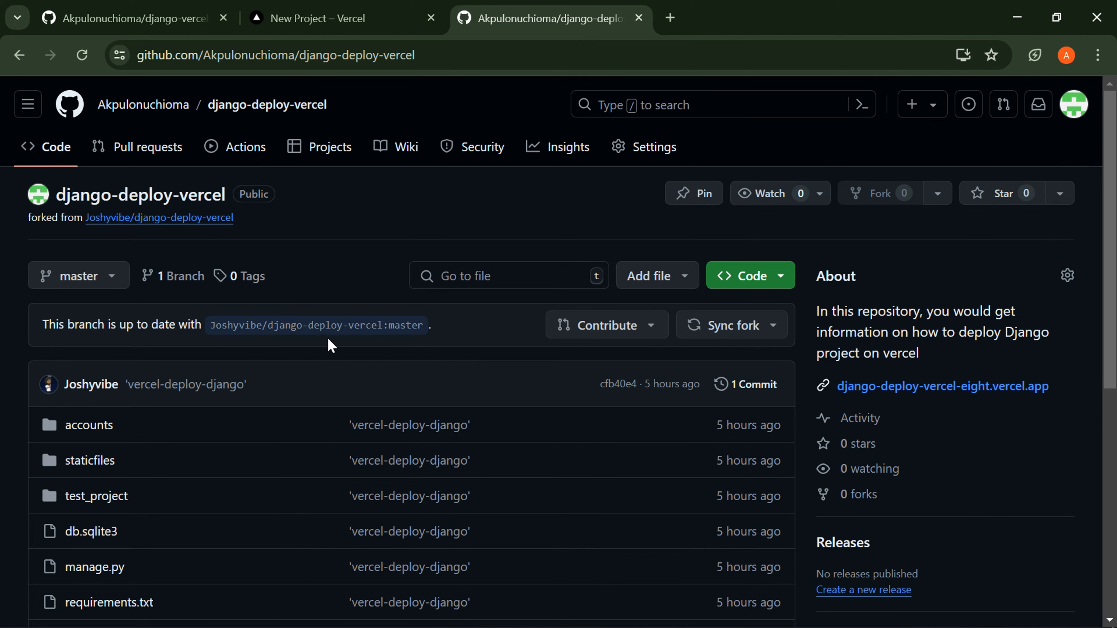
{"action": "mouse_move", "coordinate": [409, 461]}
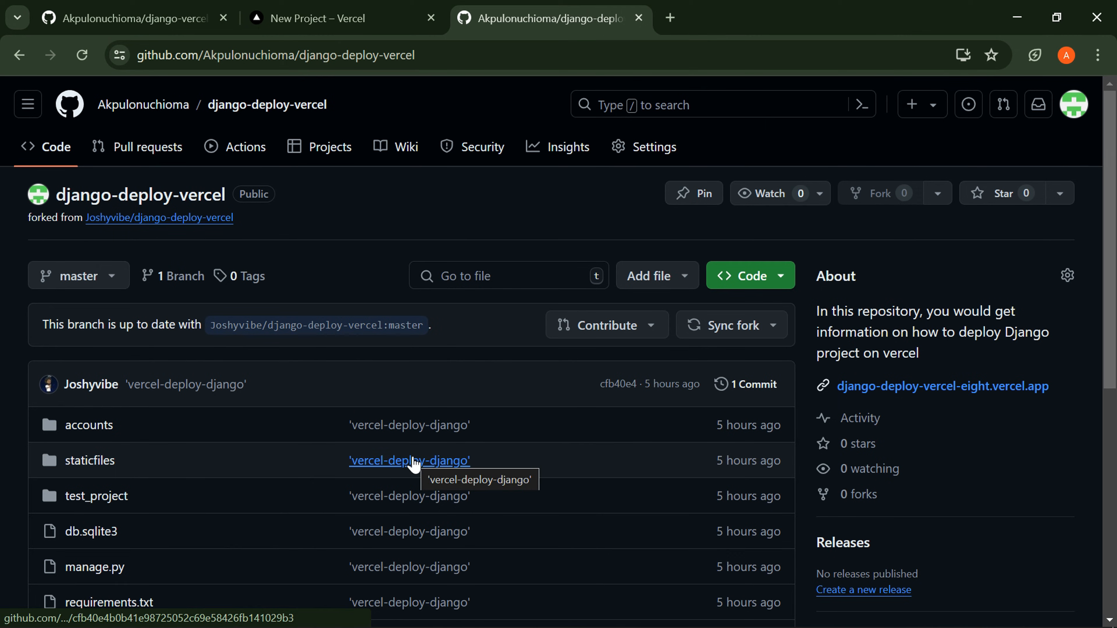
{"action": "mouse_move", "coordinate": [341, 281]}
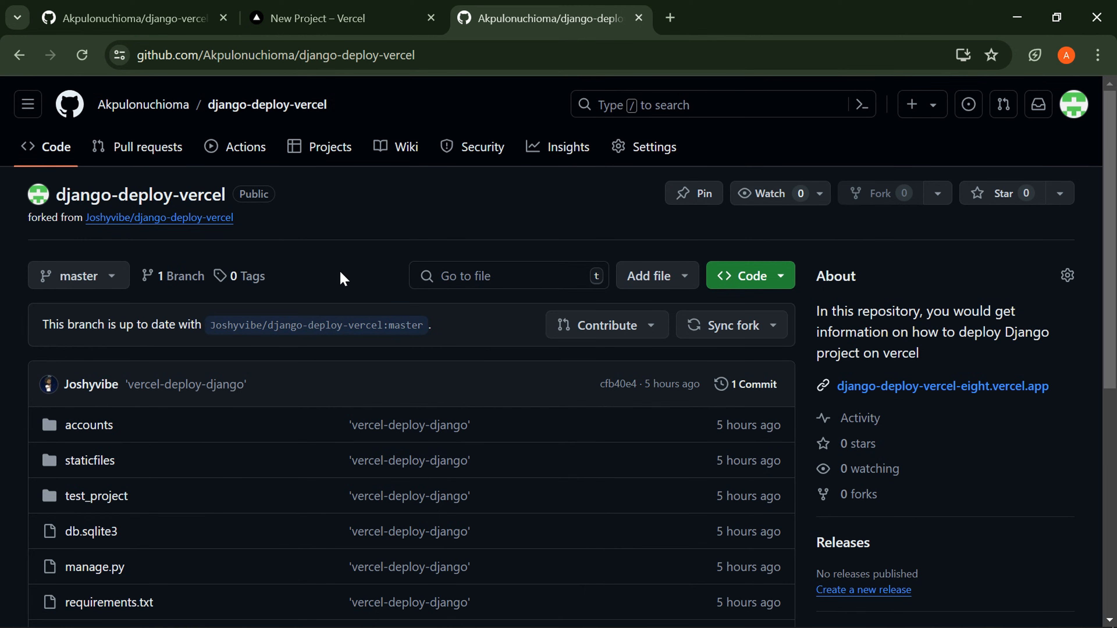
{"action": "left_click", "coordinate": [319, 17]}
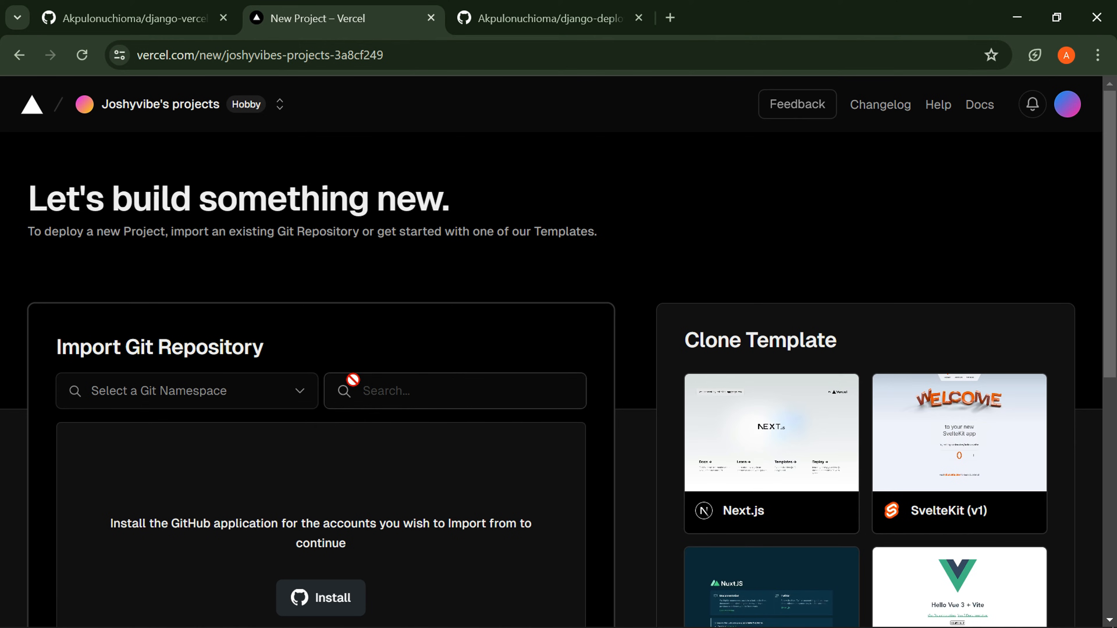
- Install the Vercel GitHub app on the Akpulonuchioma personal account
{"action": "scroll", "scroll_direction": "down", "scroll_amount": 3}
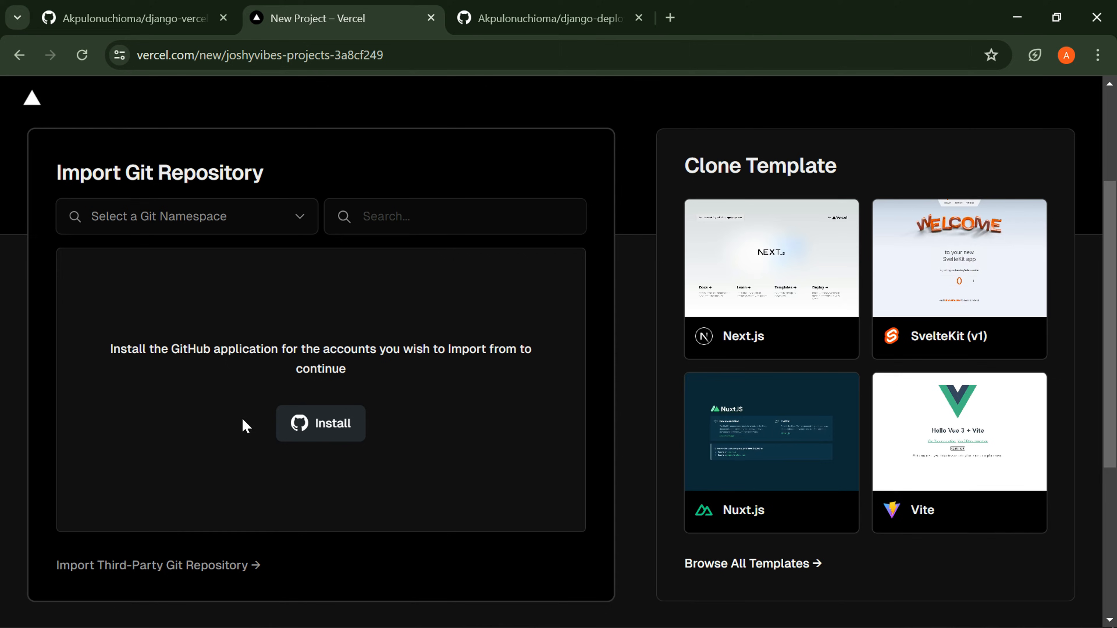
{"action": "left_click", "coordinate": [321, 424]}
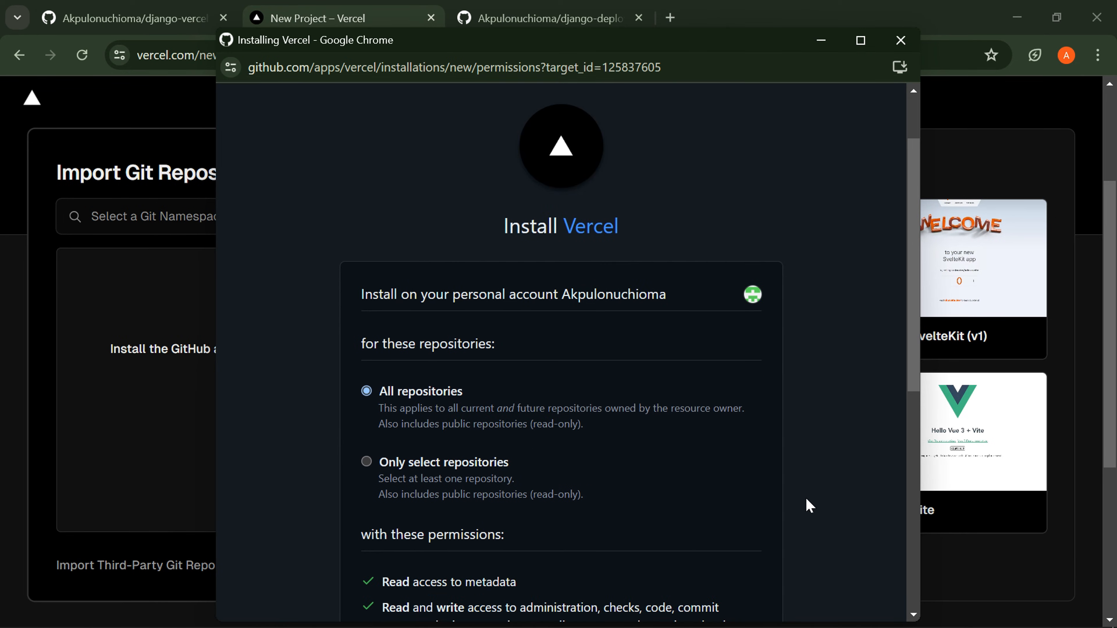
{"action": "scroll", "scroll_direction": "down", "scroll_amount": 3}
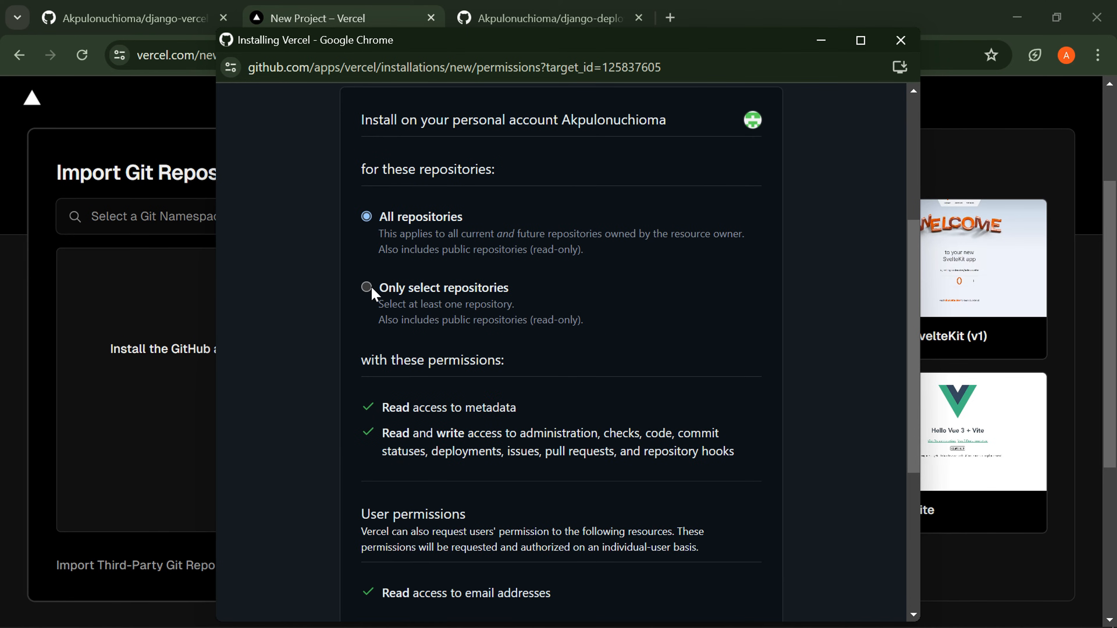
{"action": "scroll", "scroll_direction": "down", "scroll_amount": 3}
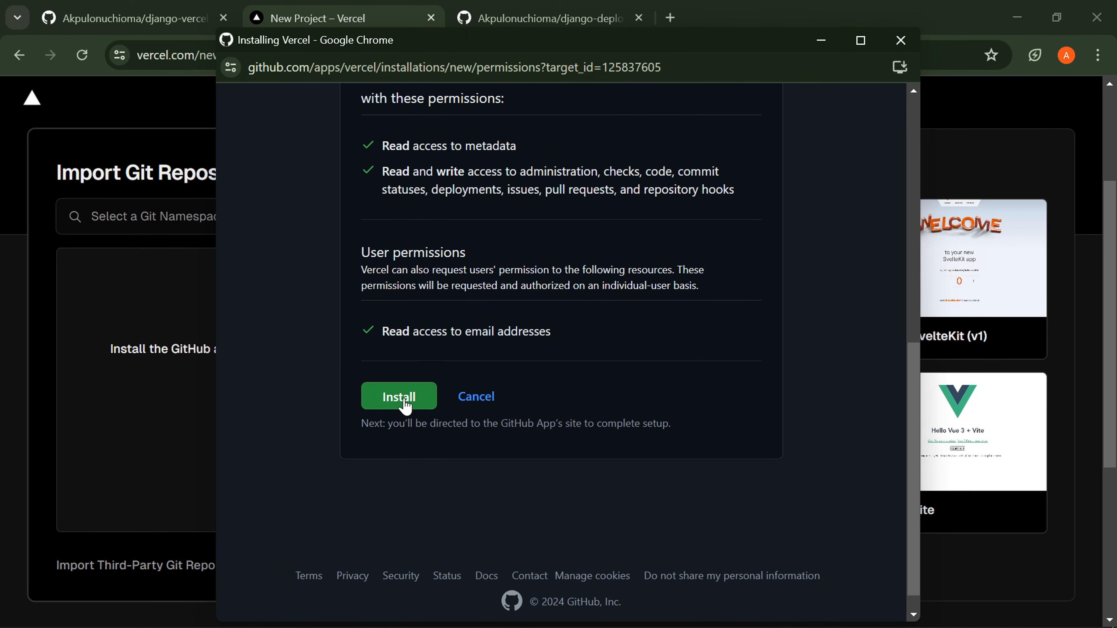
{"action": "left_click", "coordinate": [399, 396]}
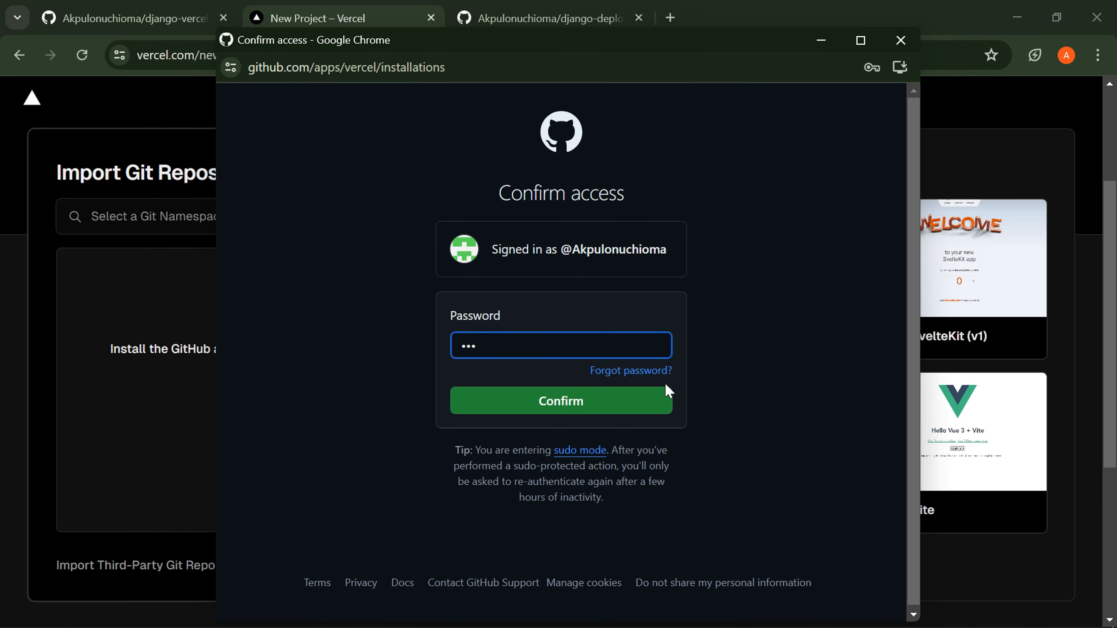
- Confirm access by re-entering the GitHub password so repositories list for import
{"action": "type", "text": "password"}
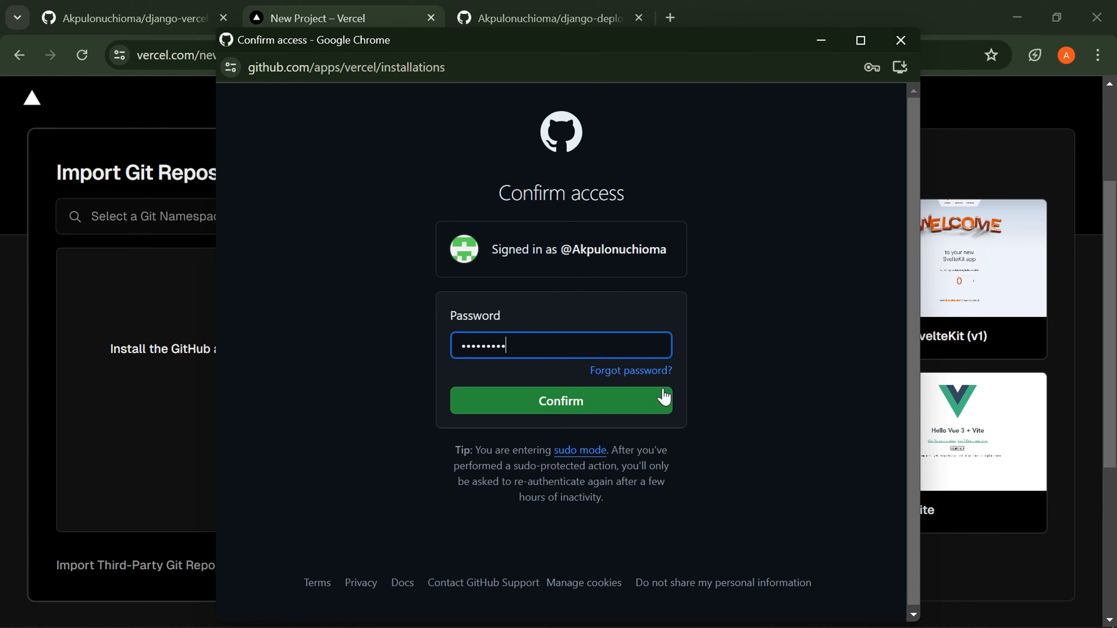
{"action": "left_click", "coordinate": [561, 401]}
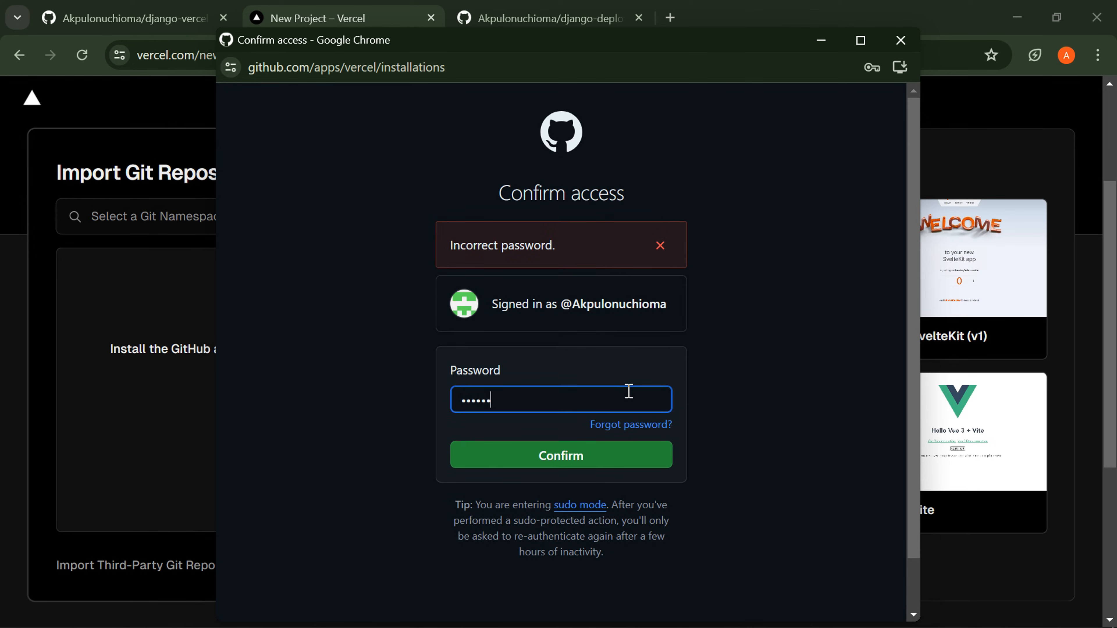
{"action": "type", "text": "••••"}
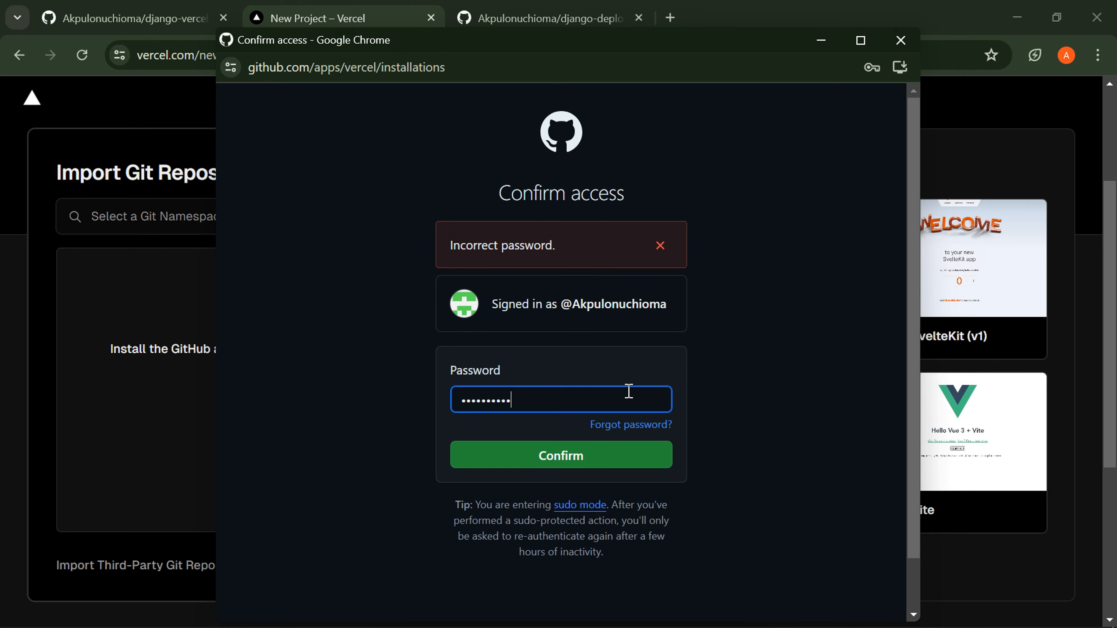
{"action": "left_click", "coordinate": [561, 456]}
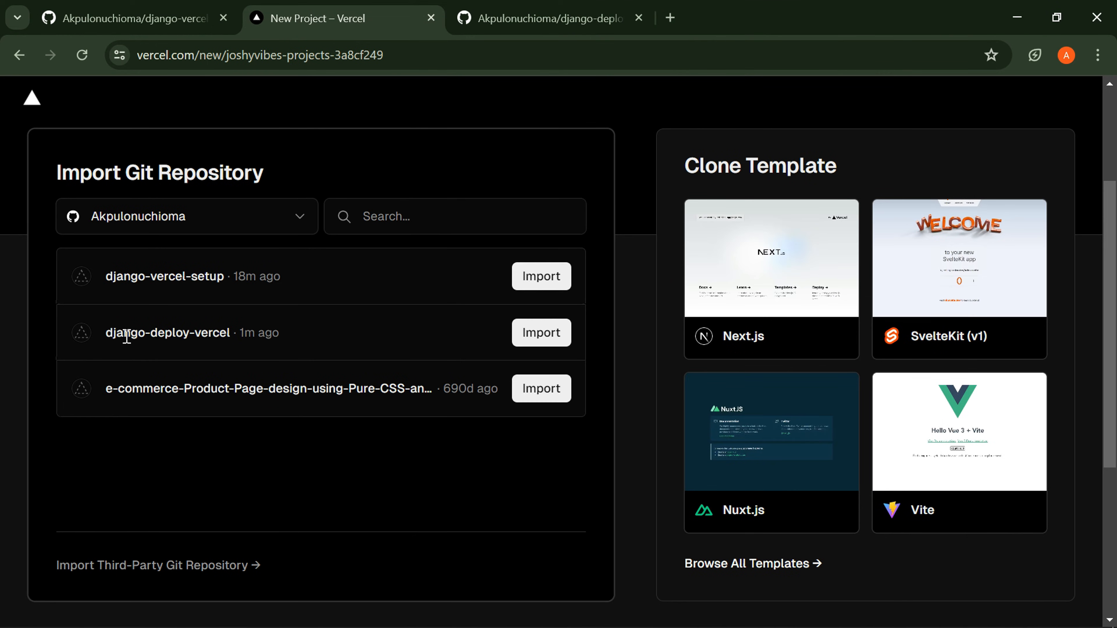
{"action": "mouse_move", "coordinate": [200, 319]}
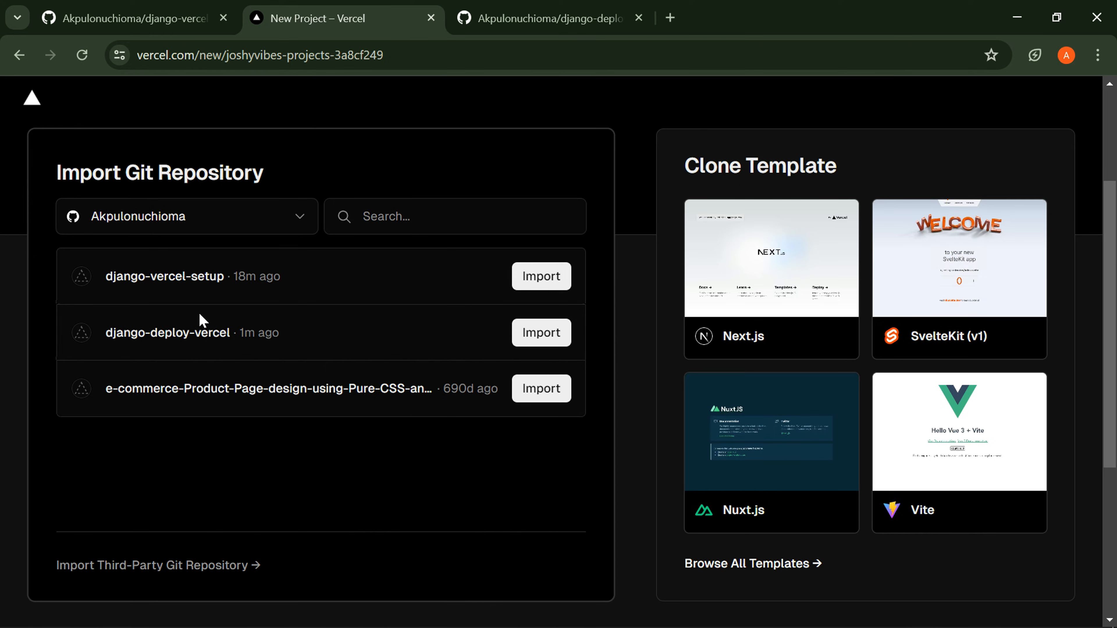
{"action": "mouse_move", "coordinate": [585, 47]}
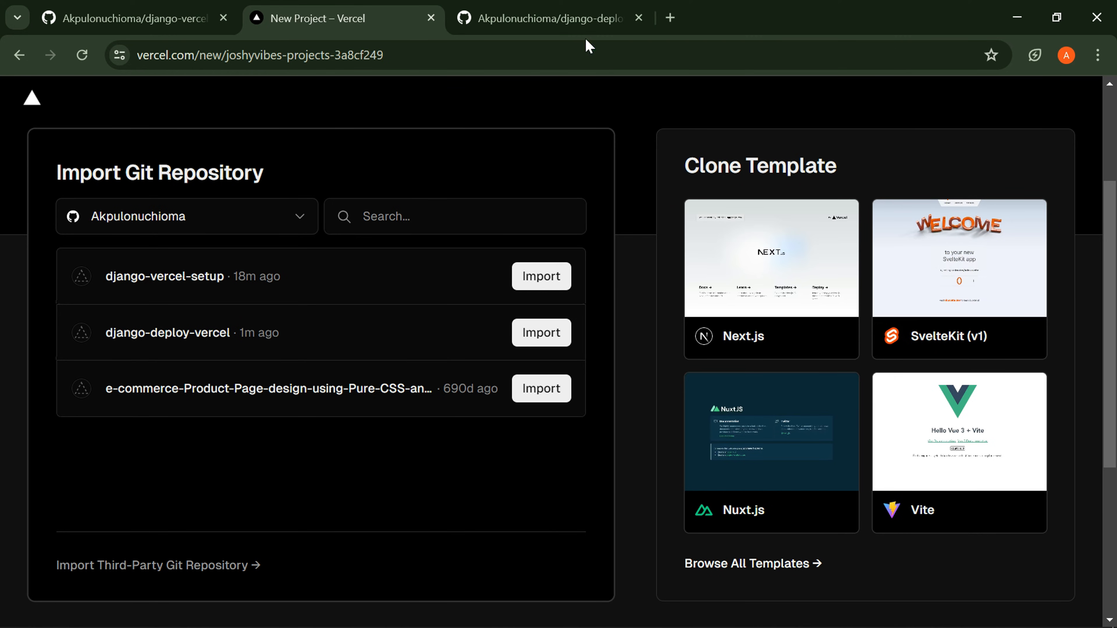
{"action": "mouse_move", "coordinate": [398, 397]}
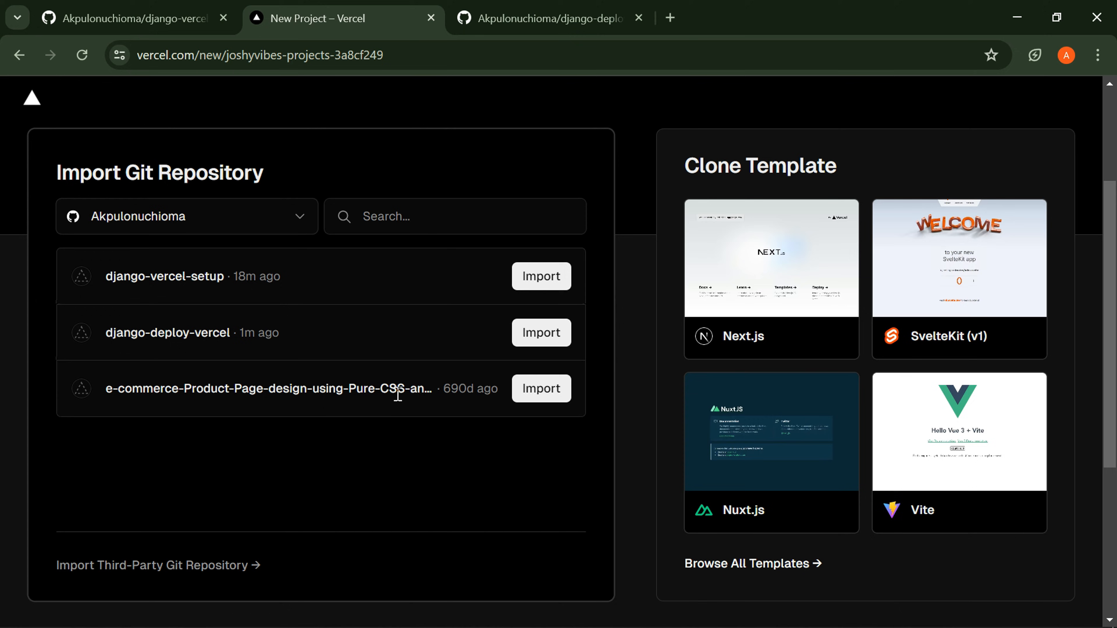
{"action": "mouse_move", "coordinate": [396, 399]}
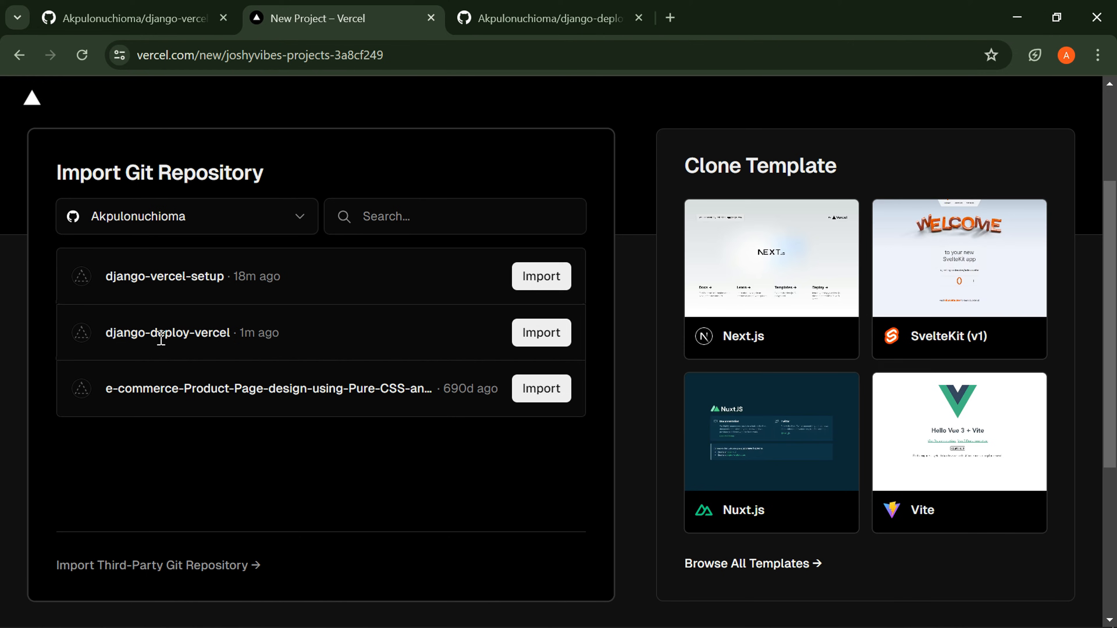
- Import the django-deploy-vercel repository and review its files on GitHub
{"action": "left_click", "coordinate": [541, 333]}
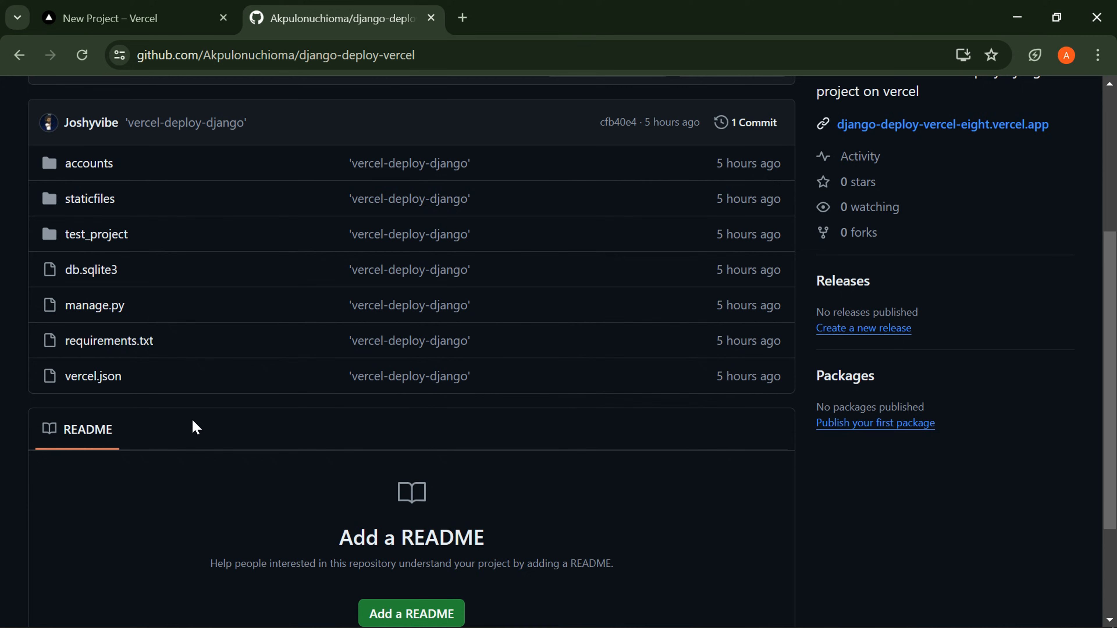
{"action": "scroll", "scroll_direction": "up", "scroll_amount": 3}
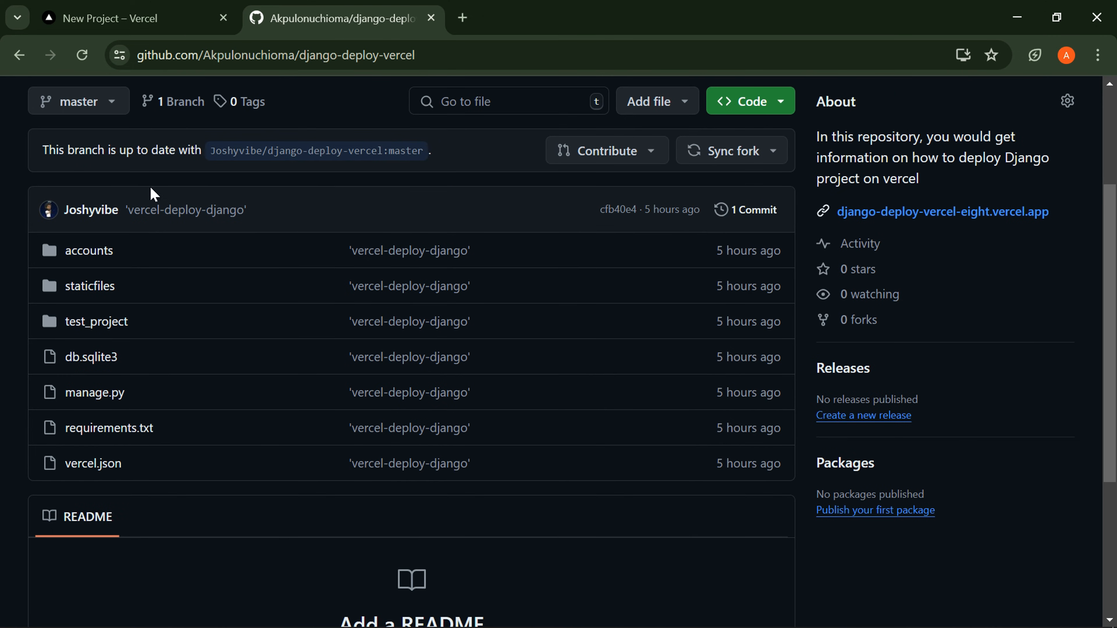
{"action": "scroll", "scroll_direction": "down", "scroll_amount": 3}
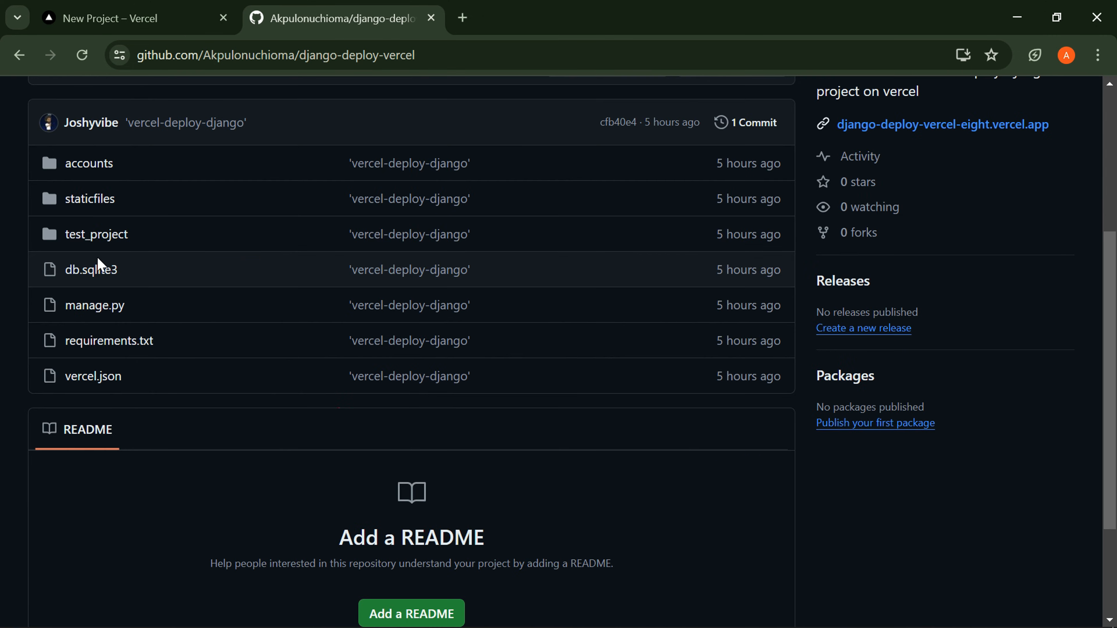
{"action": "mouse_move", "coordinate": [162, 369]}
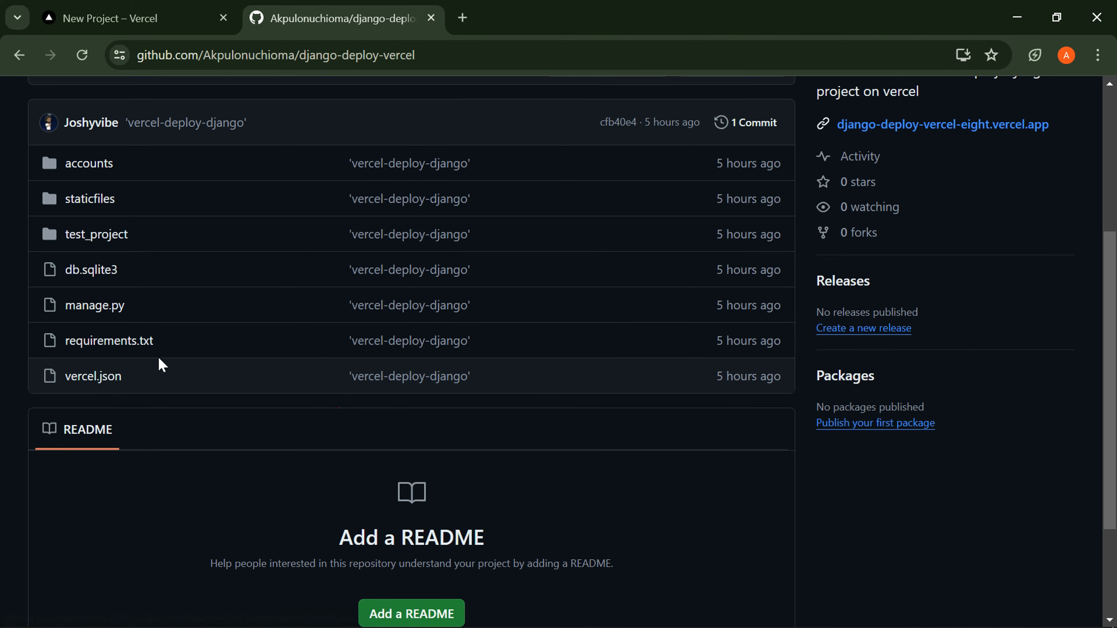
{"action": "mouse_move", "coordinate": [92, 385]}
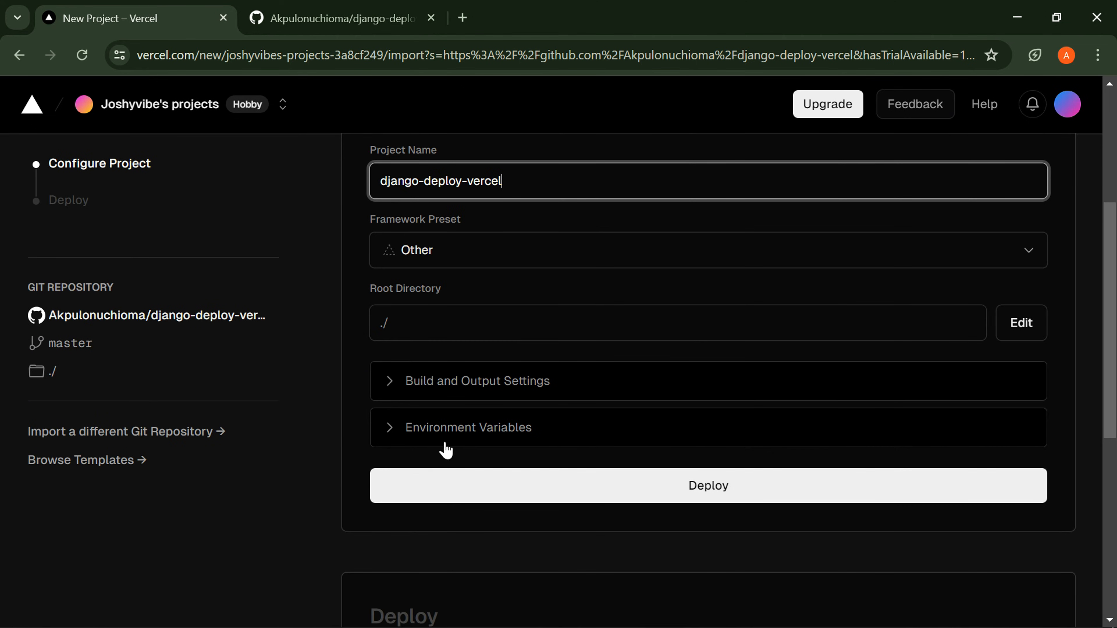
- Deploy django-deploy-vercel and view the live Welcome home page preview
{"action": "left_click", "coordinate": [708, 486]}
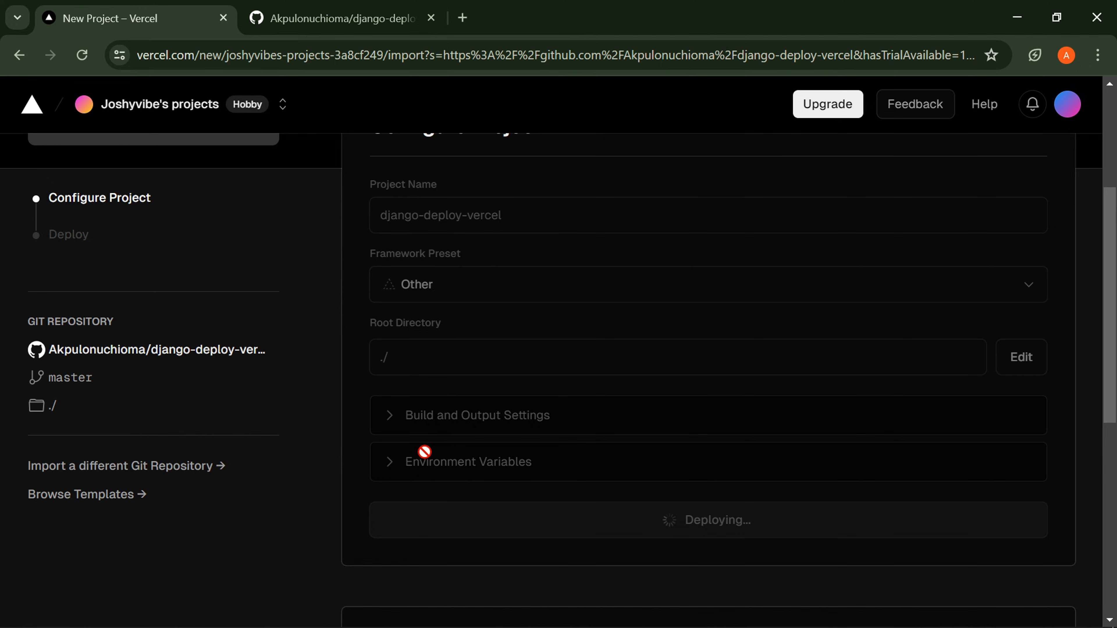
{"action": "scroll", "scroll_direction": "down", "scroll_amount": 3}
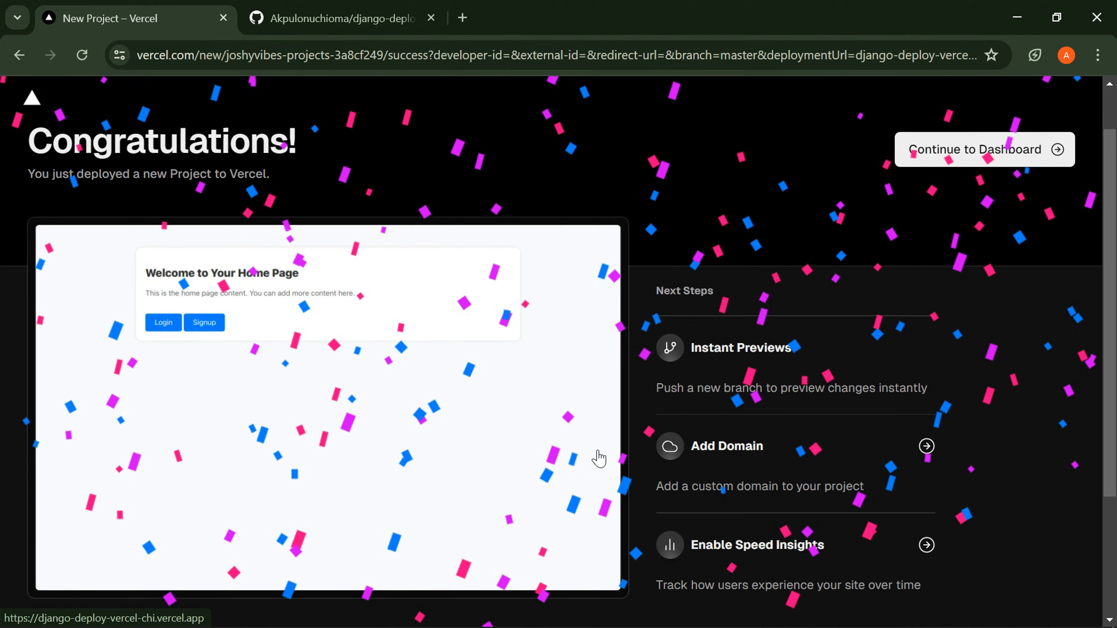
{"action": "mouse_move", "coordinate": [346, 324]}
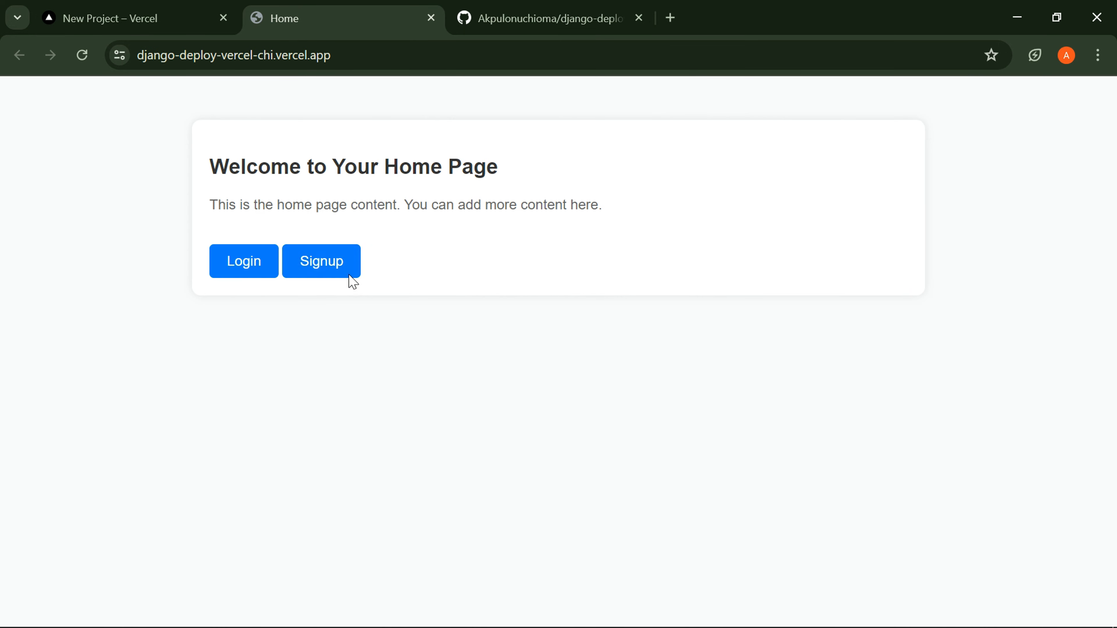
- Go to the live login page and submit a saved username with a password
{"action": "left_click", "coordinate": [321, 261]}
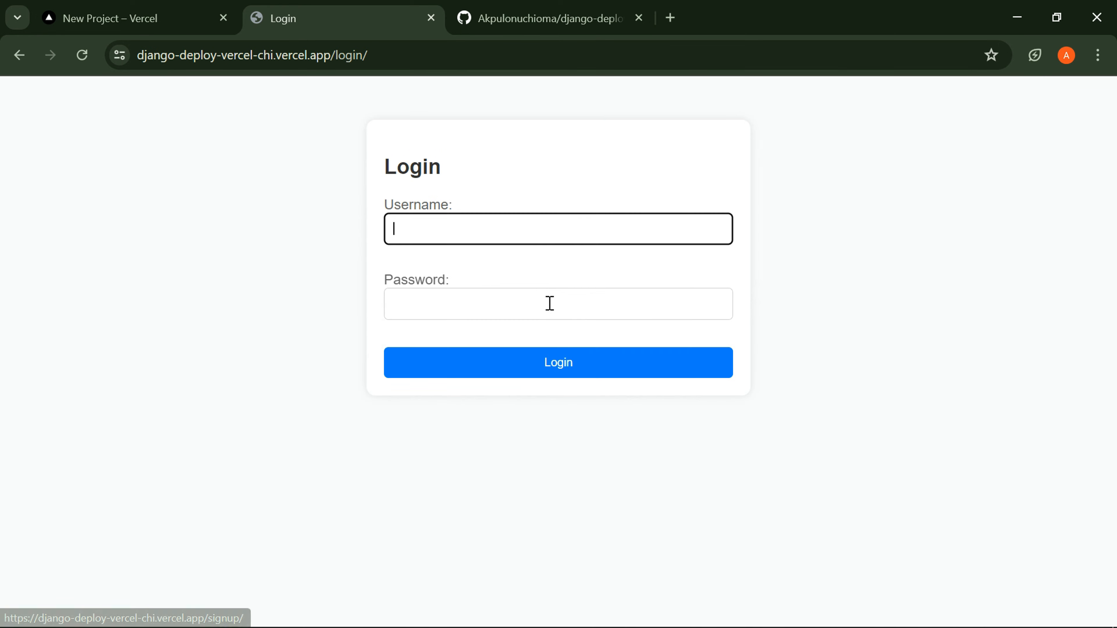
{"action": "left_click", "coordinate": [557, 229]}
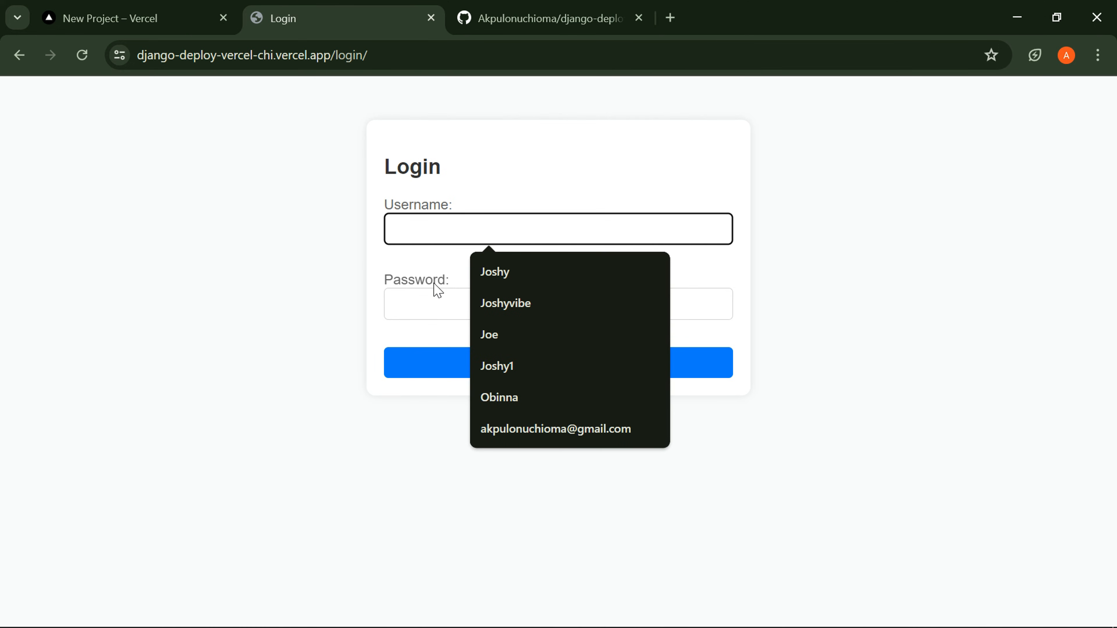
{"action": "left_click", "coordinate": [505, 303]}
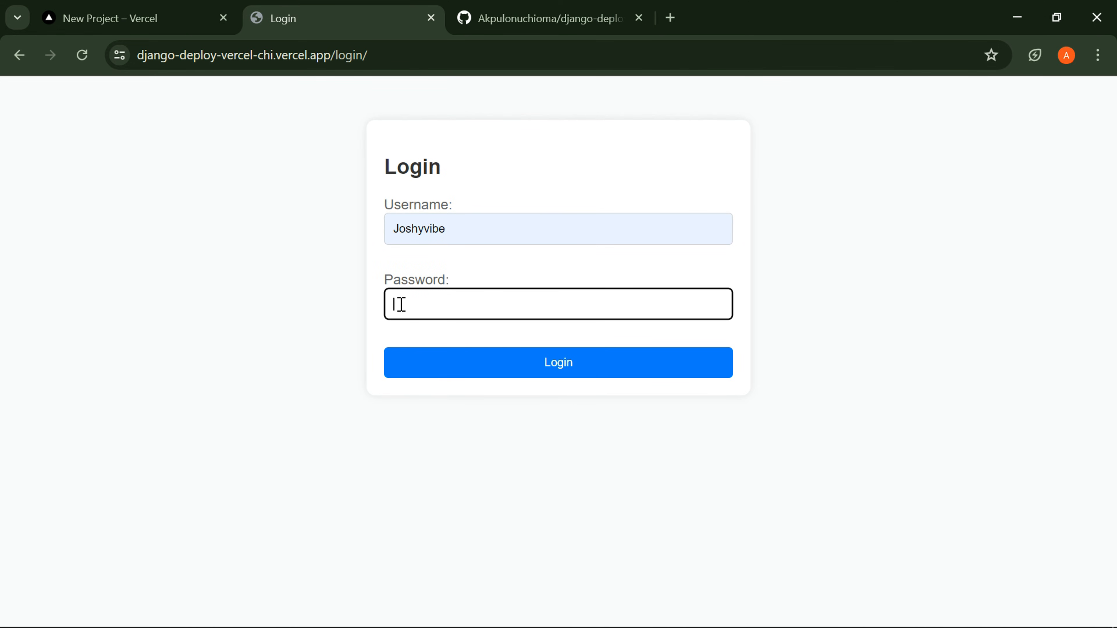
{"action": "type", "text": "password"}
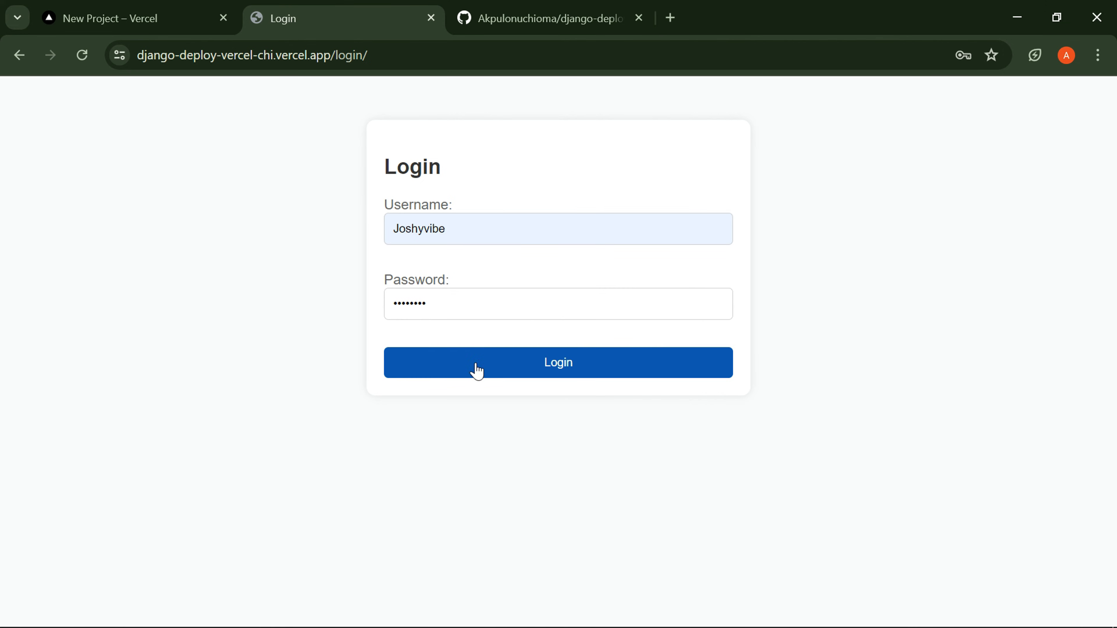
{"action": "left_click", "coordinate": [559, 362]}
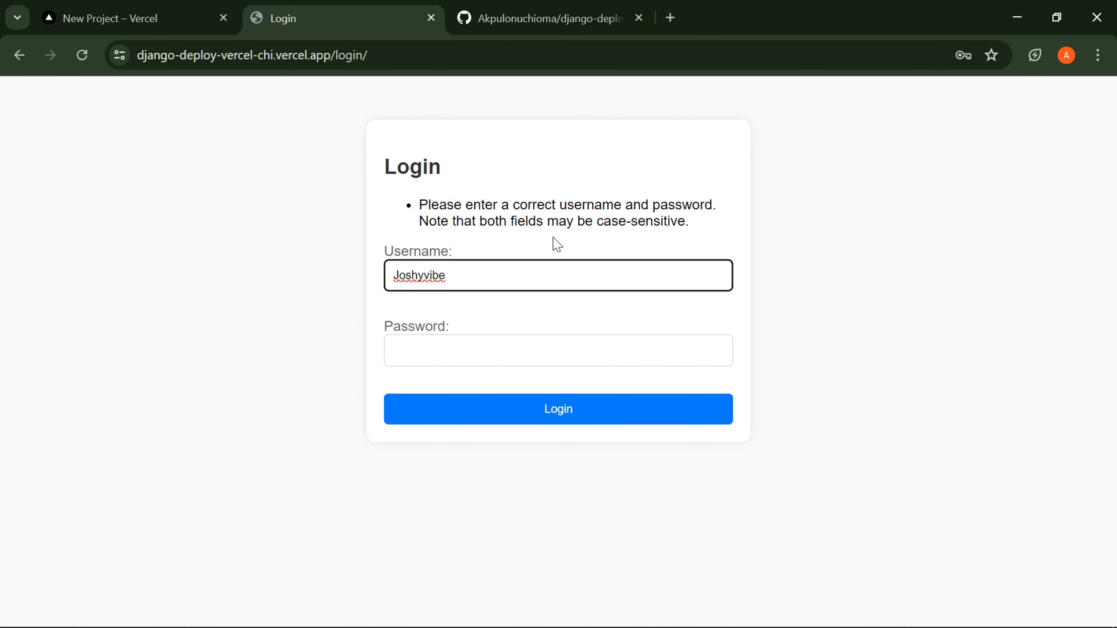
- Retry the login after the incorrect-credentials error, then go back to the home page
{"action": "left_click", "coordinate": [557, 353]}
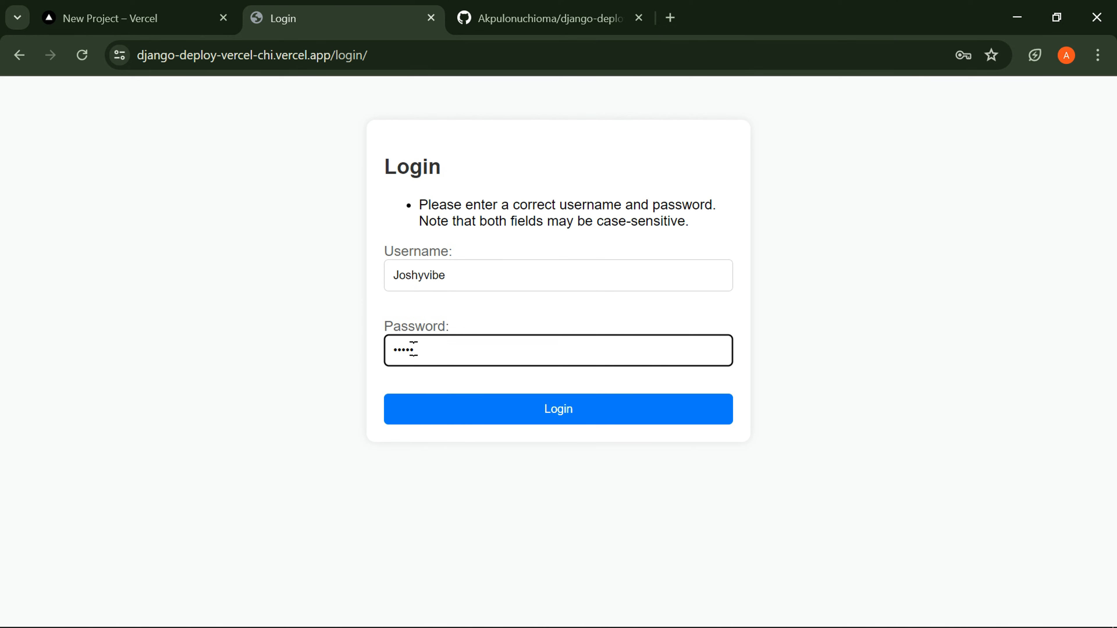
{"action": "left_click", "coordinate": [564, 412]}
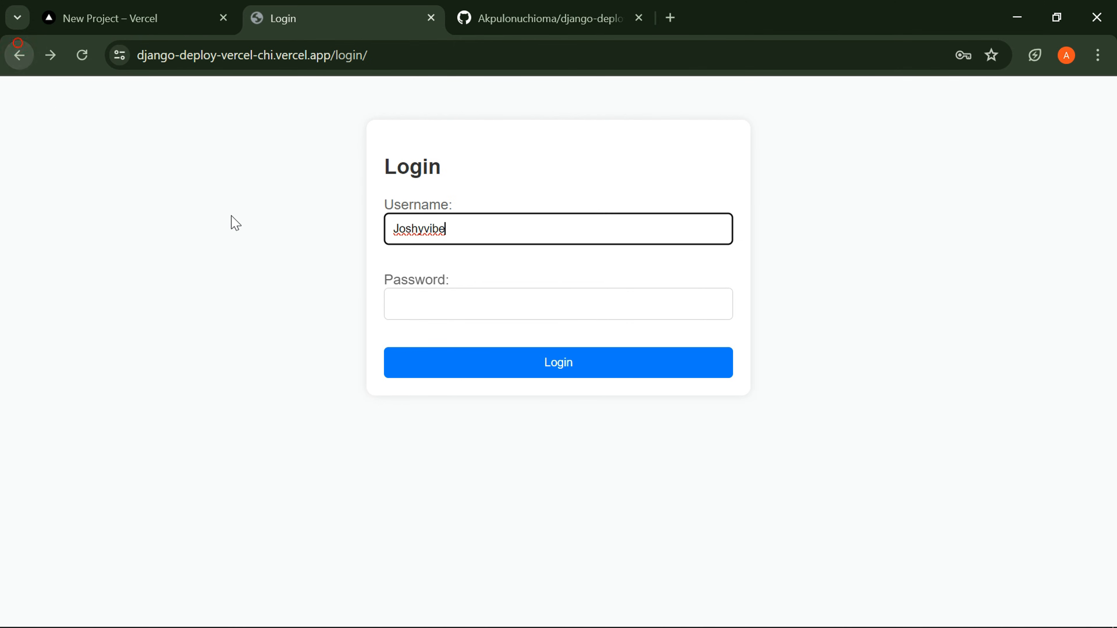
{"action": "left_click", "coordinate": [559, 363]}
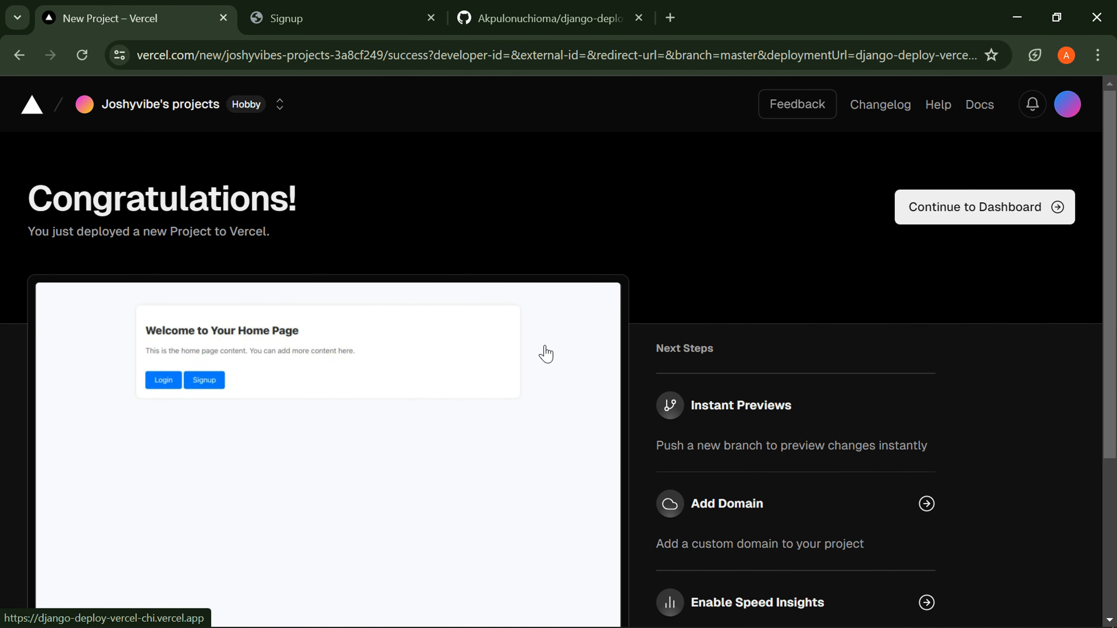
- Browse the forked repo's test_project folder and view vercel.json's build and route settings
{"action": "left_click", "coordinate": [530, 18]}
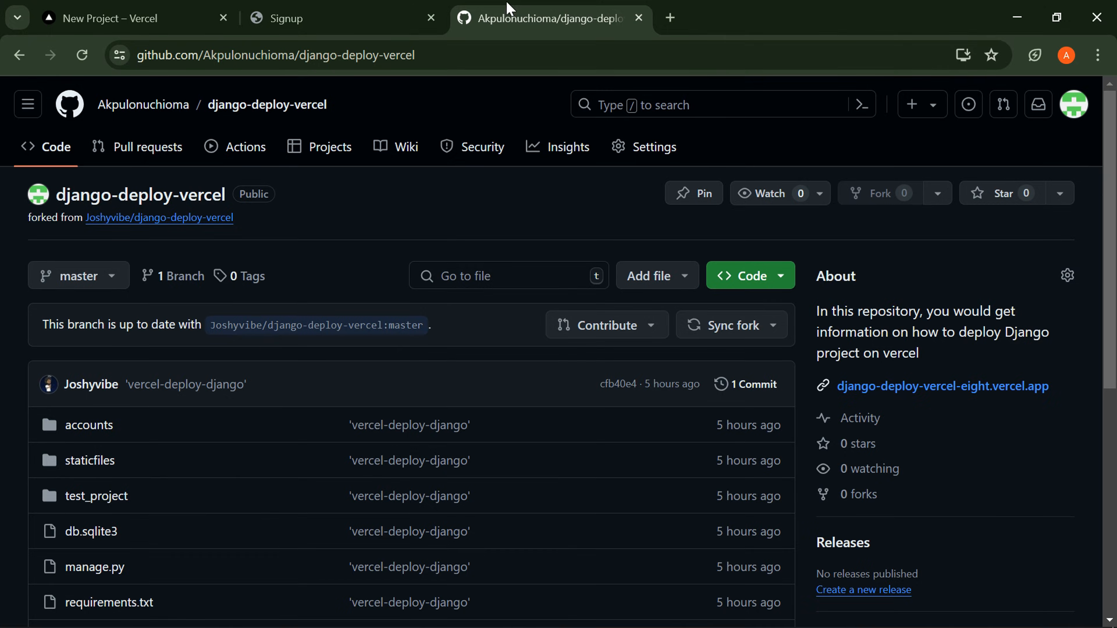
{"action": "scroll", "scroll_direction": "down", "scroll_amount": 3}
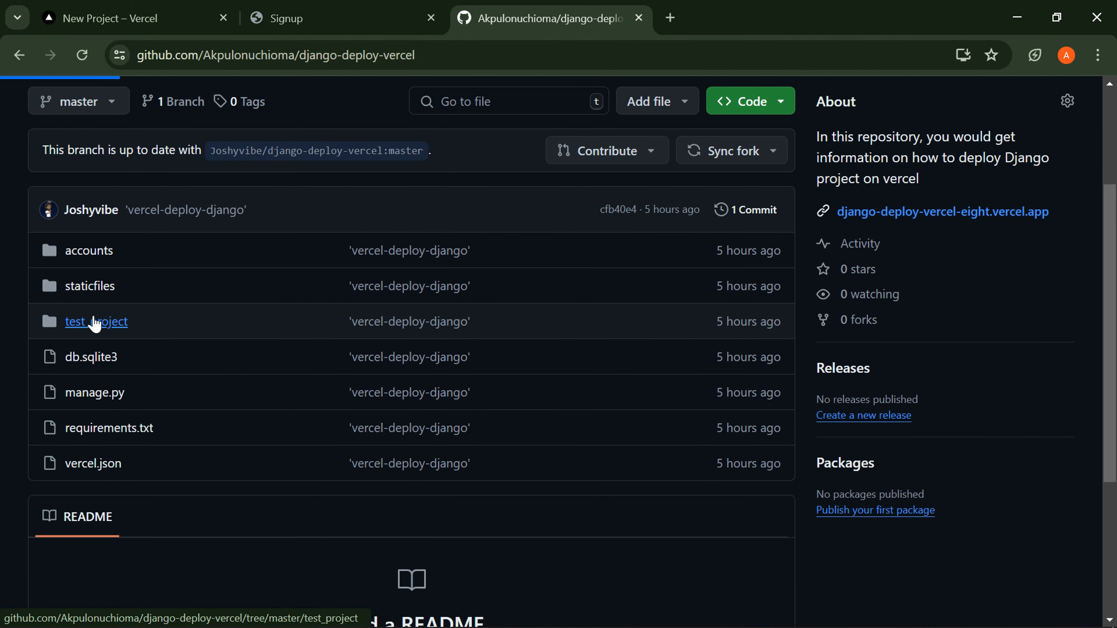
{"action": "left_click", "coordinate": [96, 322]}
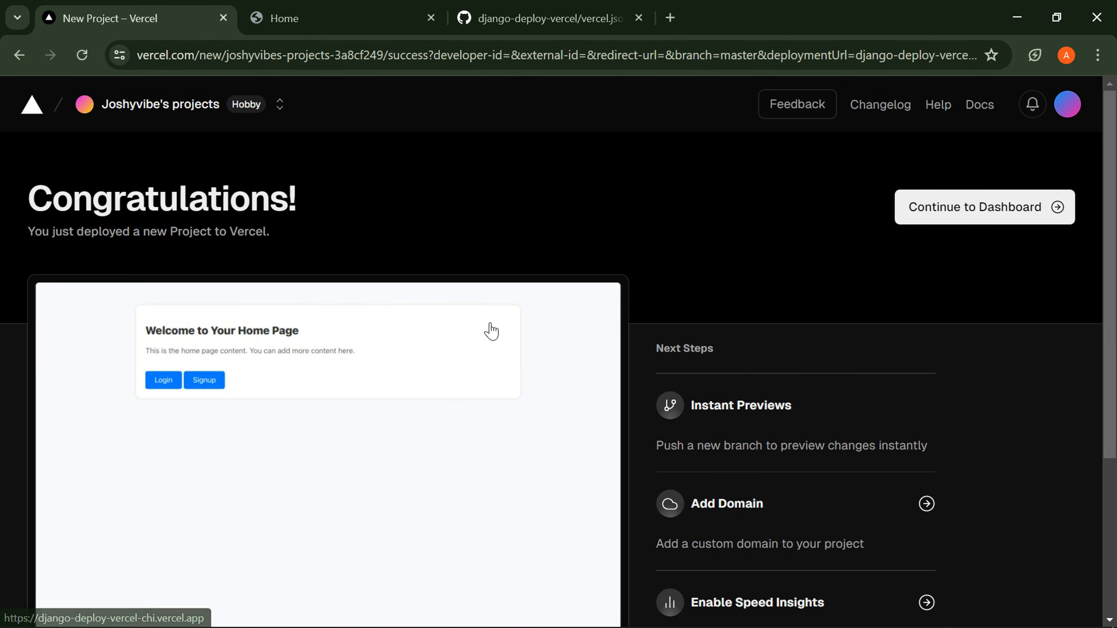
{"action": "left_click", "coordinate": [545, 17]}
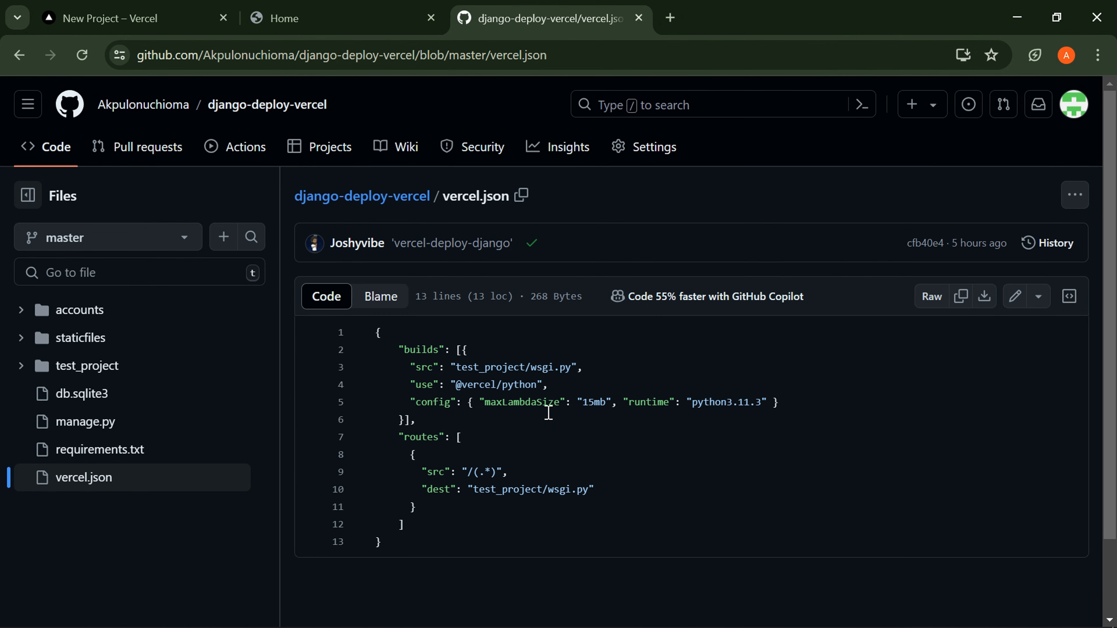